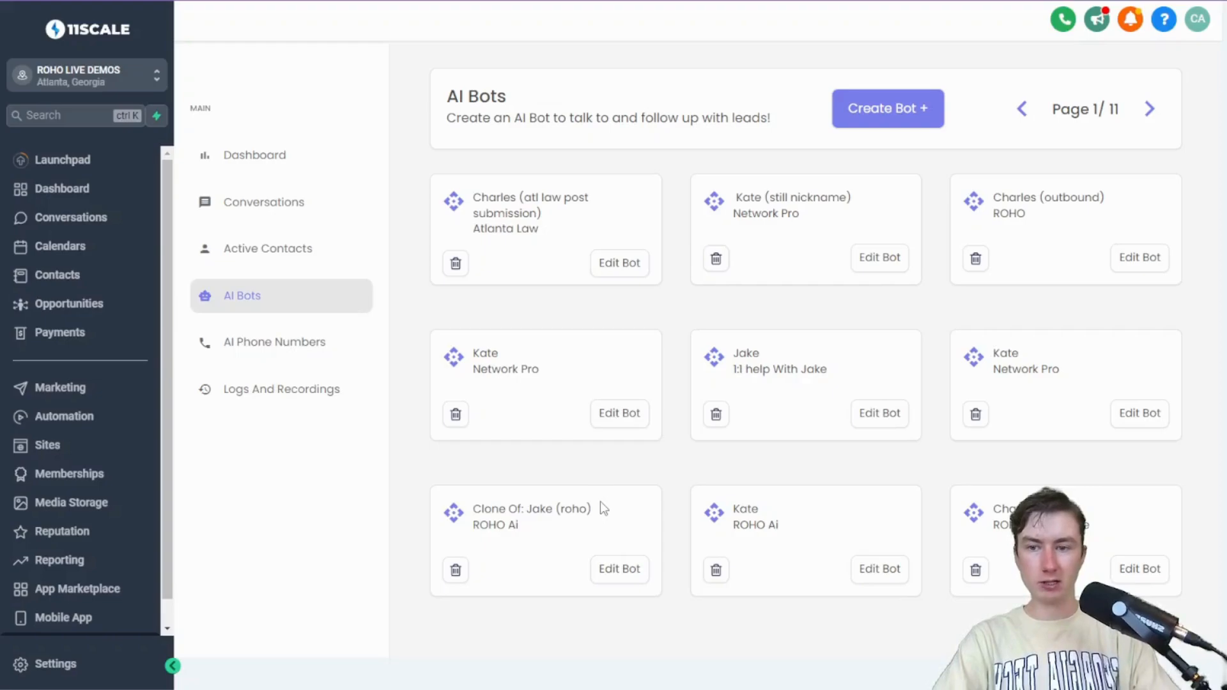
mouse_move(280, 342)
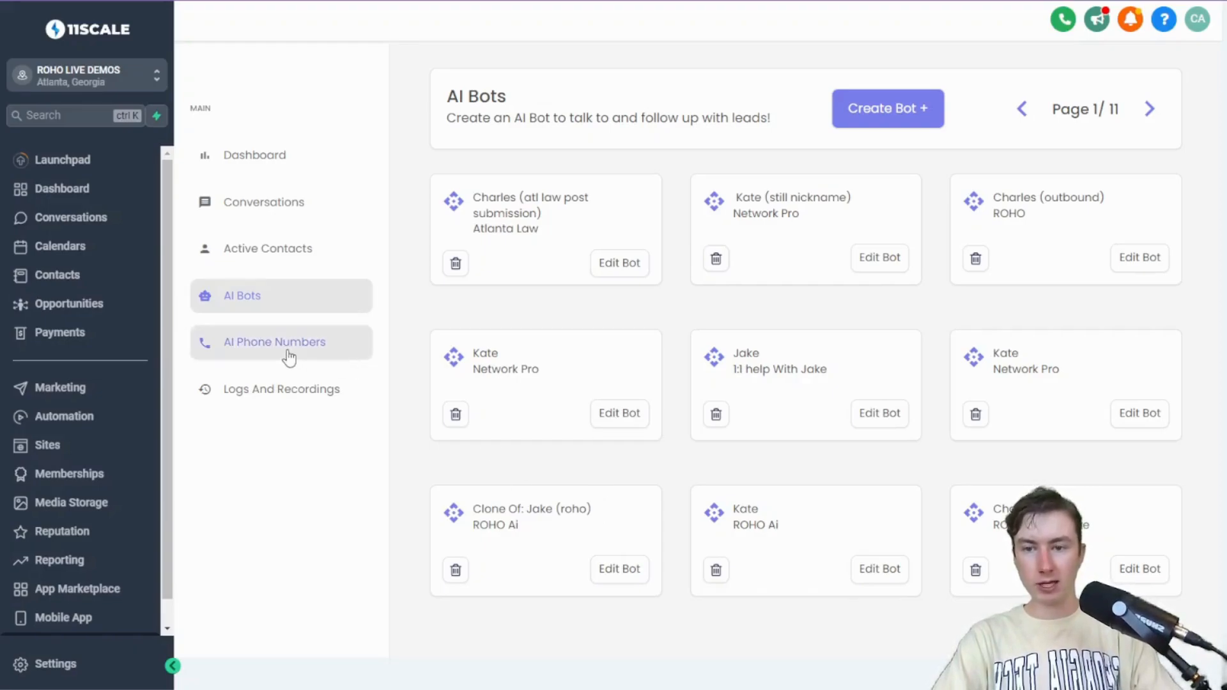
View the two inbound AI phone numbers and briefly browse the numbers available to buy
click(274, 342)
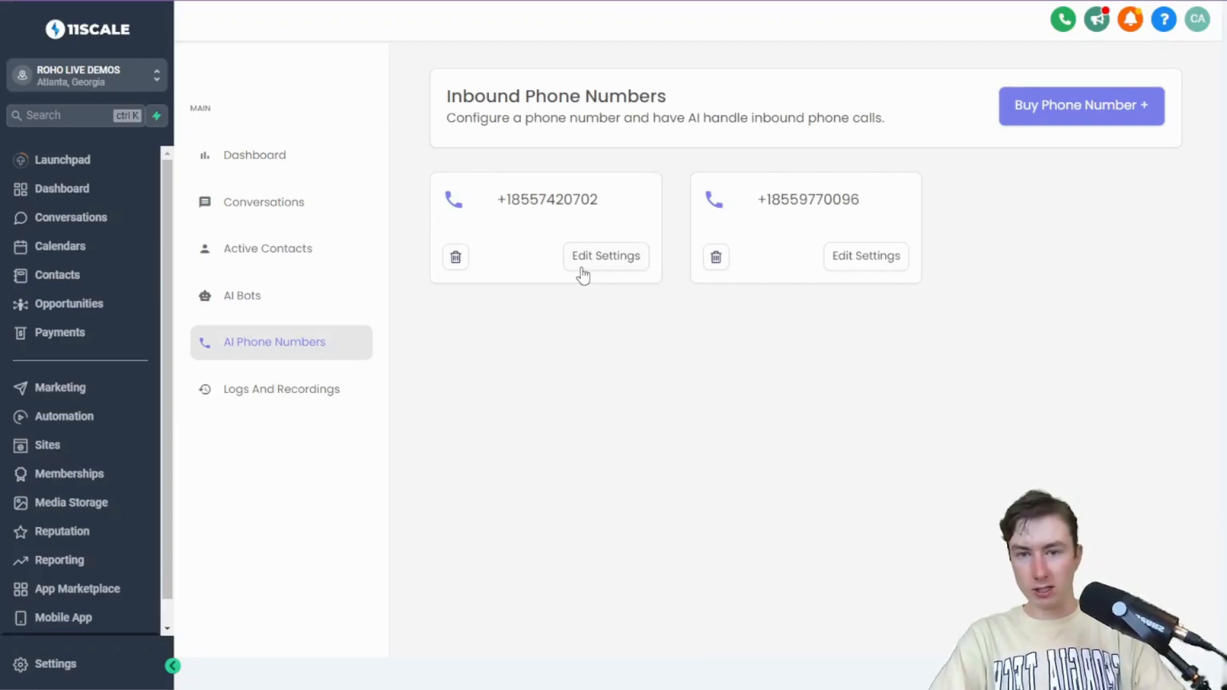
mouse_move(634, 257)
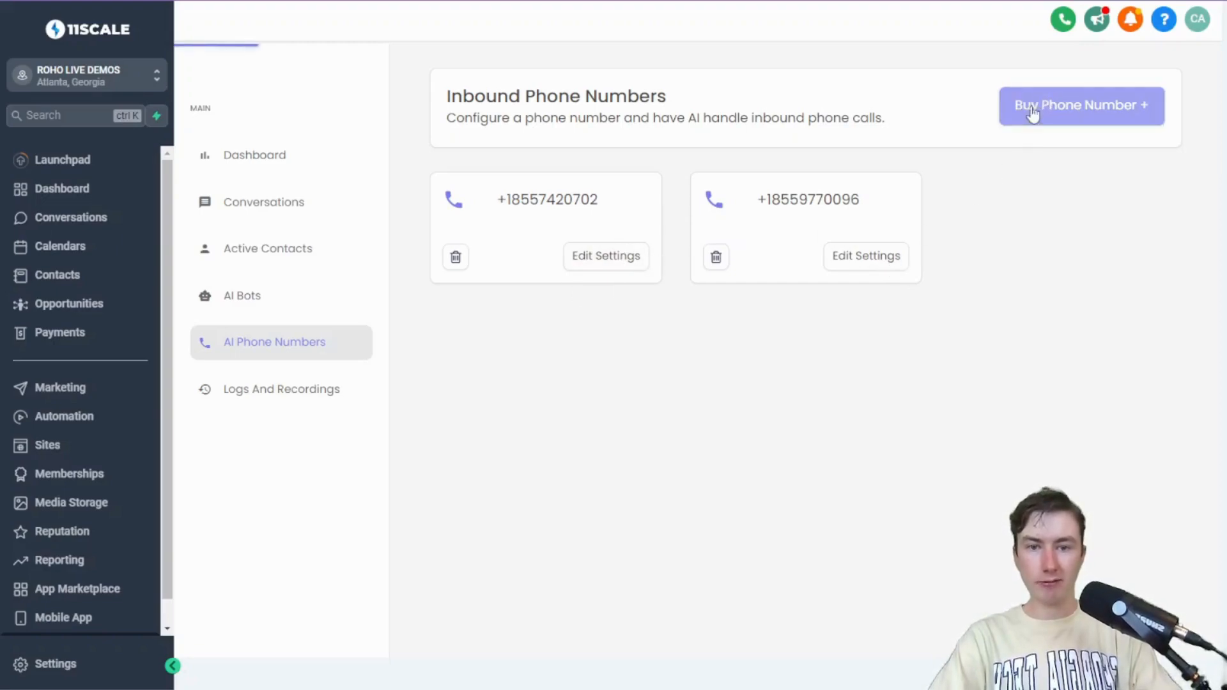
mouse_move(878, 244)
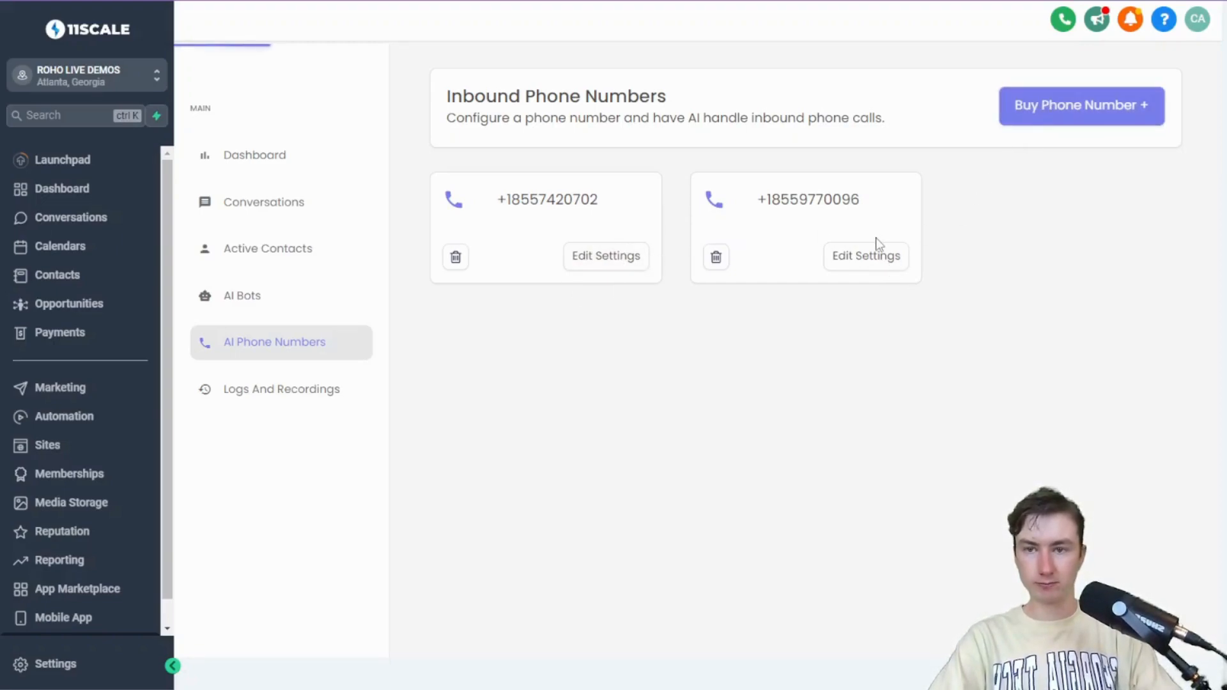
click(1081, 105)
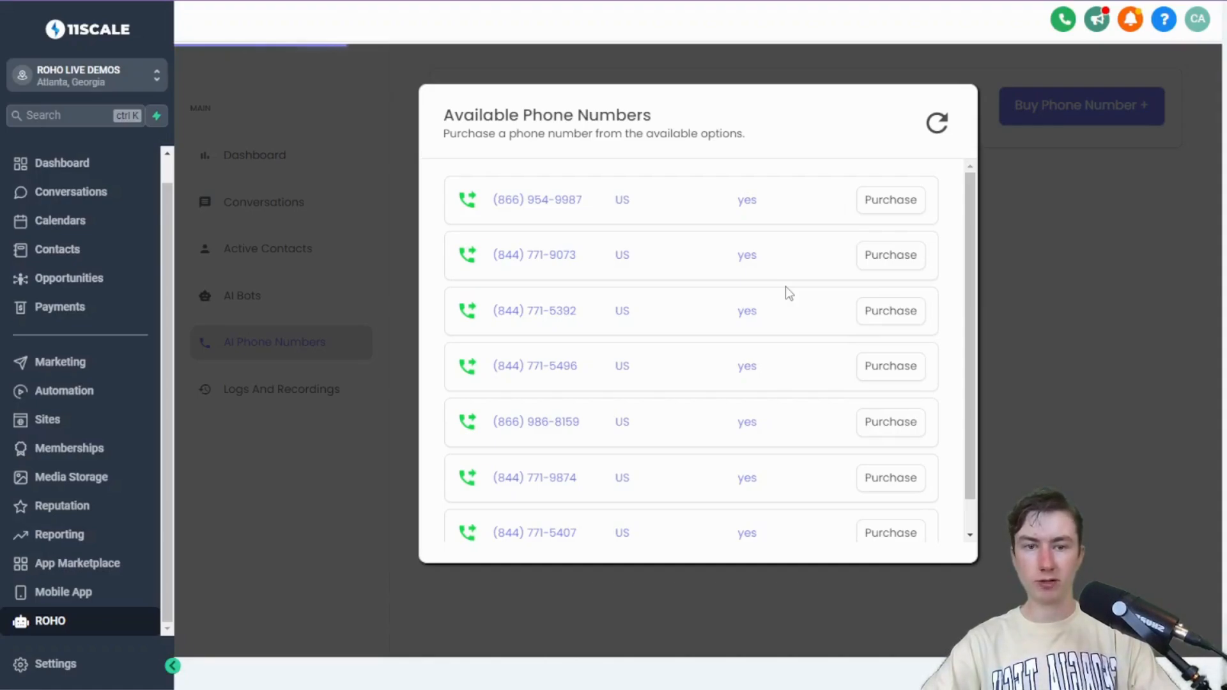
click(890, 254)
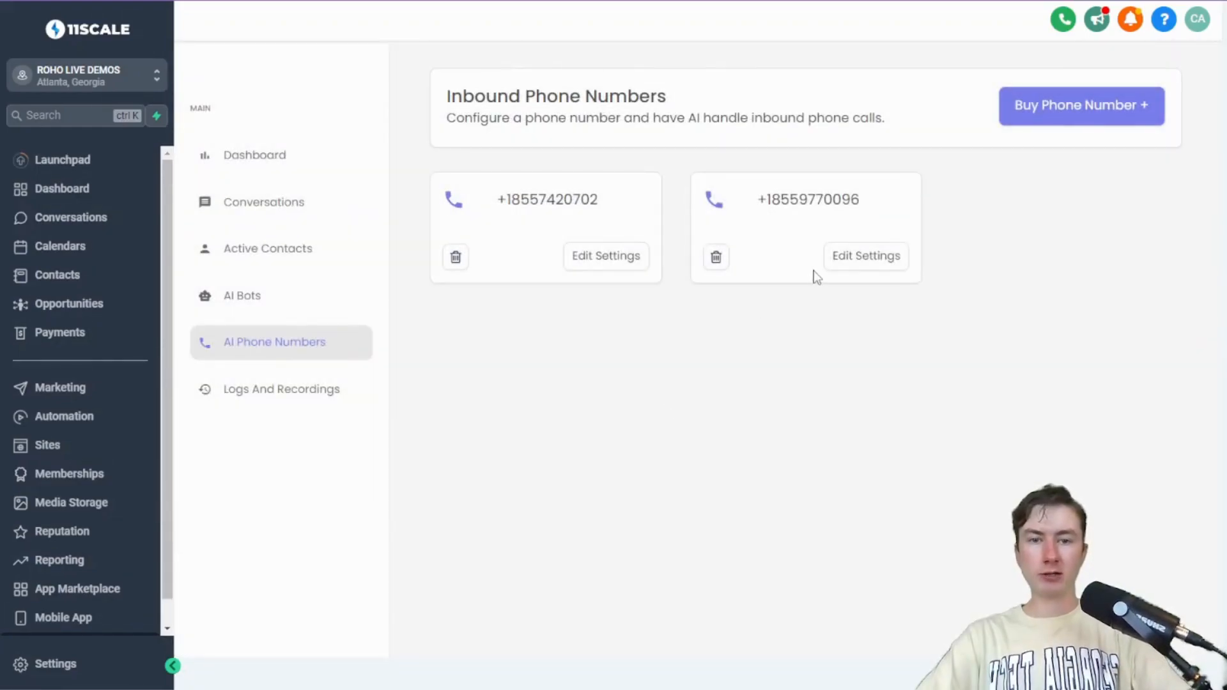
click(865, 255)
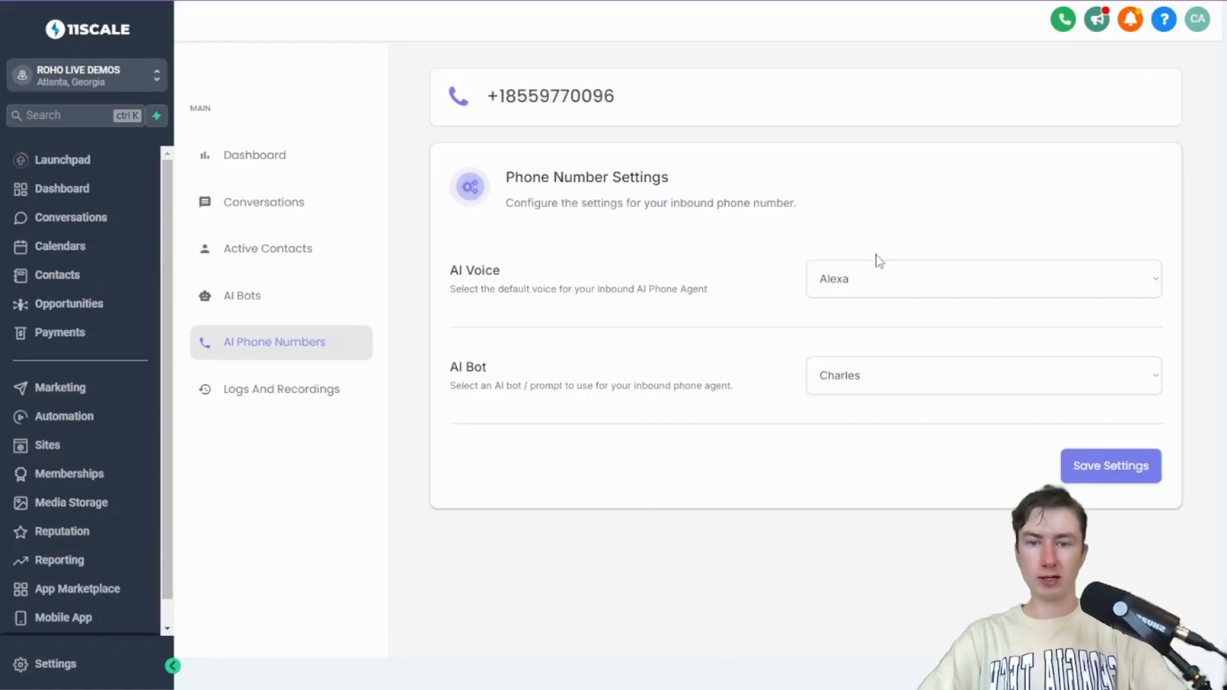
mouse_move(868, 278)
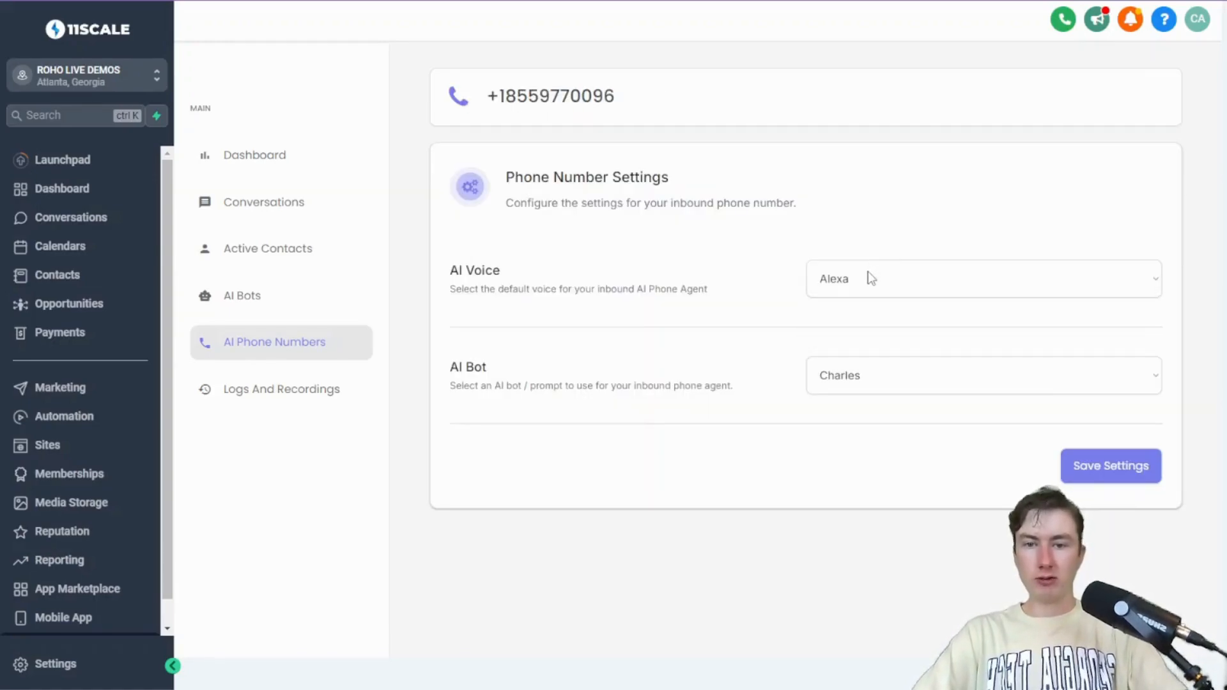
mouse_move(742, 300)
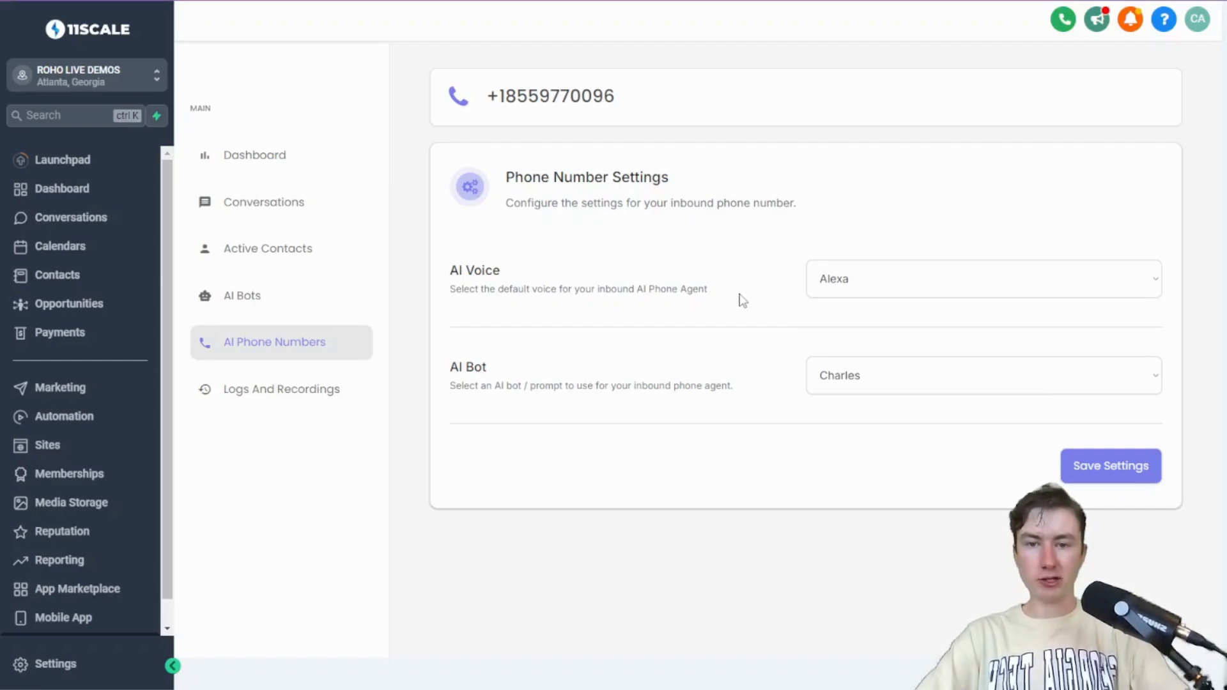
mouse_move(730, 370)
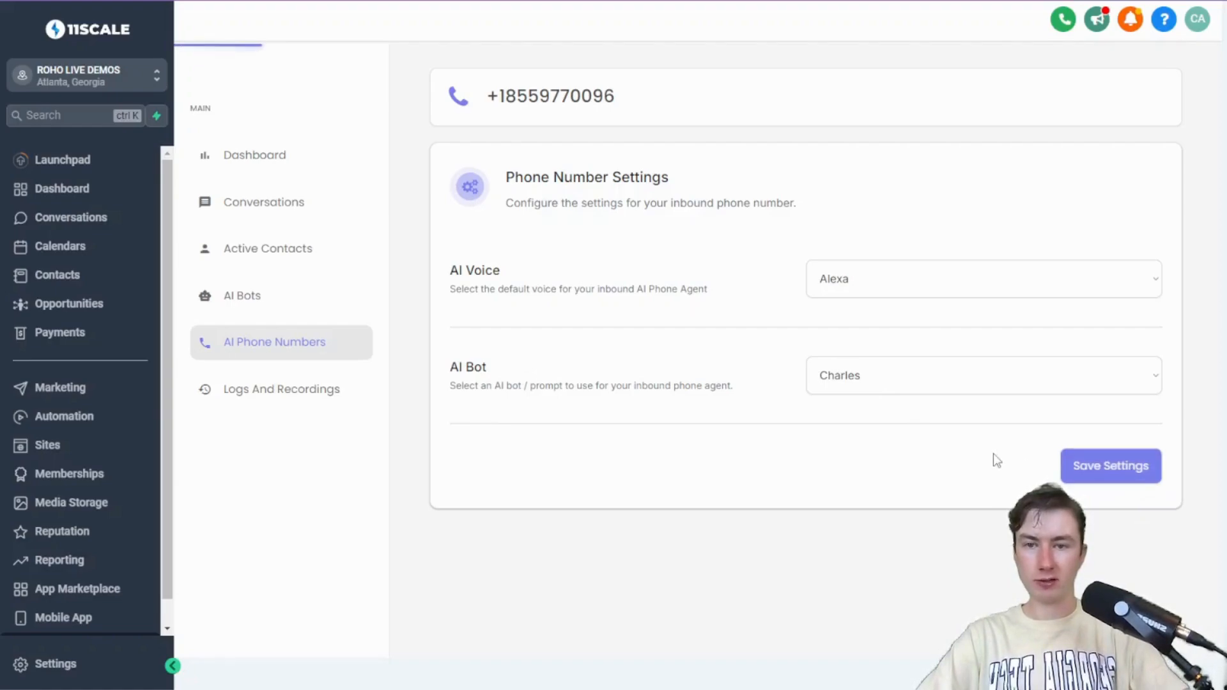
mouse_move(531, 417)
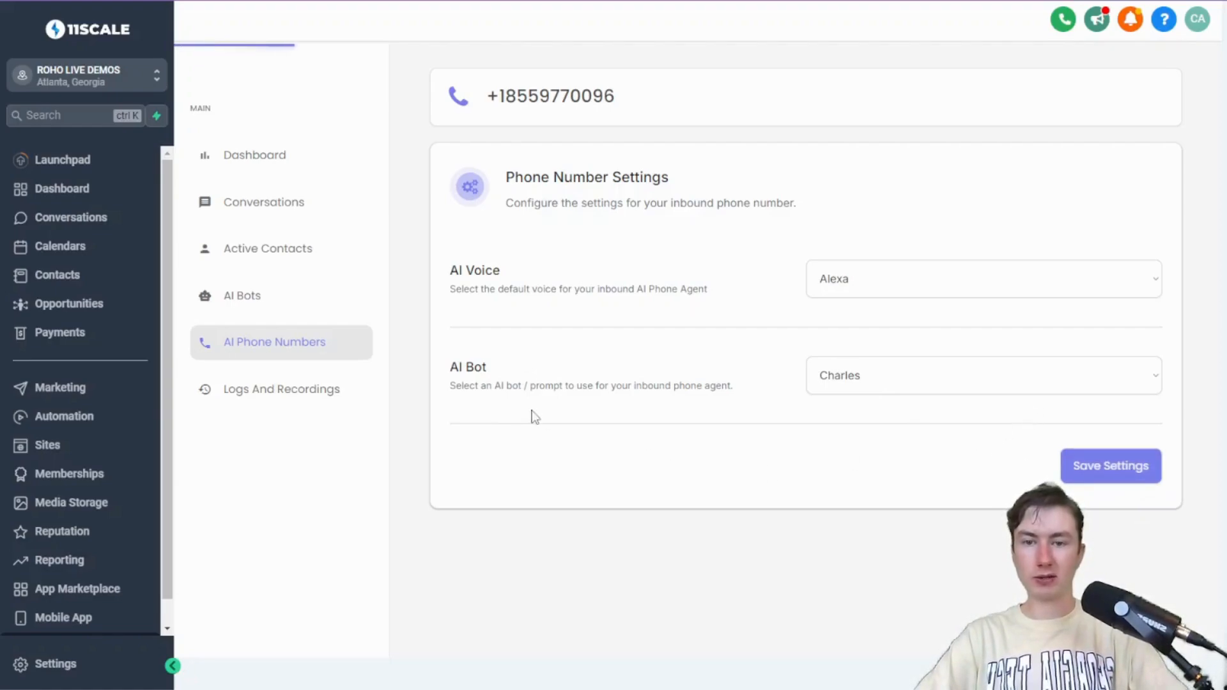
mouse_move(545, 381)
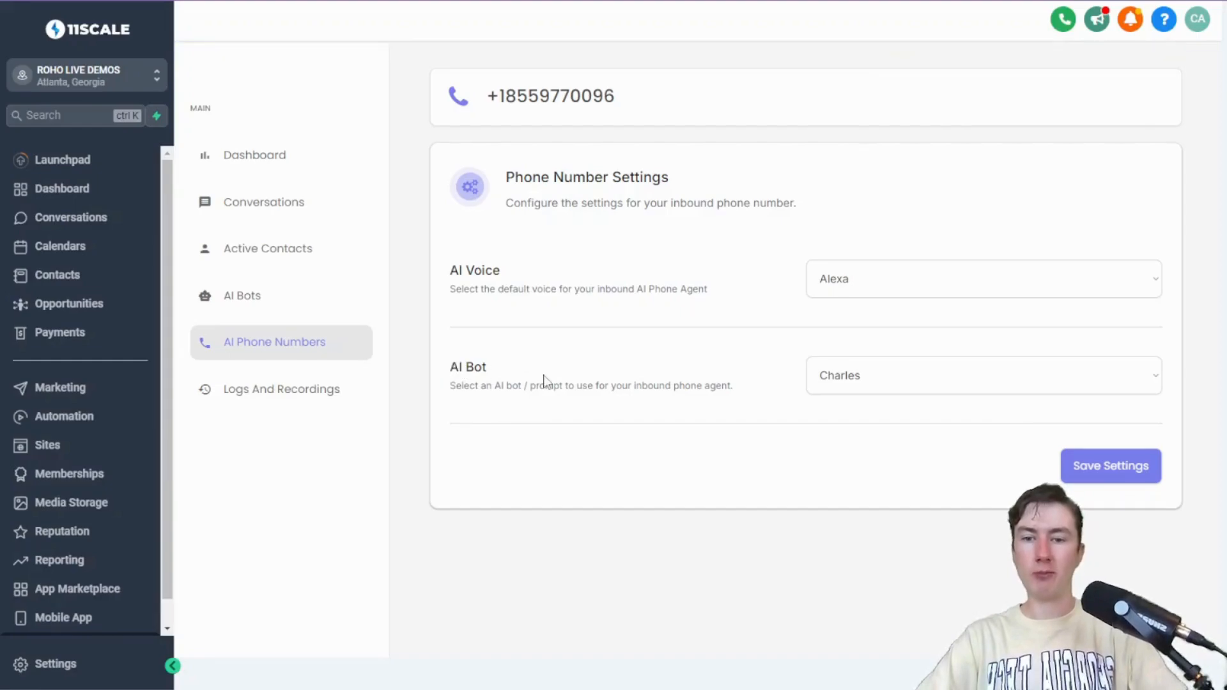
mouse_move(449, 377)
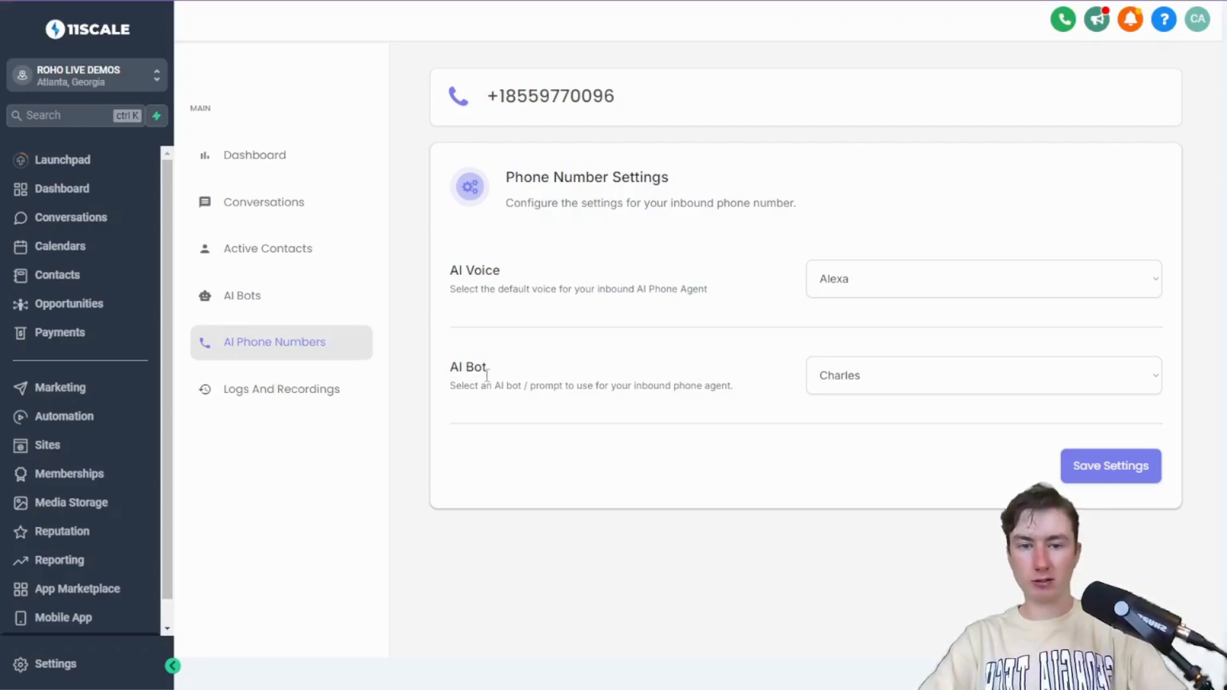
mouse_move(366, 356)
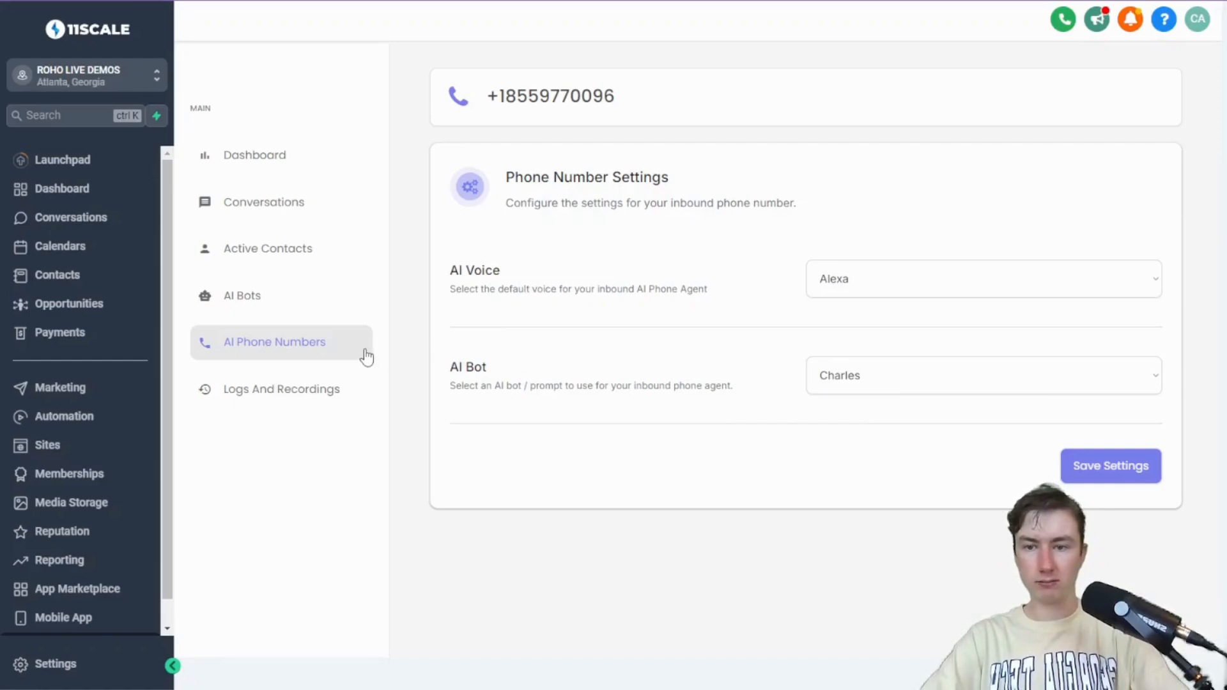
Open the Charles bot and review its Call Completed Webhook and General Settings
click(241, 295)
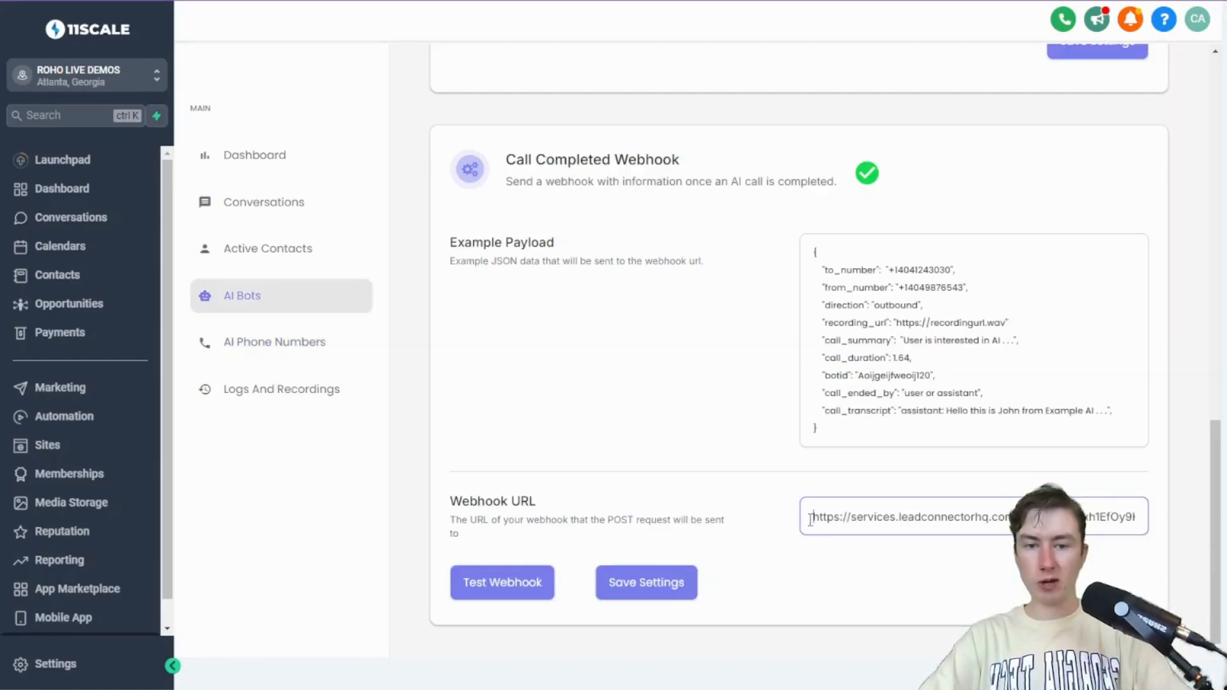
mouse_move(843, 489)
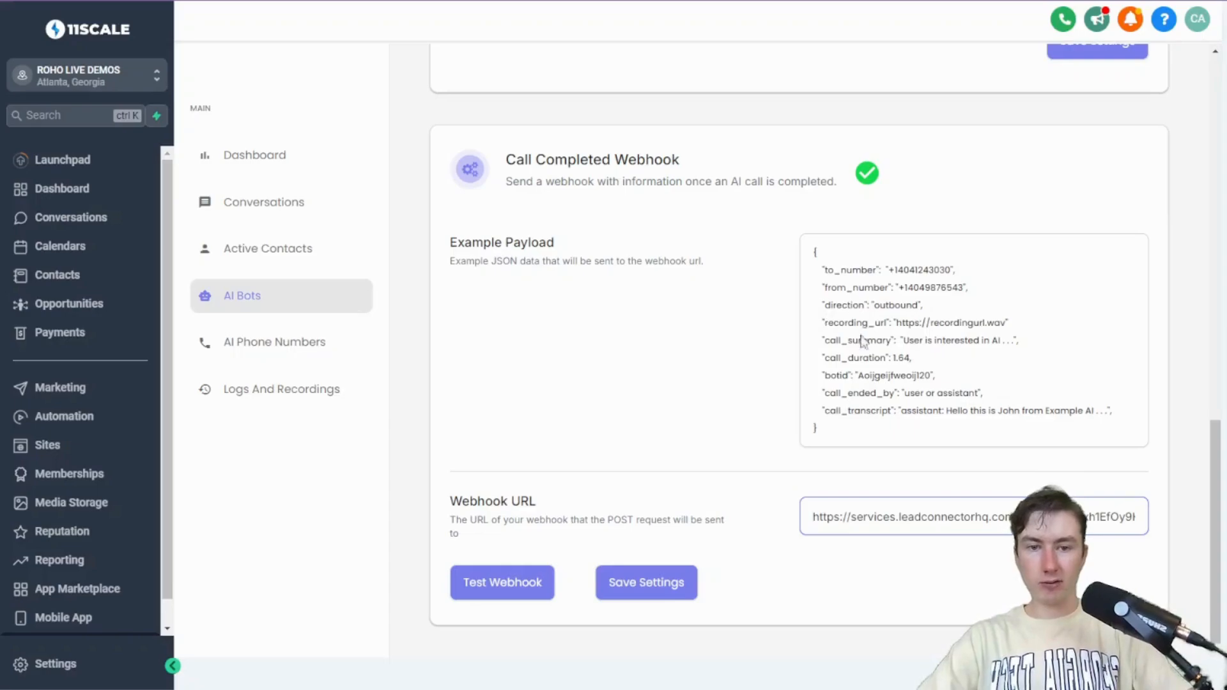
scroll(down, 3)
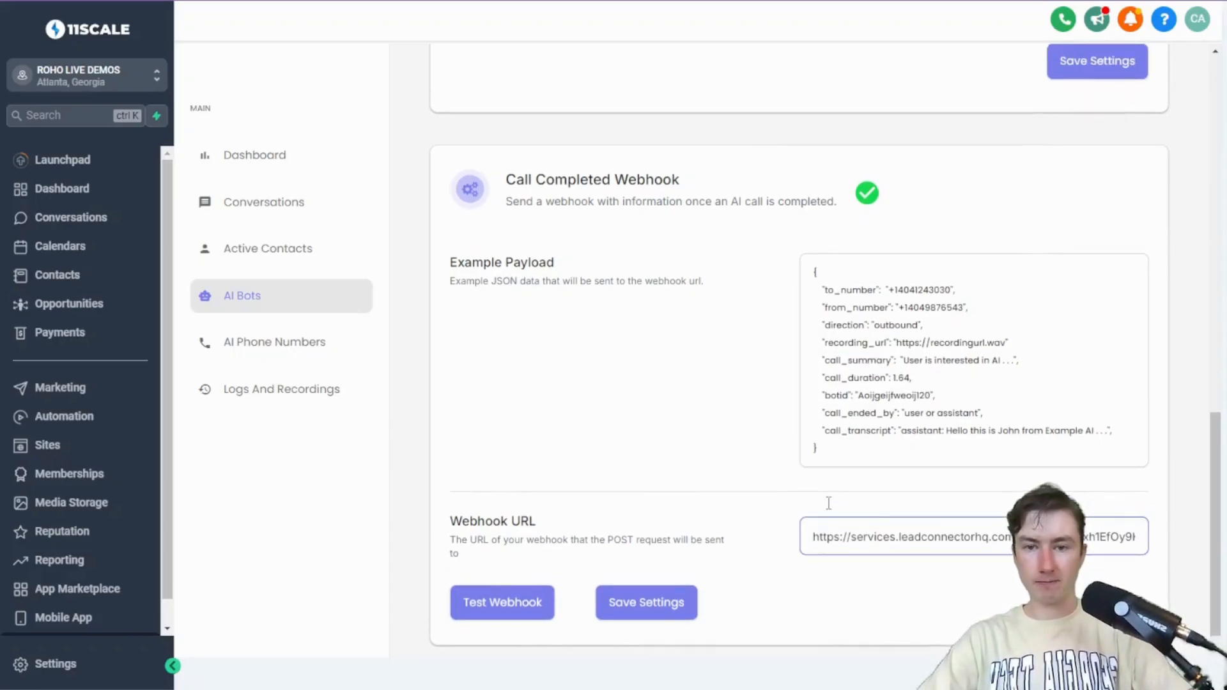
scroll(up, 3)
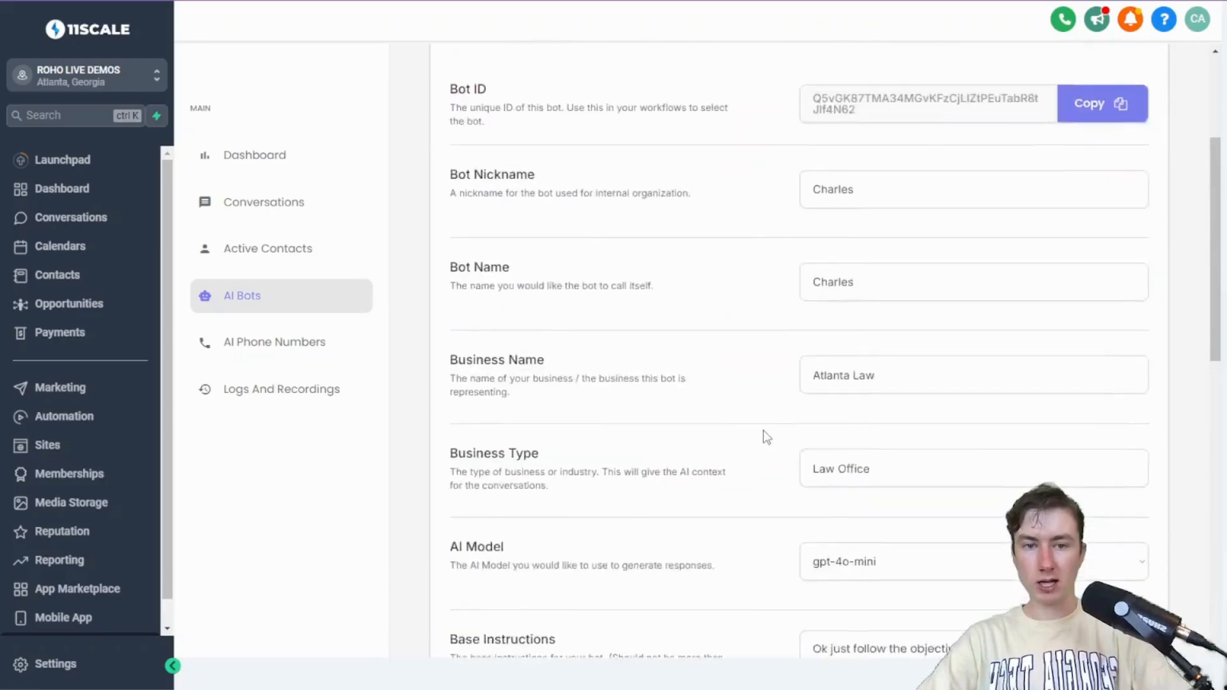
scroll(up, 3)
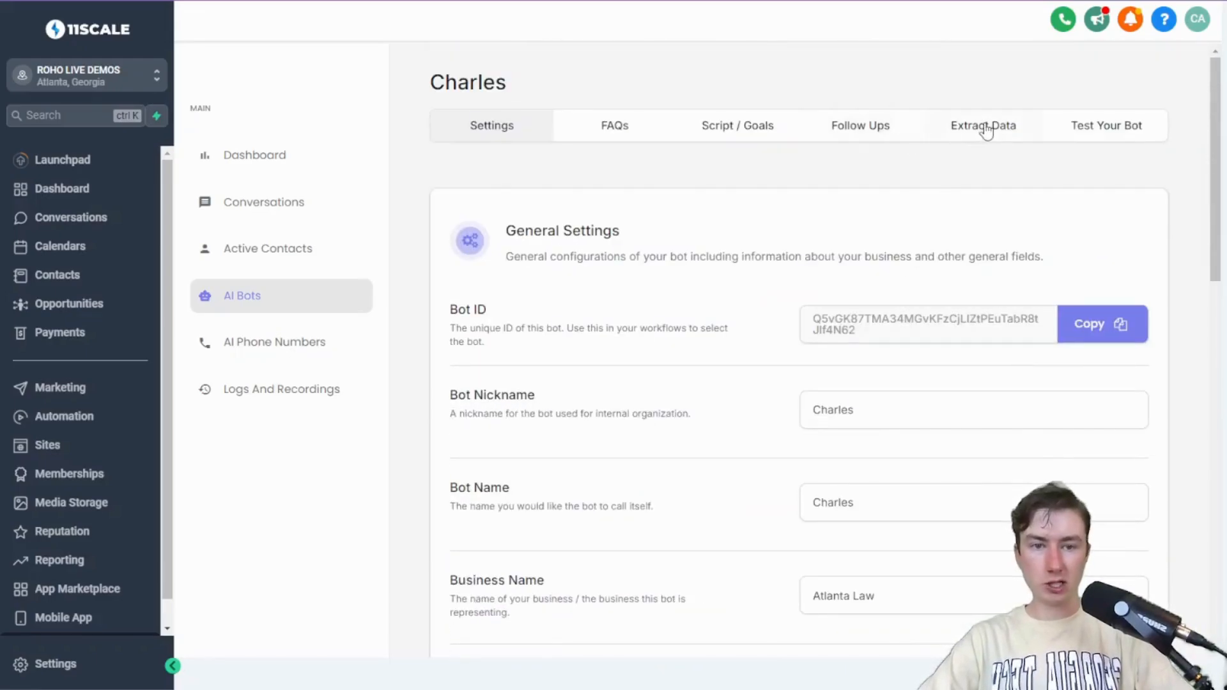
Scroll through Charles's Extract Data variables such as car_make, leads_injuries and lead_name
click(983, 125)
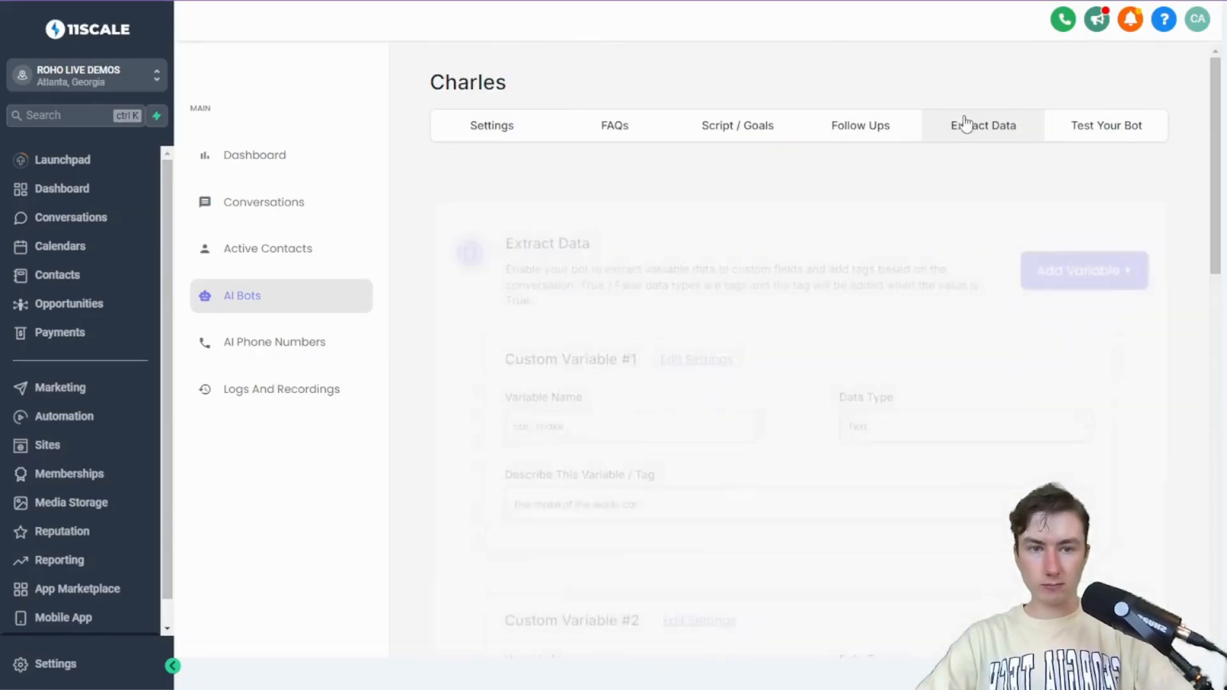
click(983, 126)
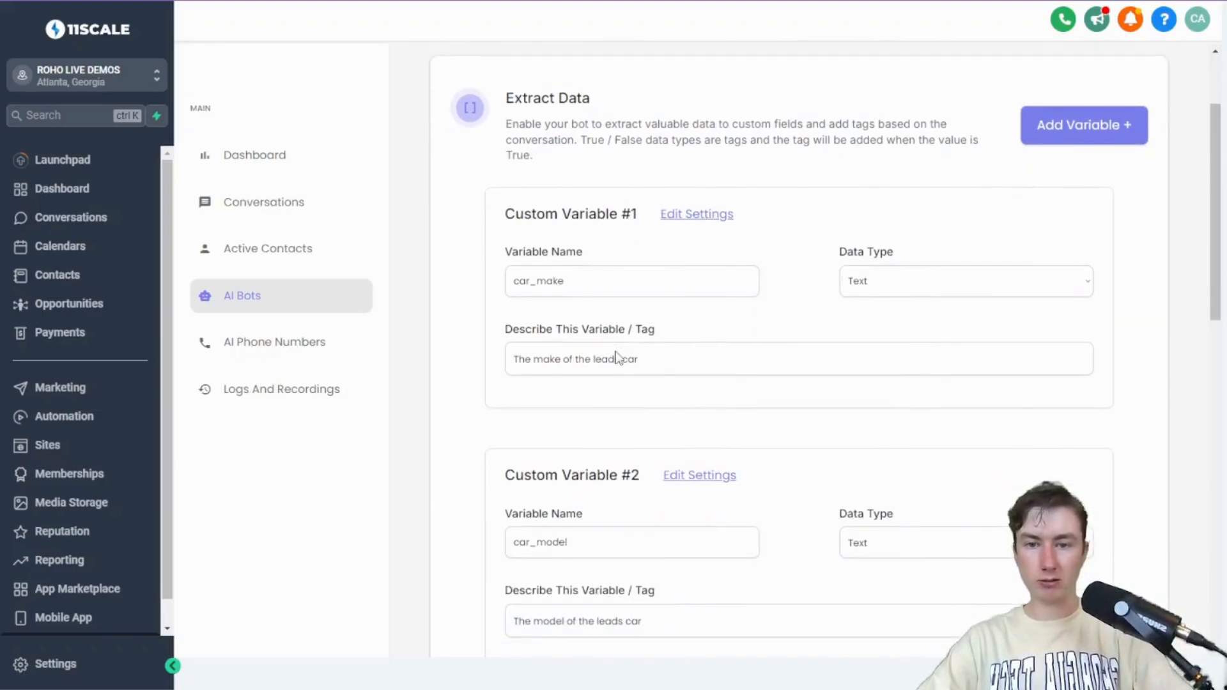
scroll(down, 3)
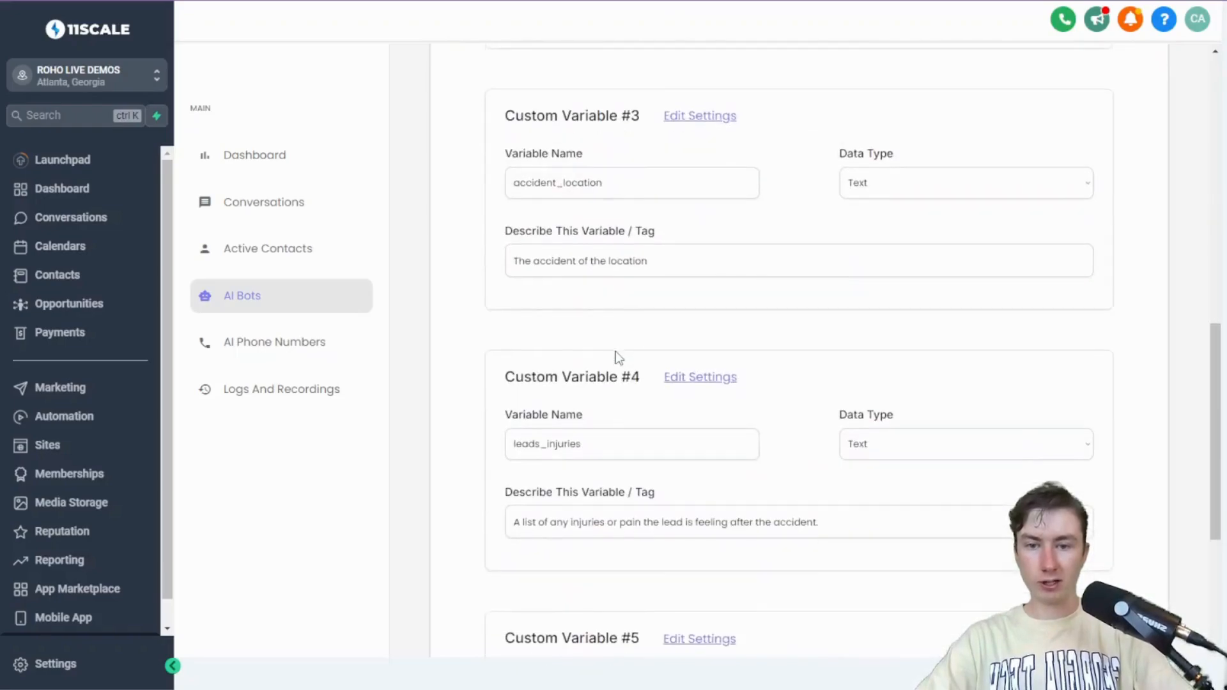
scroll(down, 3)
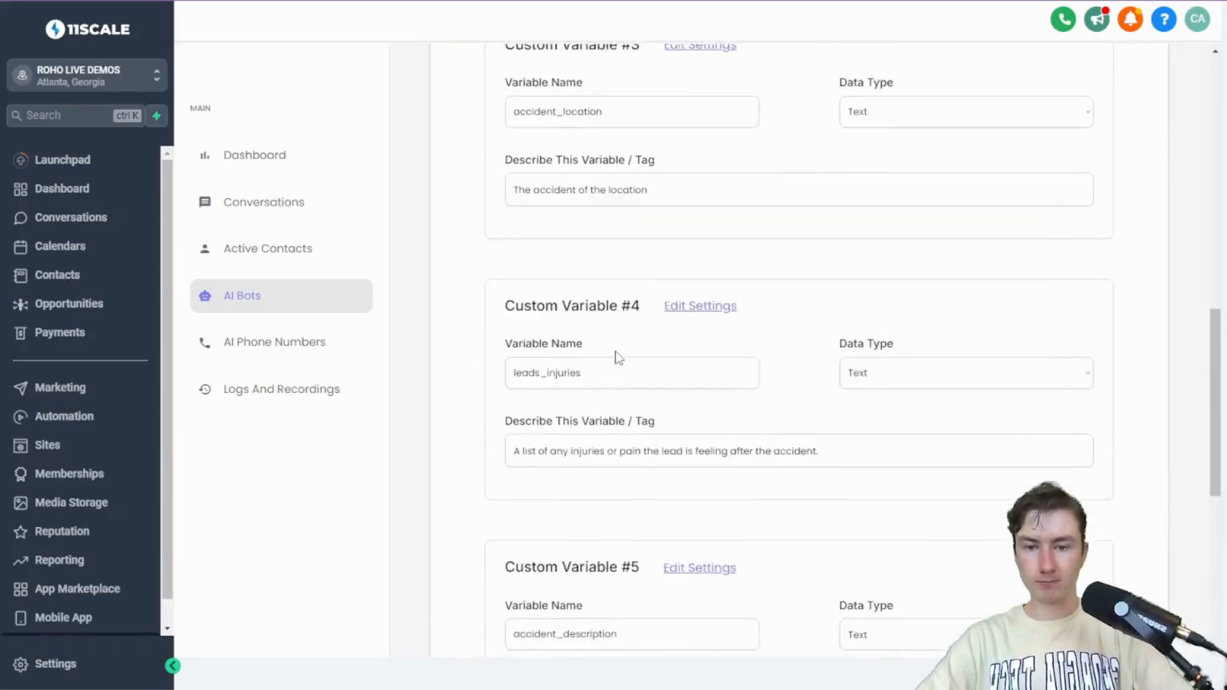
scroll(up, 3)
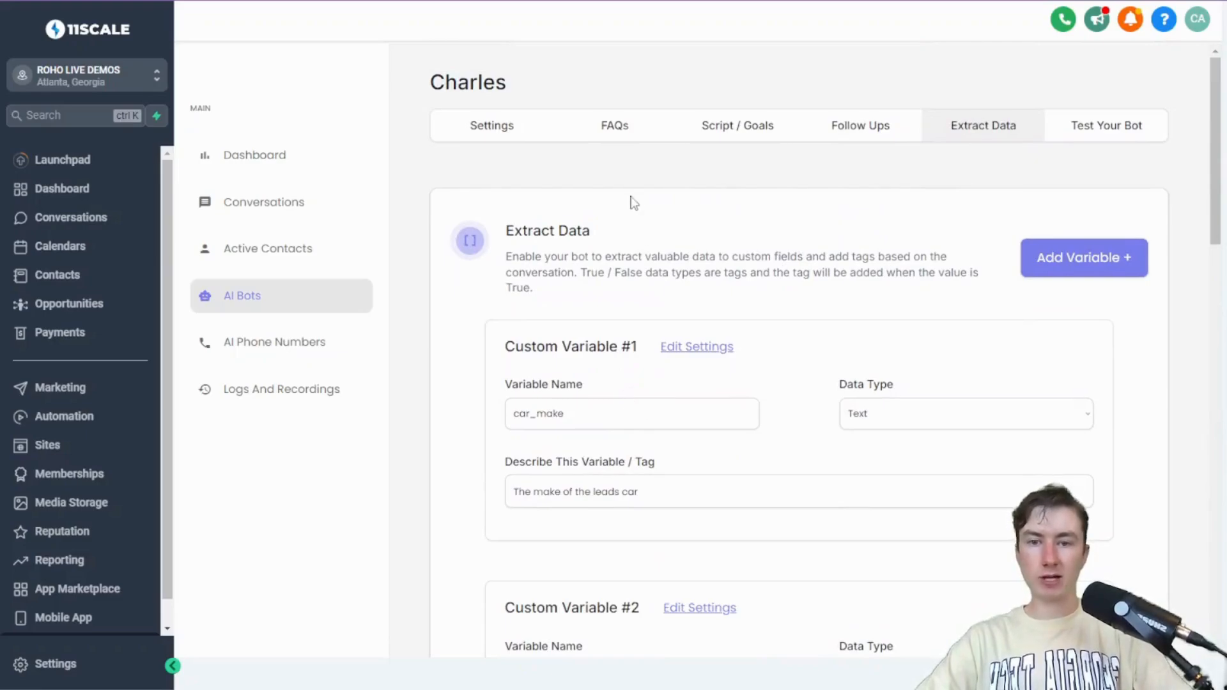
mouse_move(630, 213)
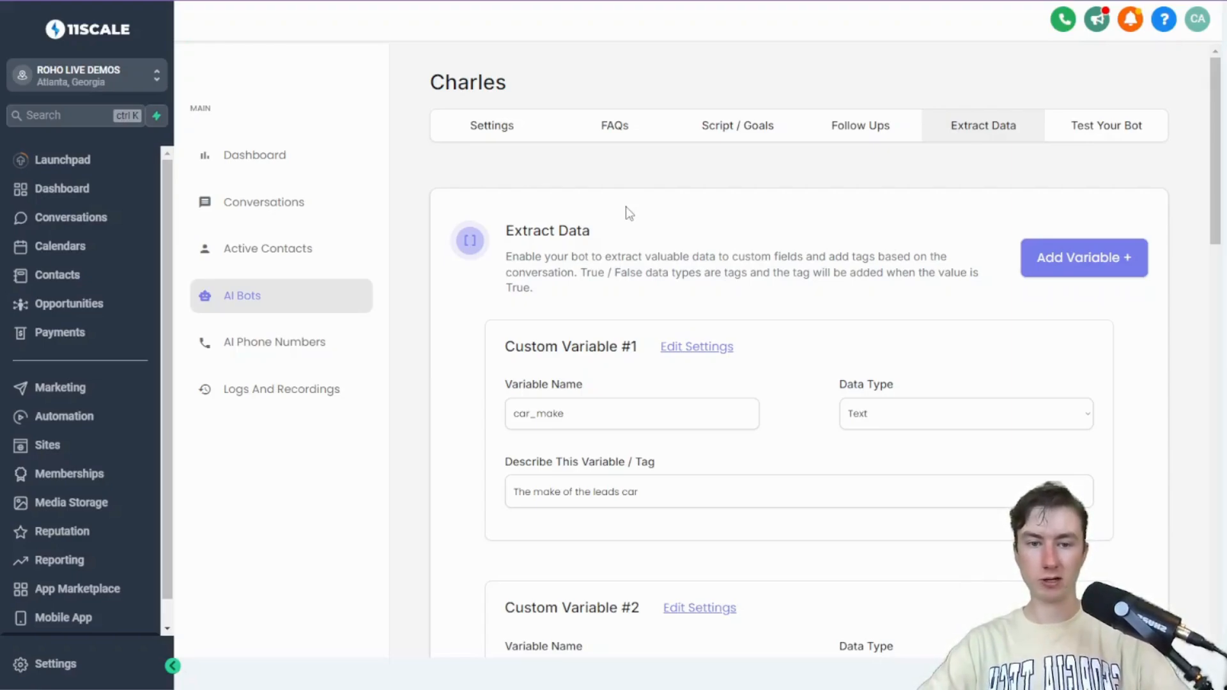
scroll(down, 3)
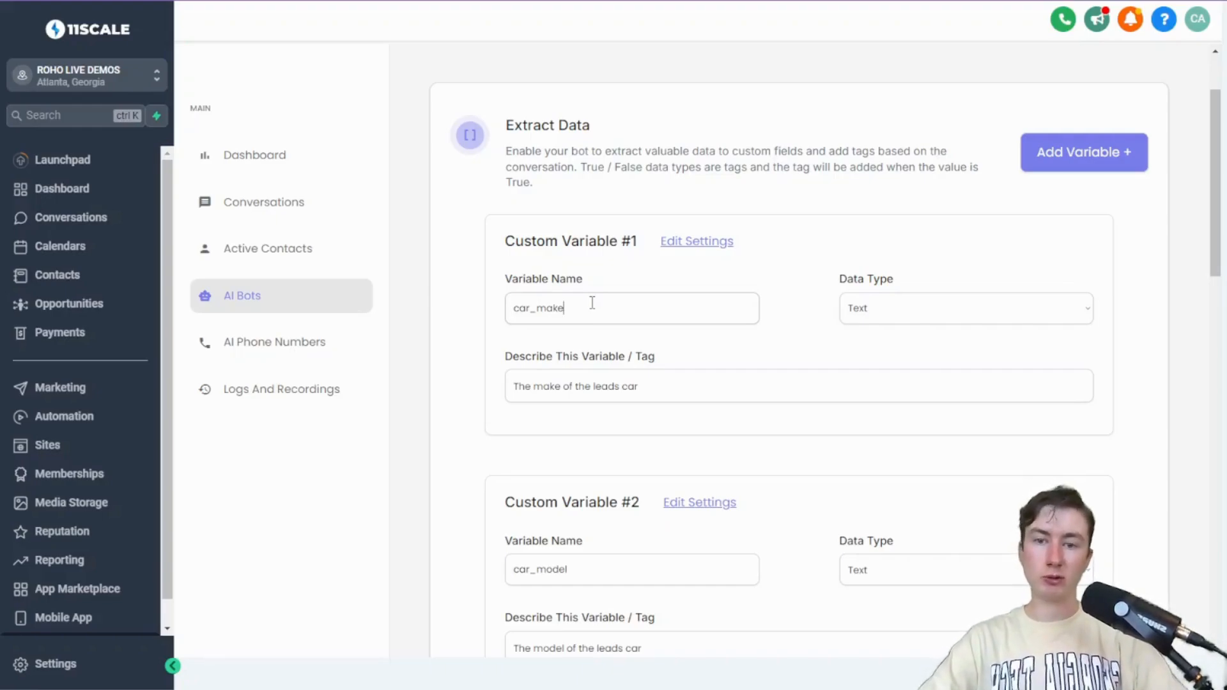
scroll(down, 3)
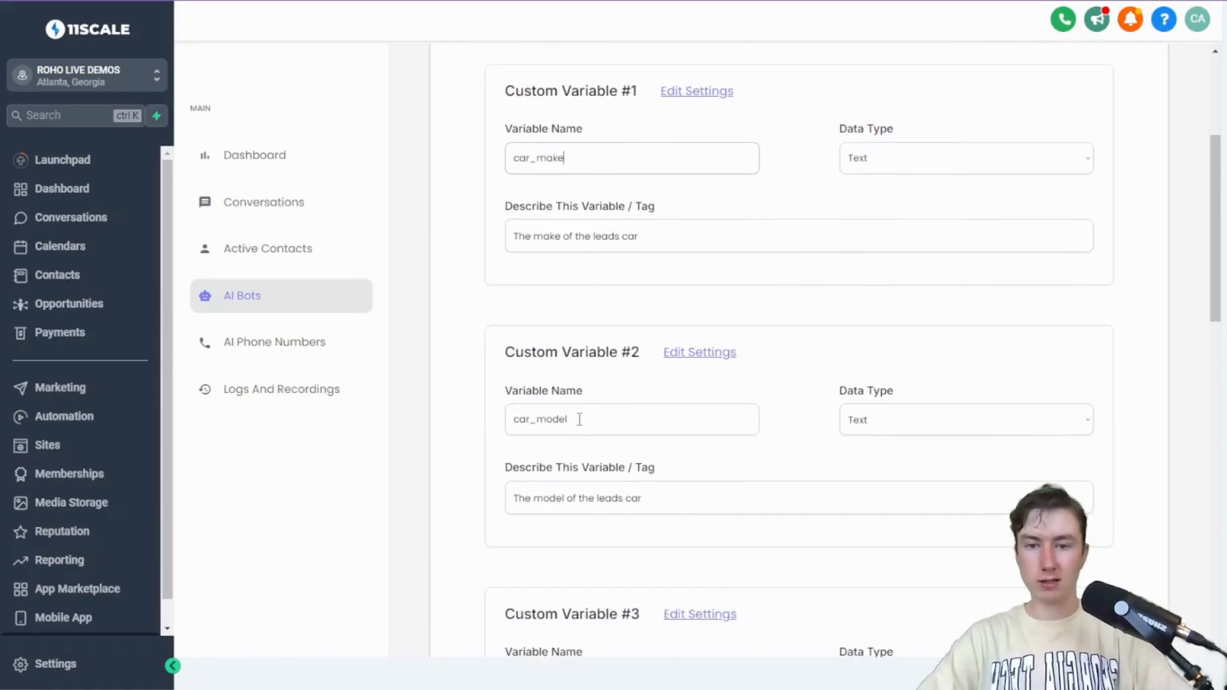
mouse_move(689, 224)
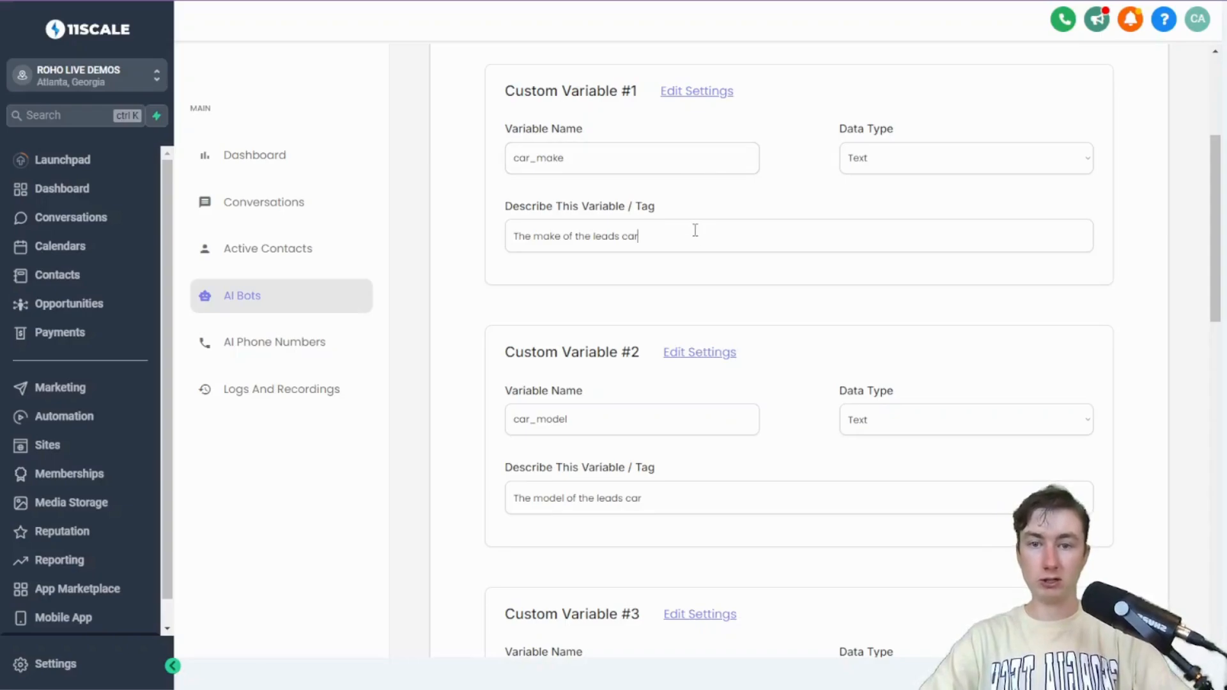
scroll(up, 3)
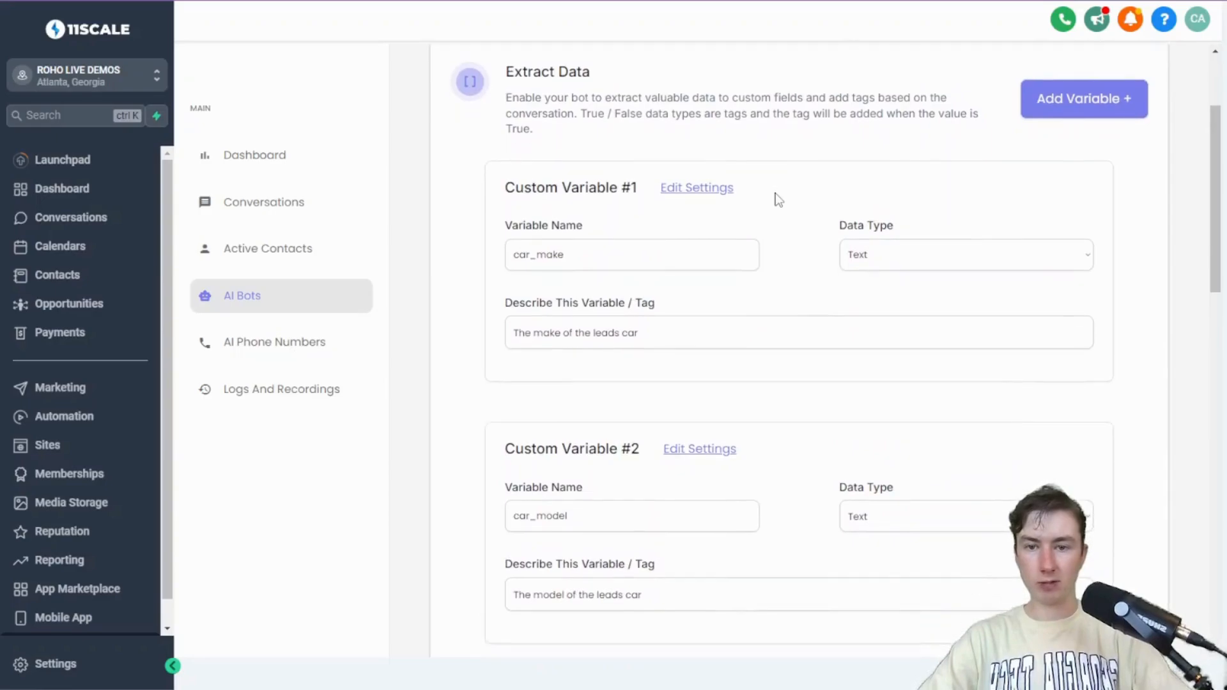
scroll(down, 3)
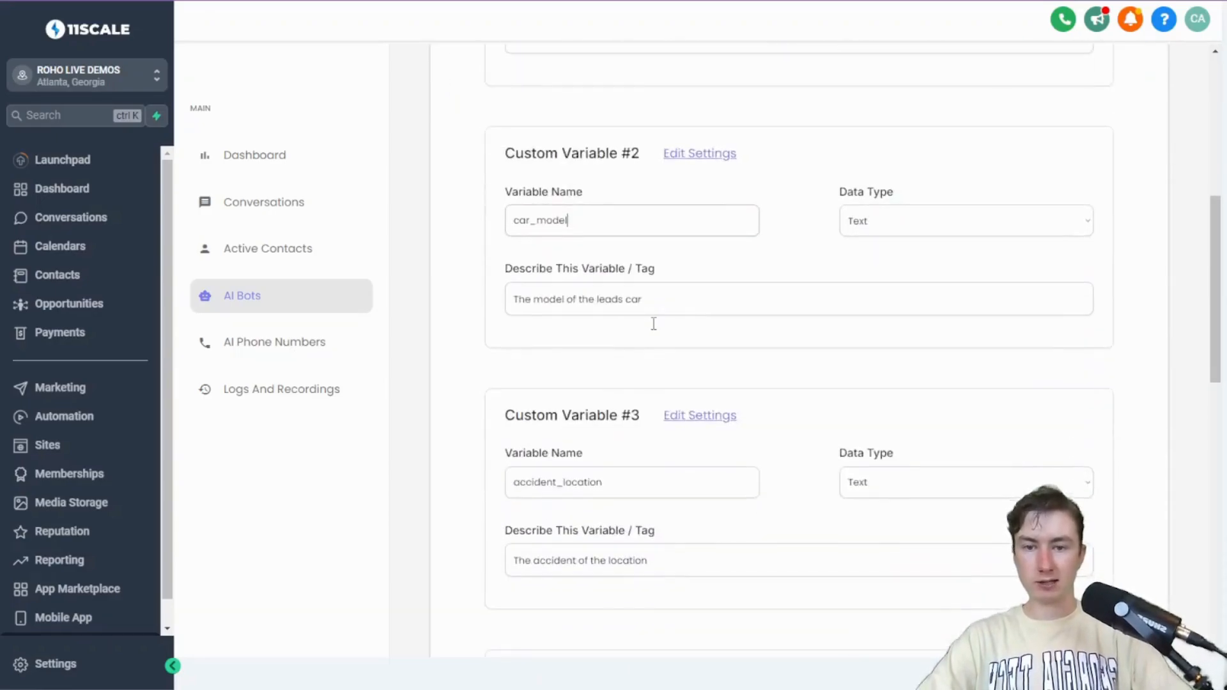
scroll(down, 3)
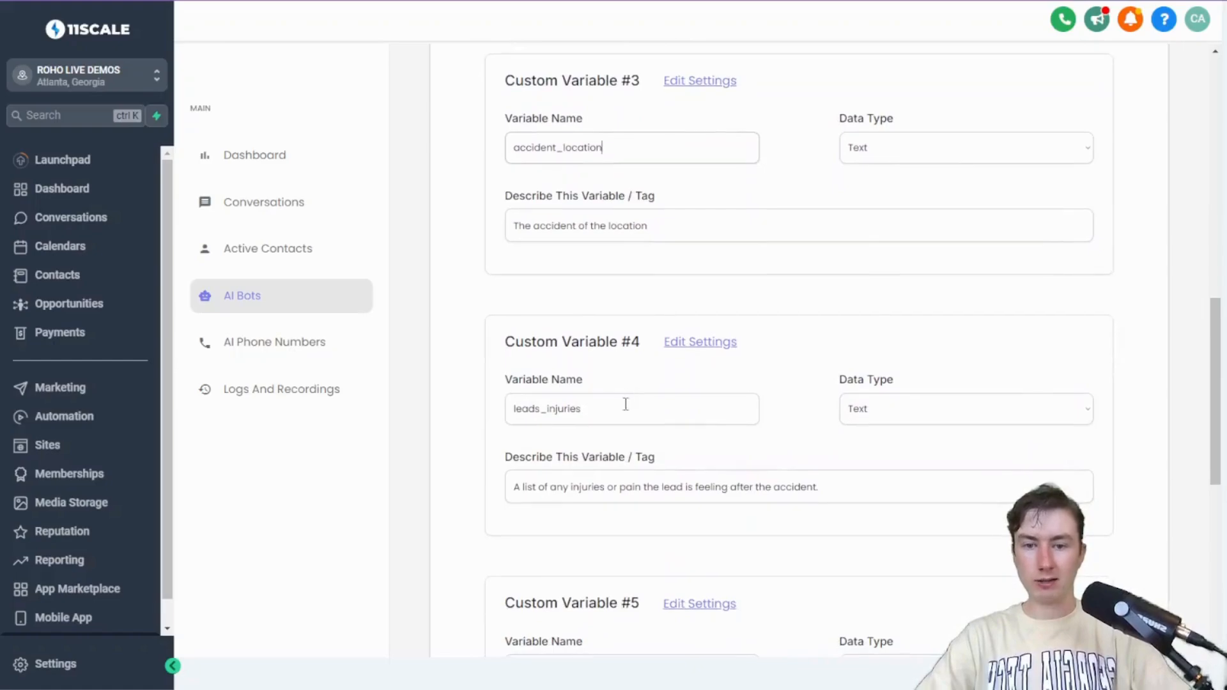
scroll(down, 3)
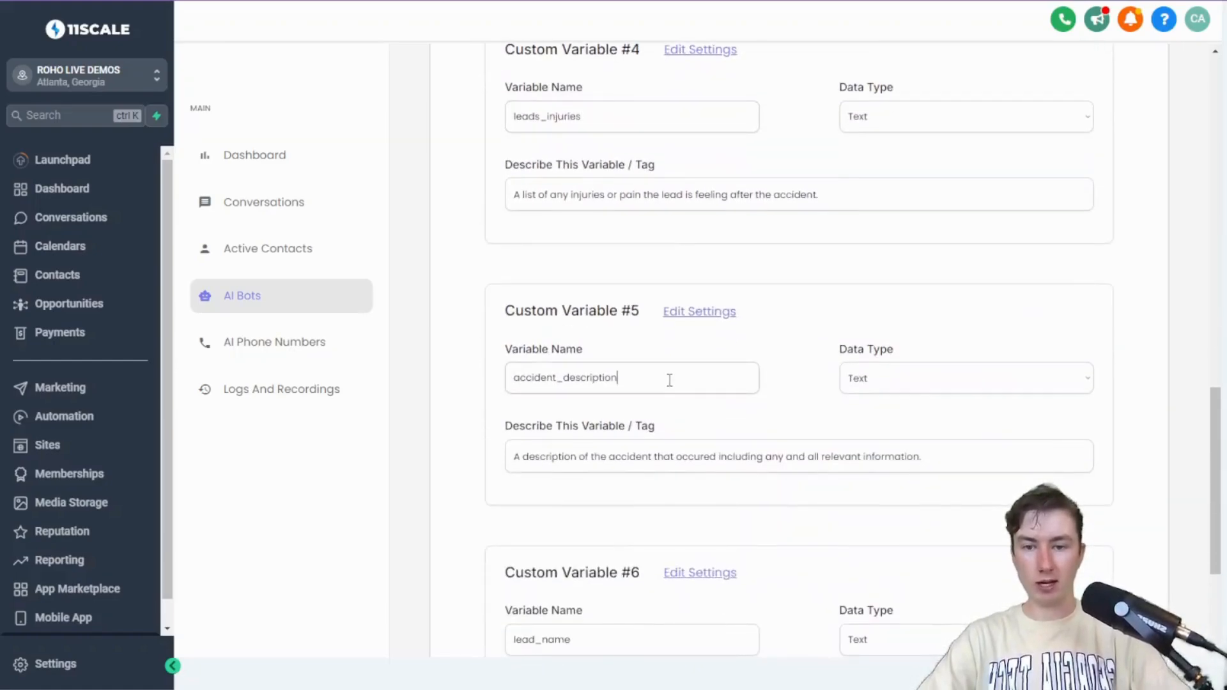
scroll(down, 3)
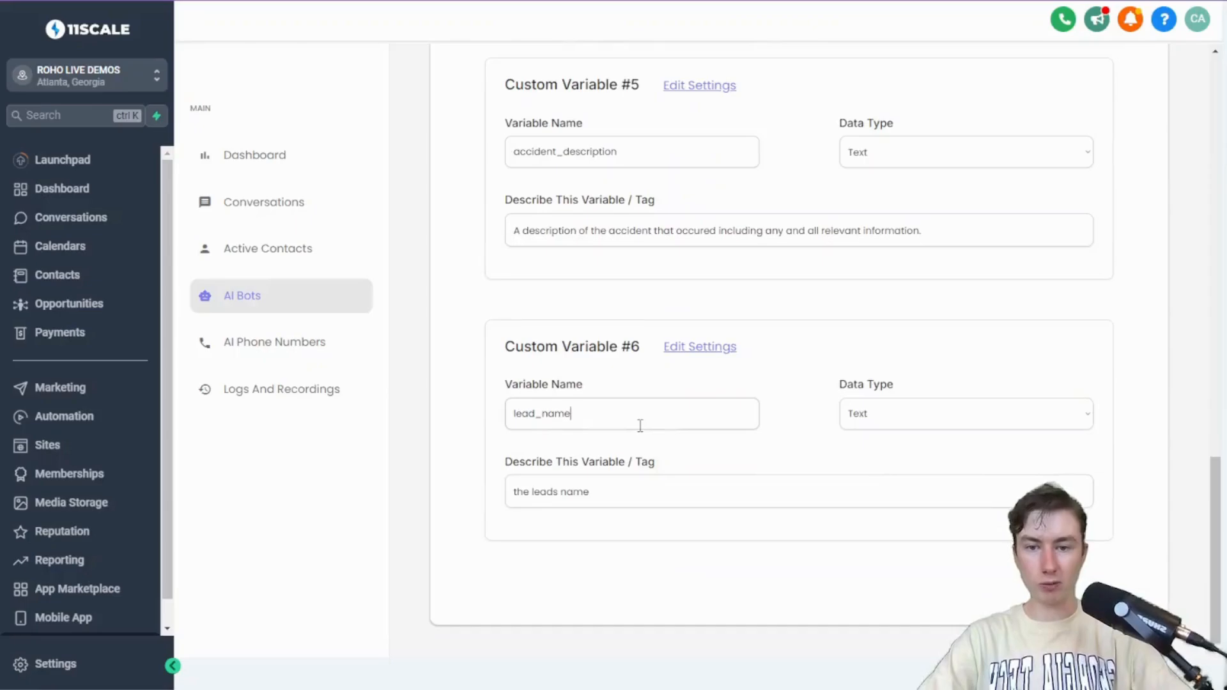
scroll(up, 3)
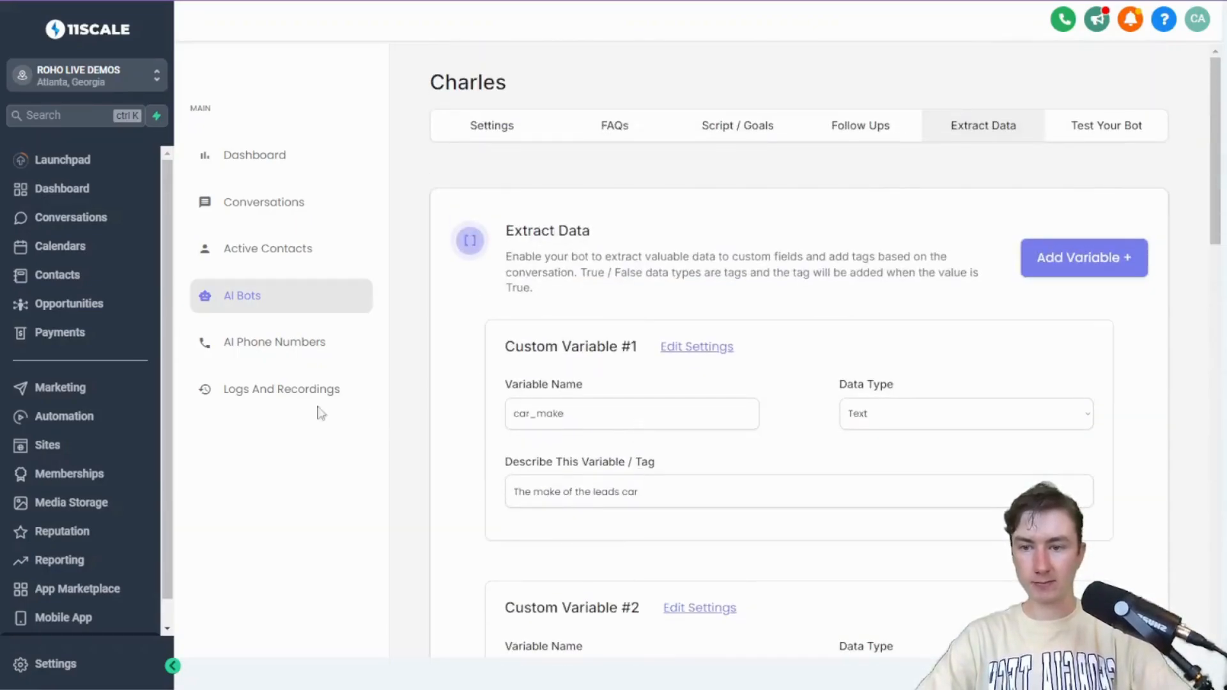
Check the two inbound AI numbers, then go to the Automation workflows list
click(274, 342)
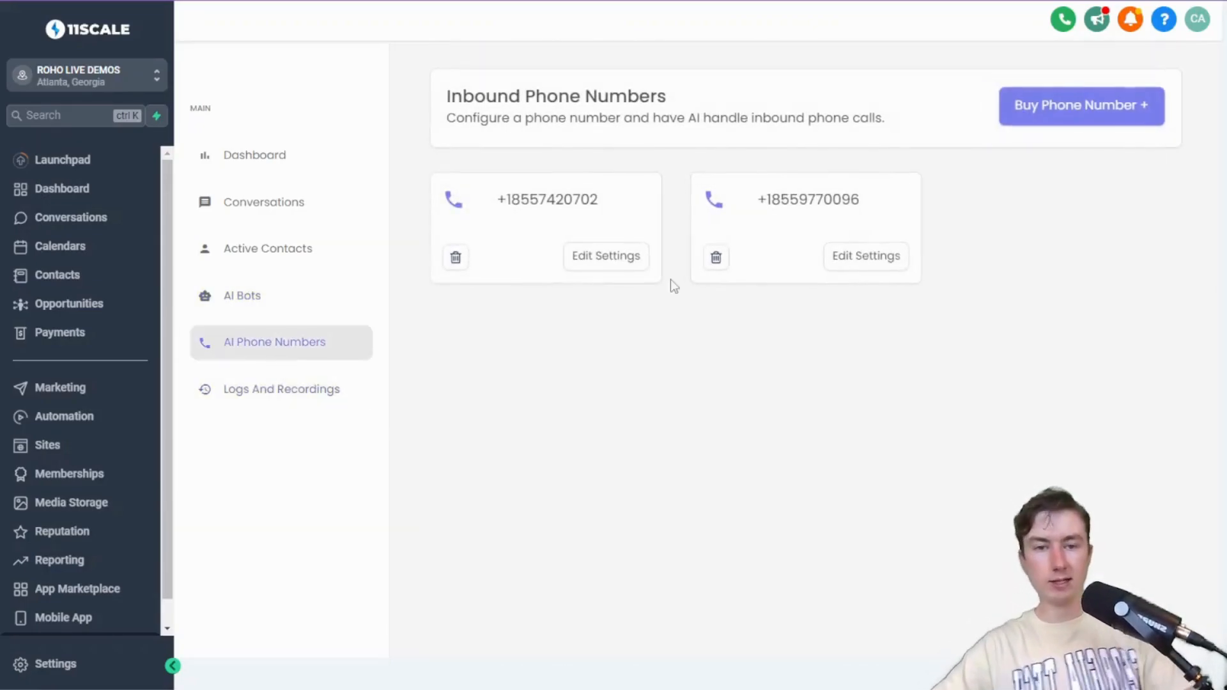
double_click(808, 199)
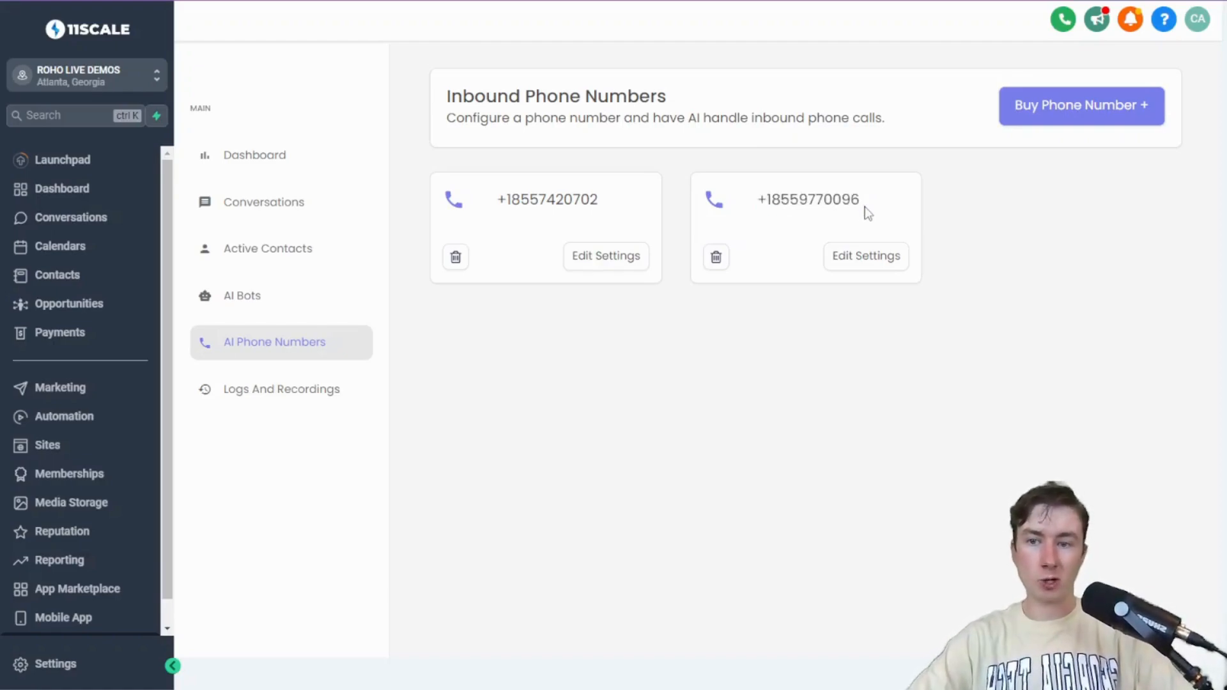
mouse_move(143, 409)
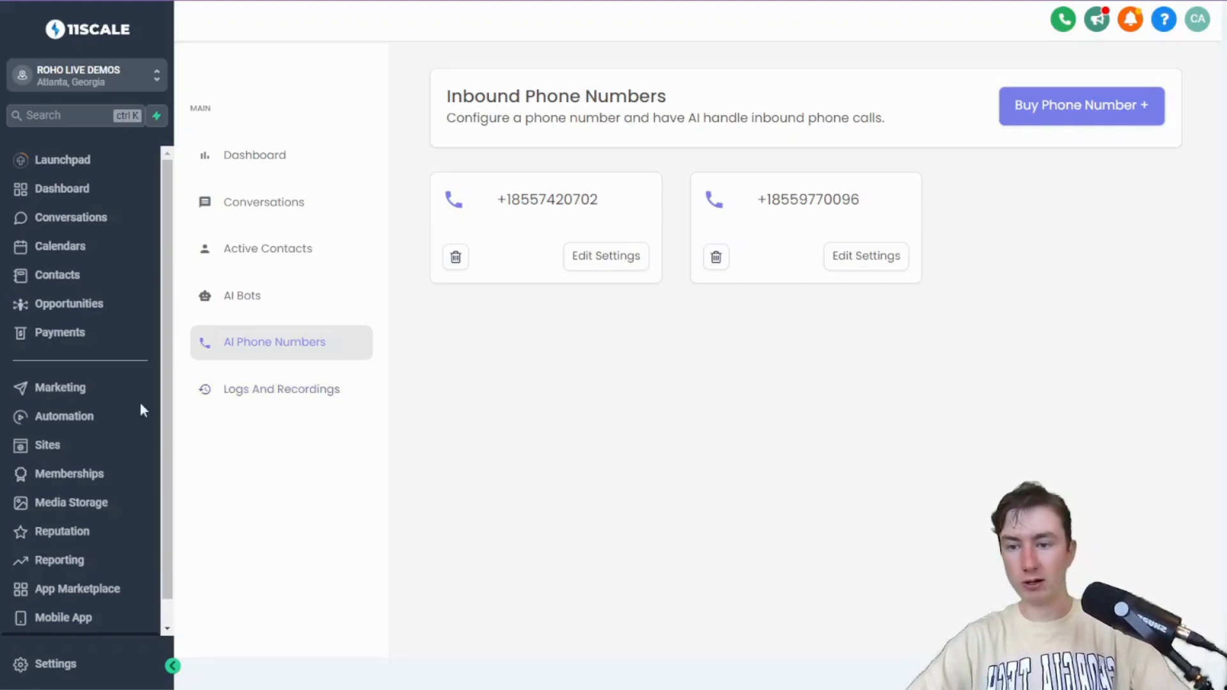
click(64, 416)
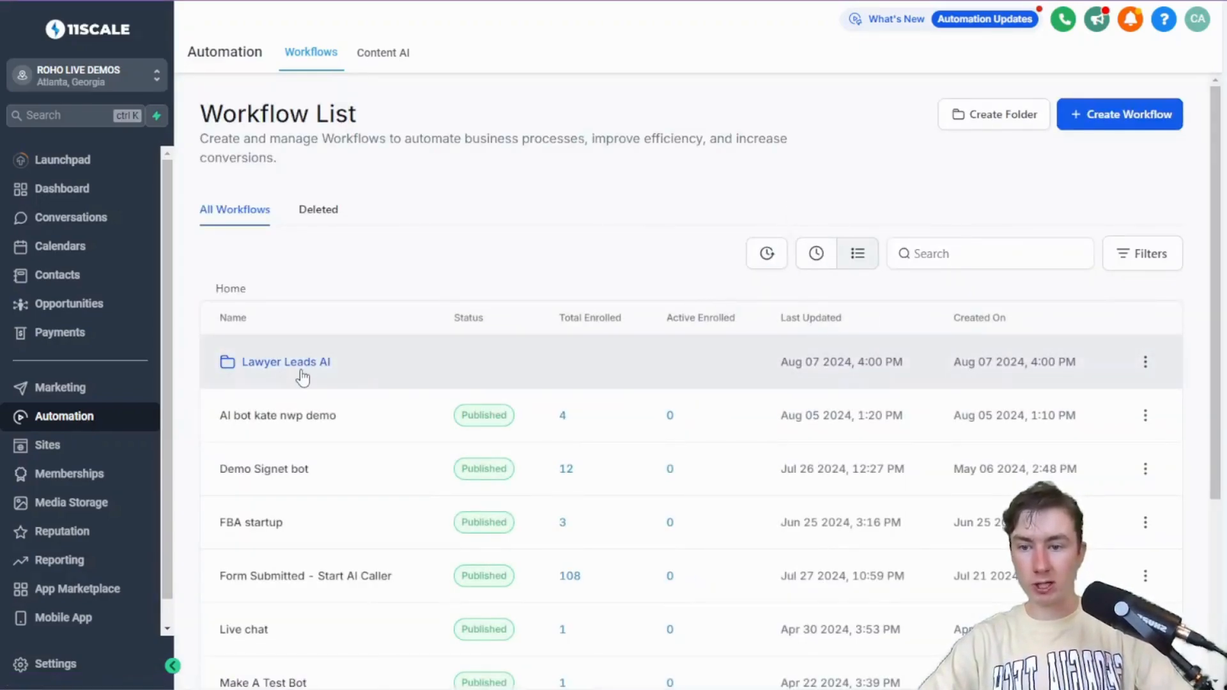
Open 1. Inbound Call System and inspect a connect-call step's custom number and the trigger
click(286, 362)
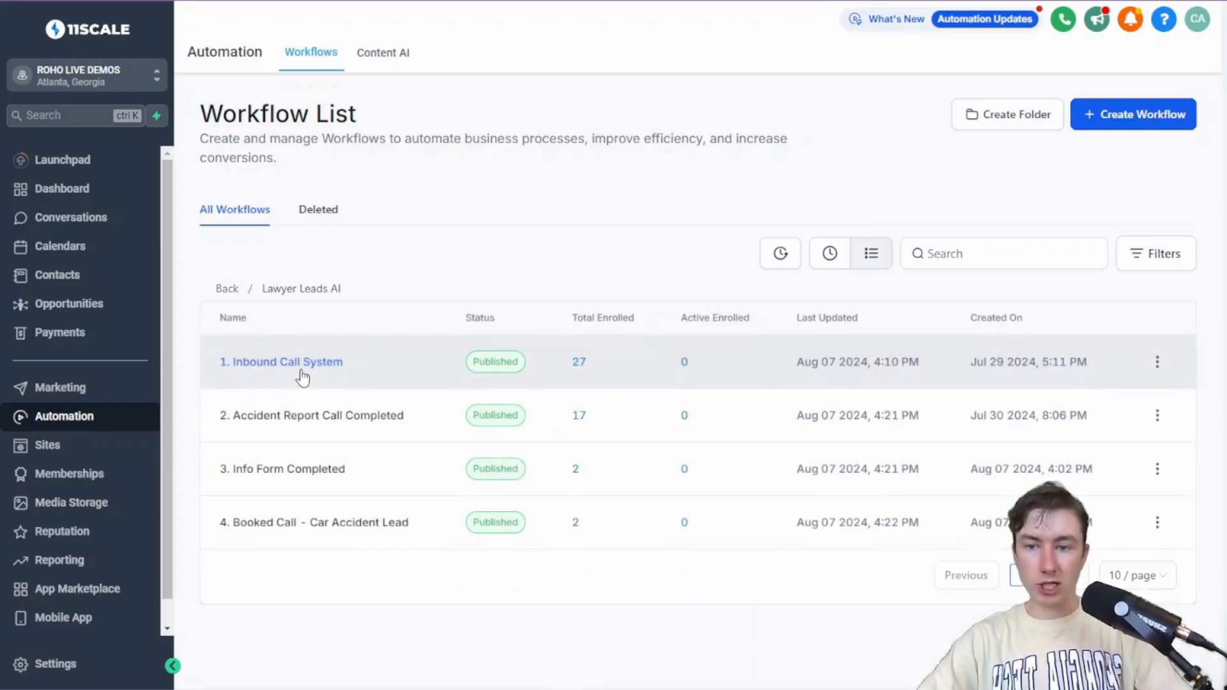
click(282, 361)
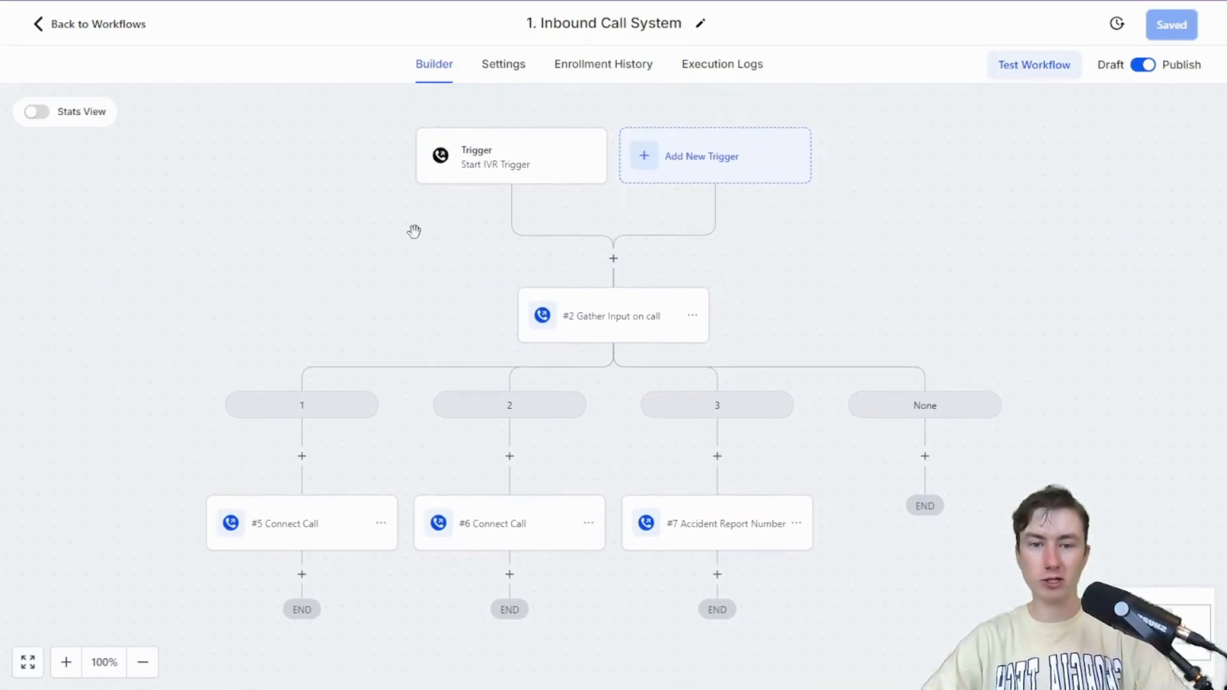
mouse_move(506, 293)
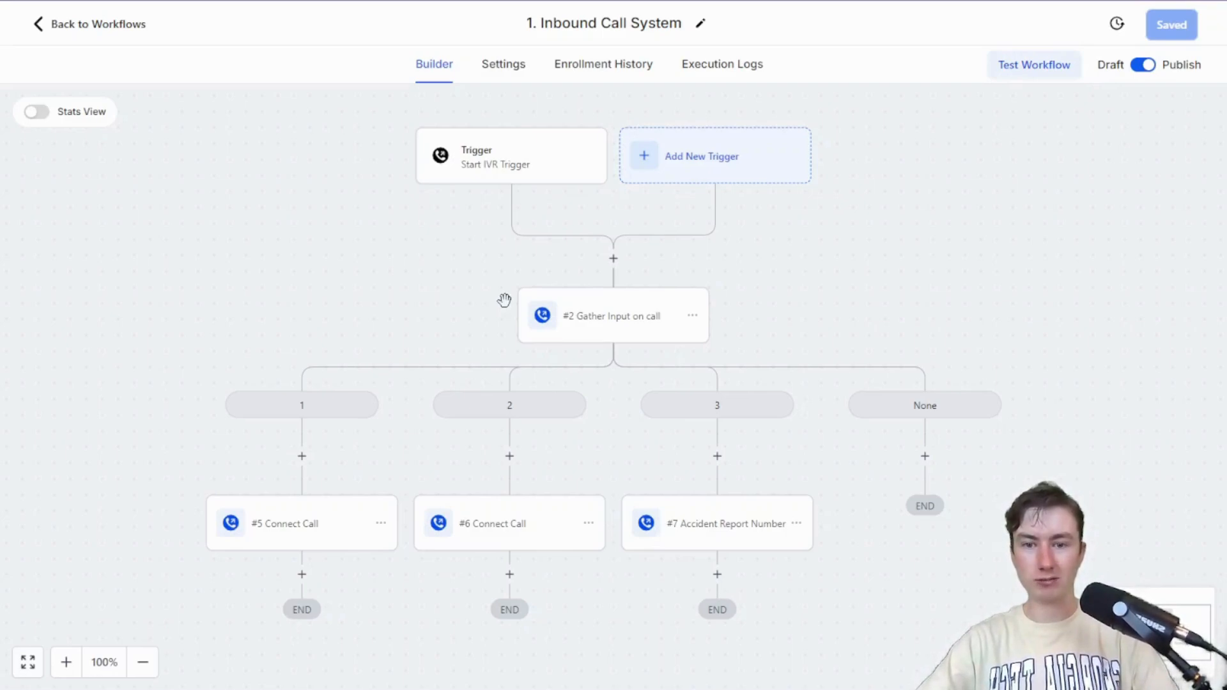
mouse_move(597, 293)
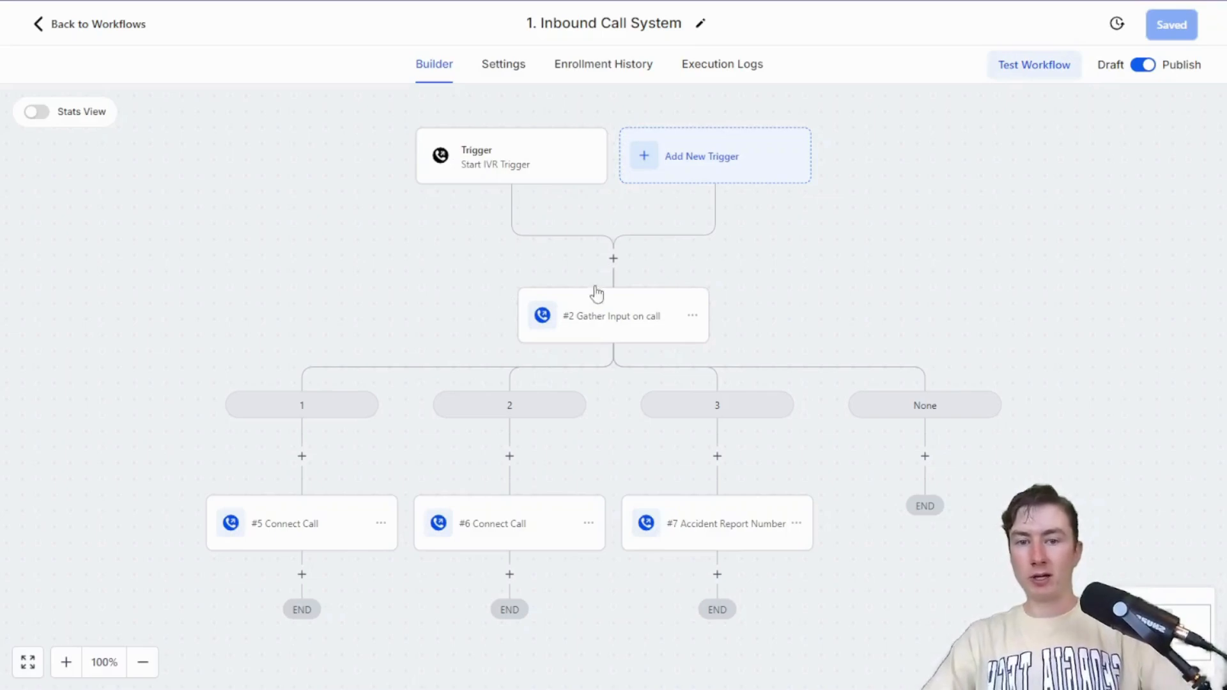
click(613, 258)
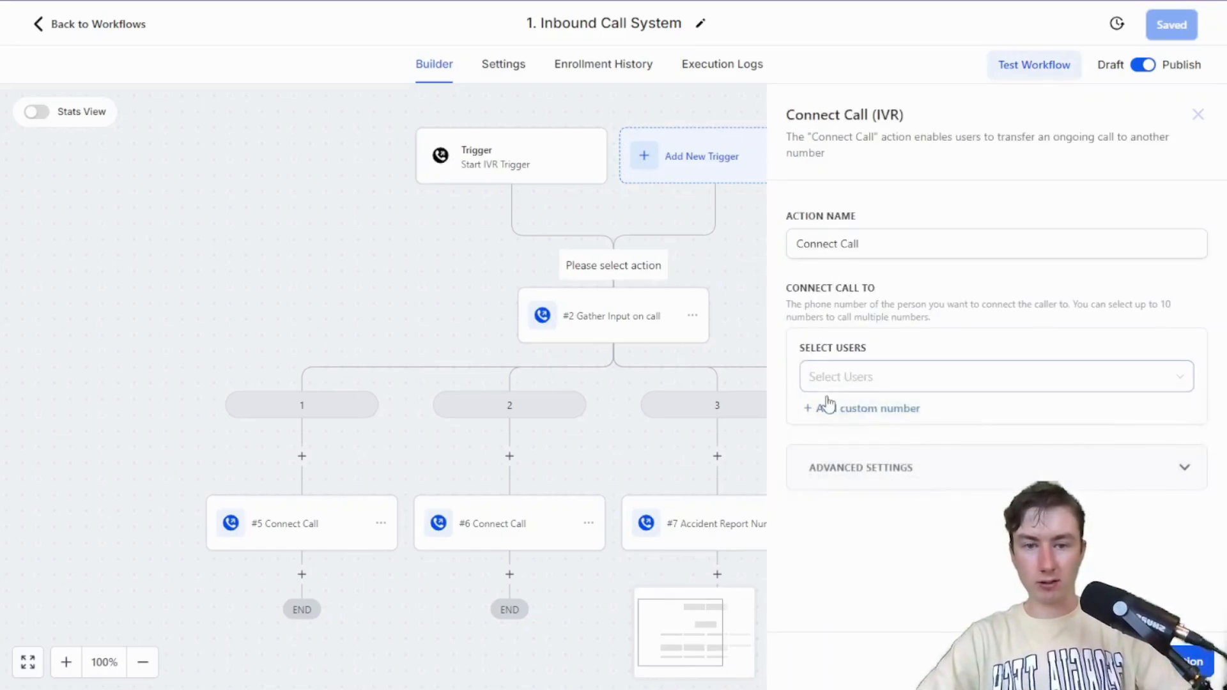
click(862, 408)
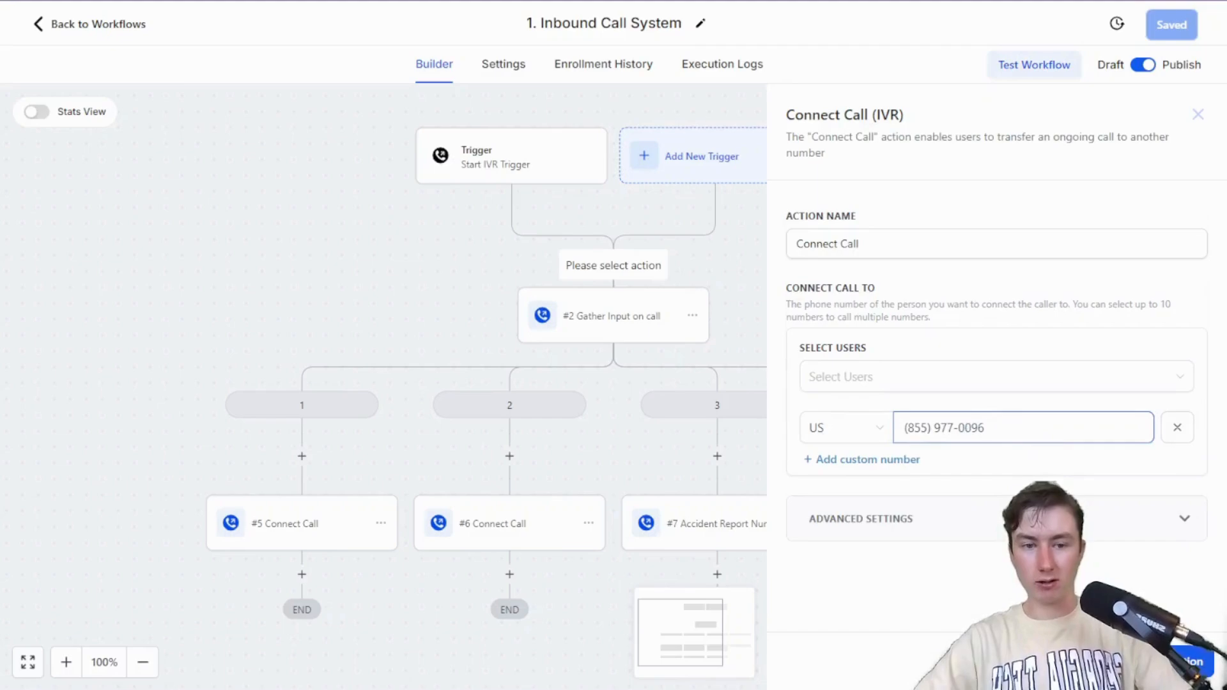
click(1199, 114)
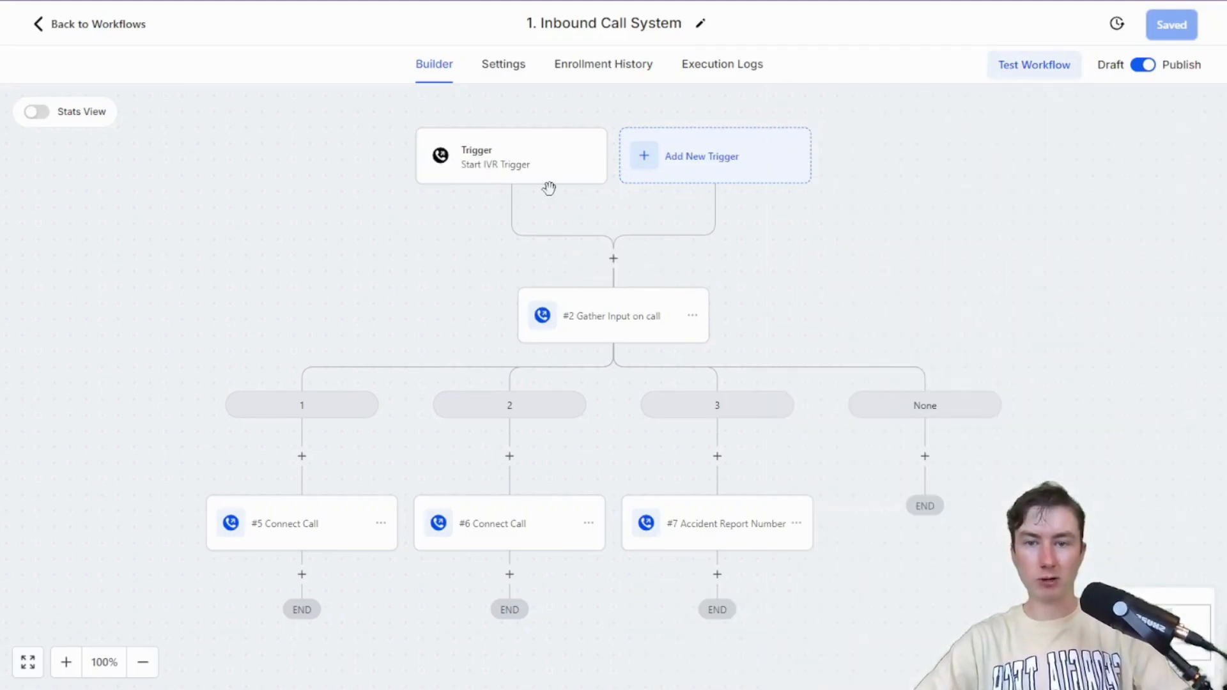
click(512, 156)
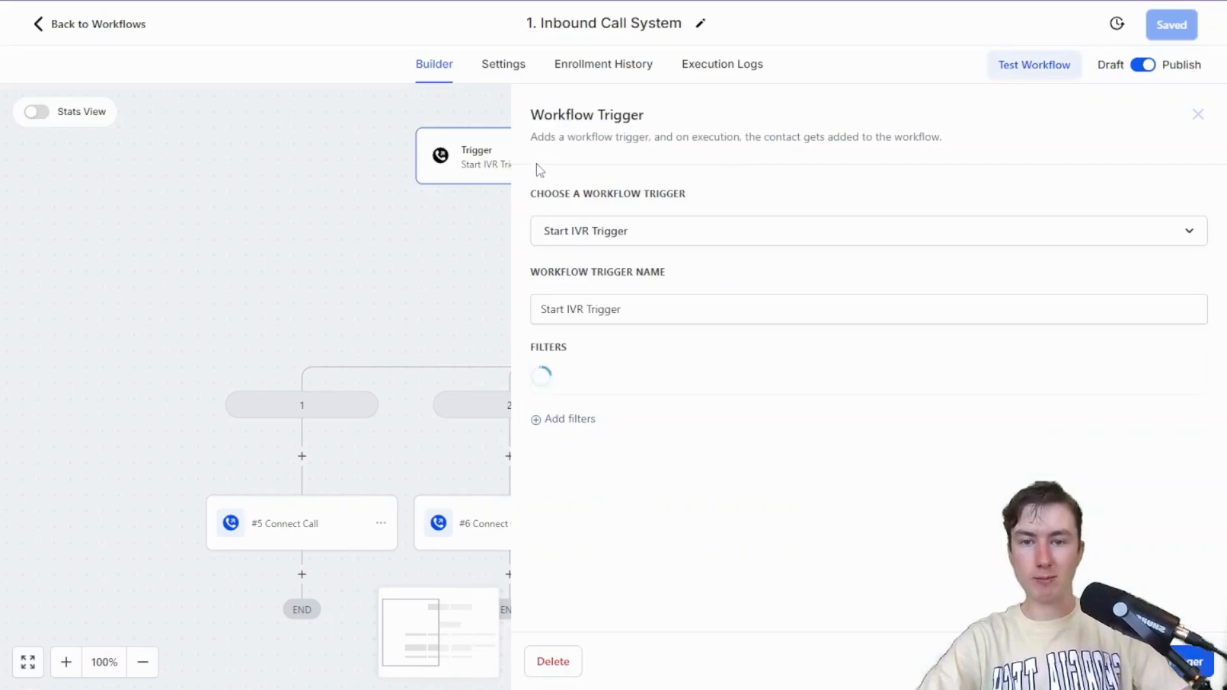
click(1198, 114)
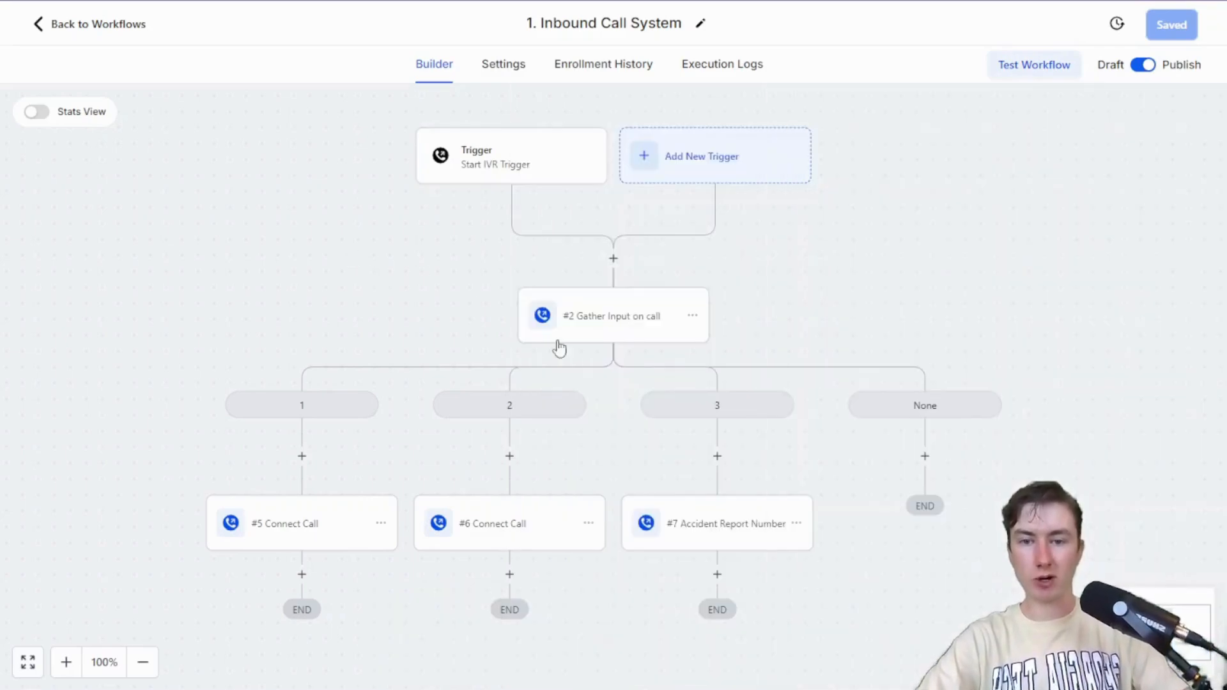
mouse_move(614, 329)
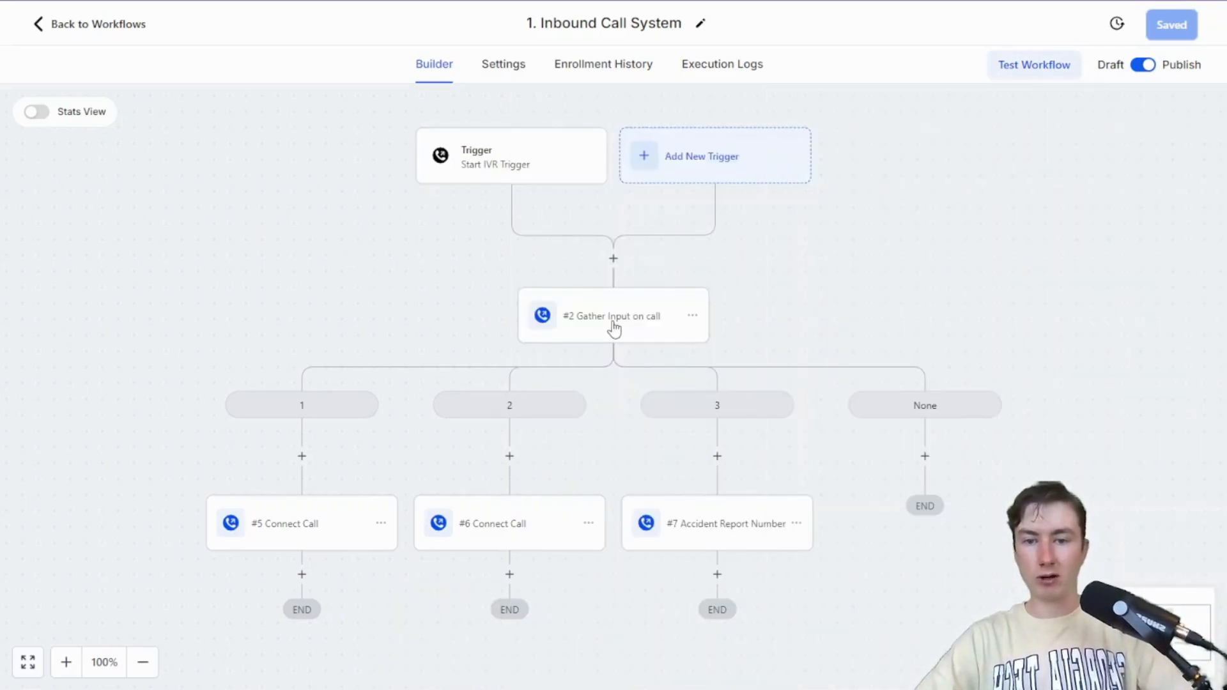
Play the Gather Input voice message, view the Accident Report Number step, and return to workflows
click(612, 315)
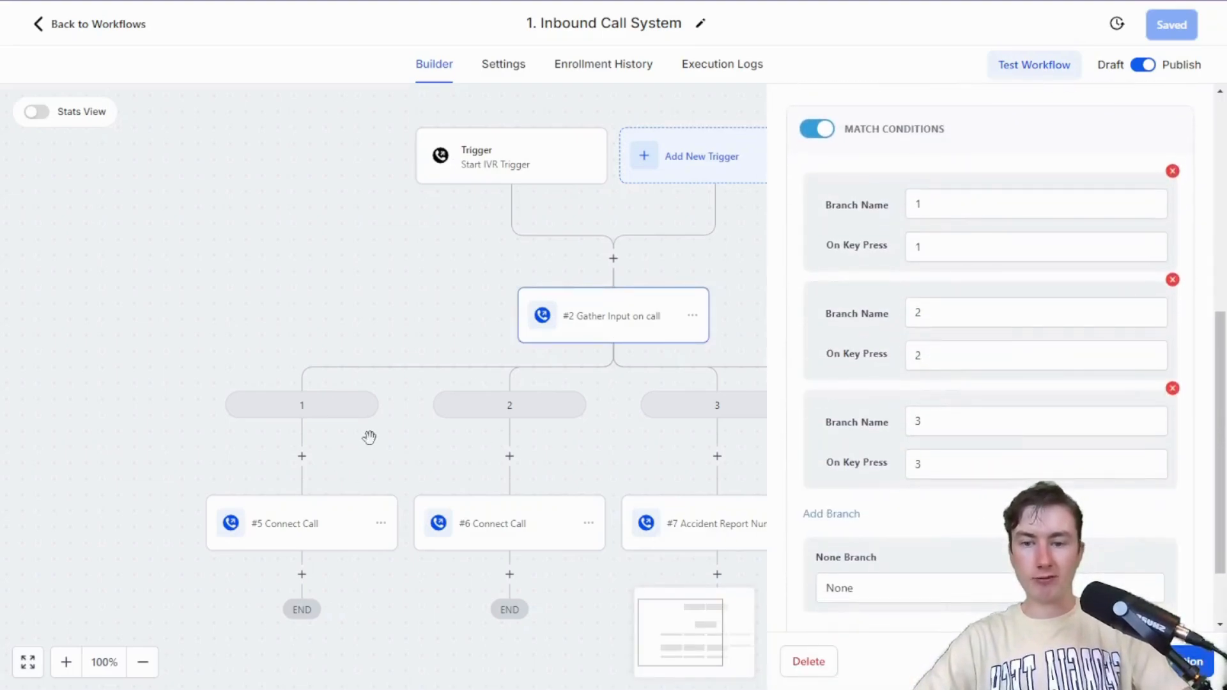
click(613, 316)
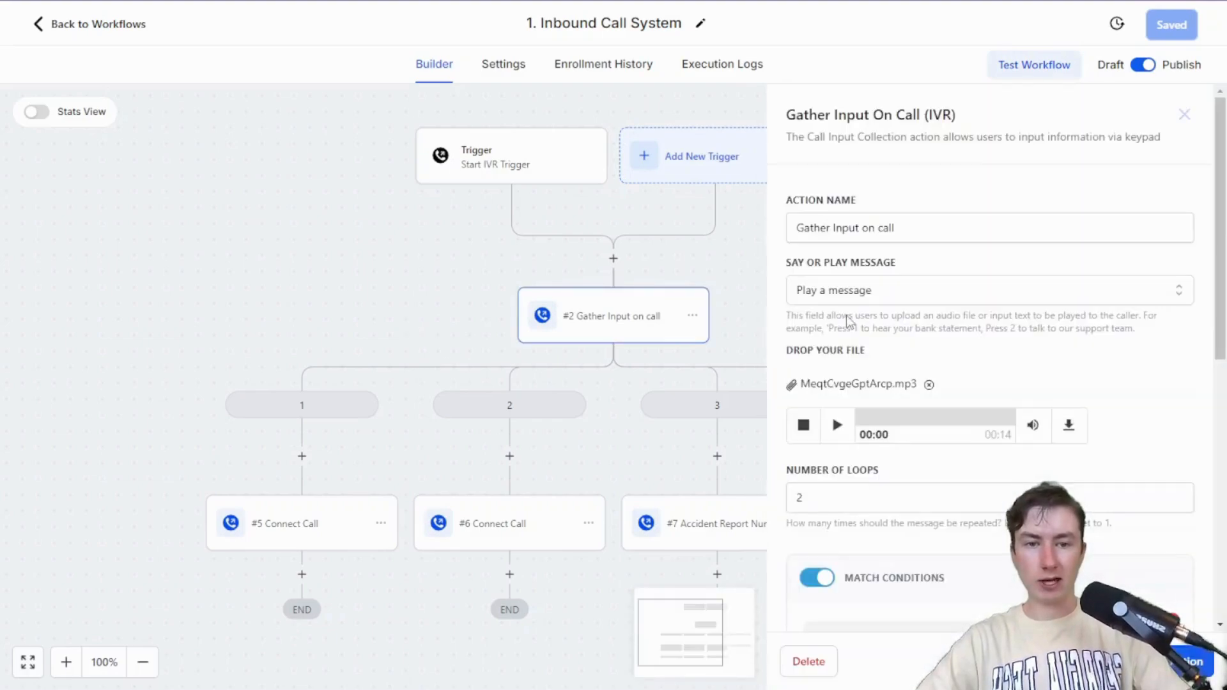
scroll(down, 3)
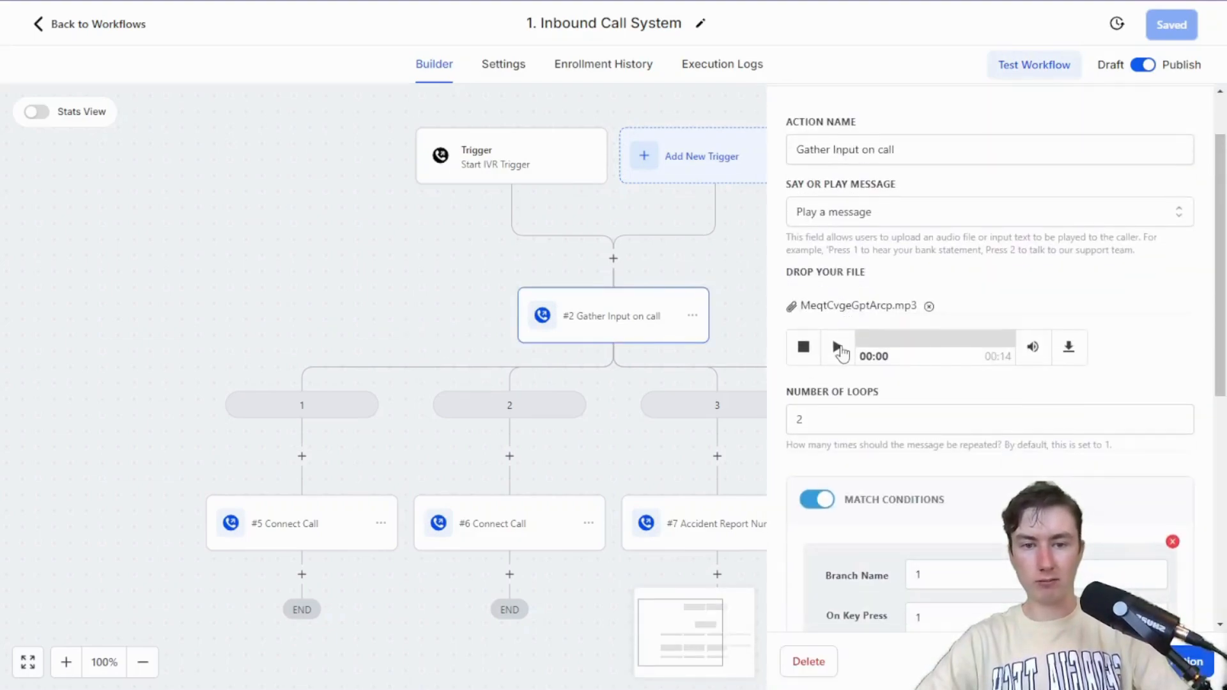
click(837, 346)
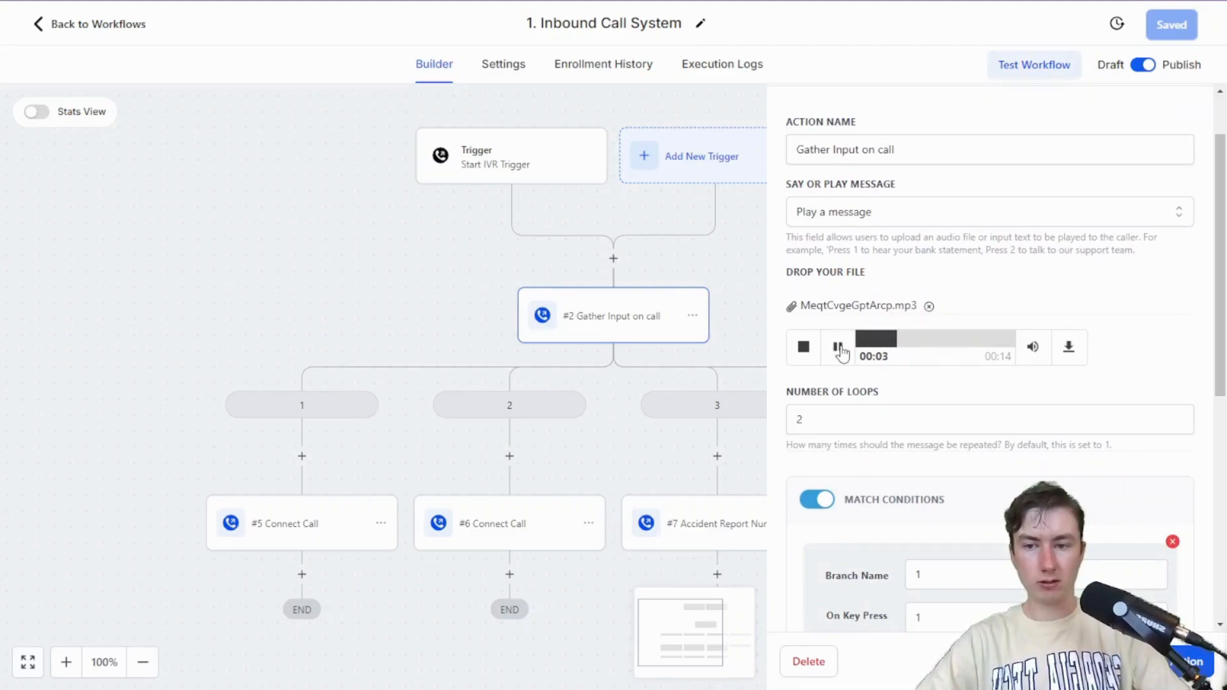
click(836, 346)
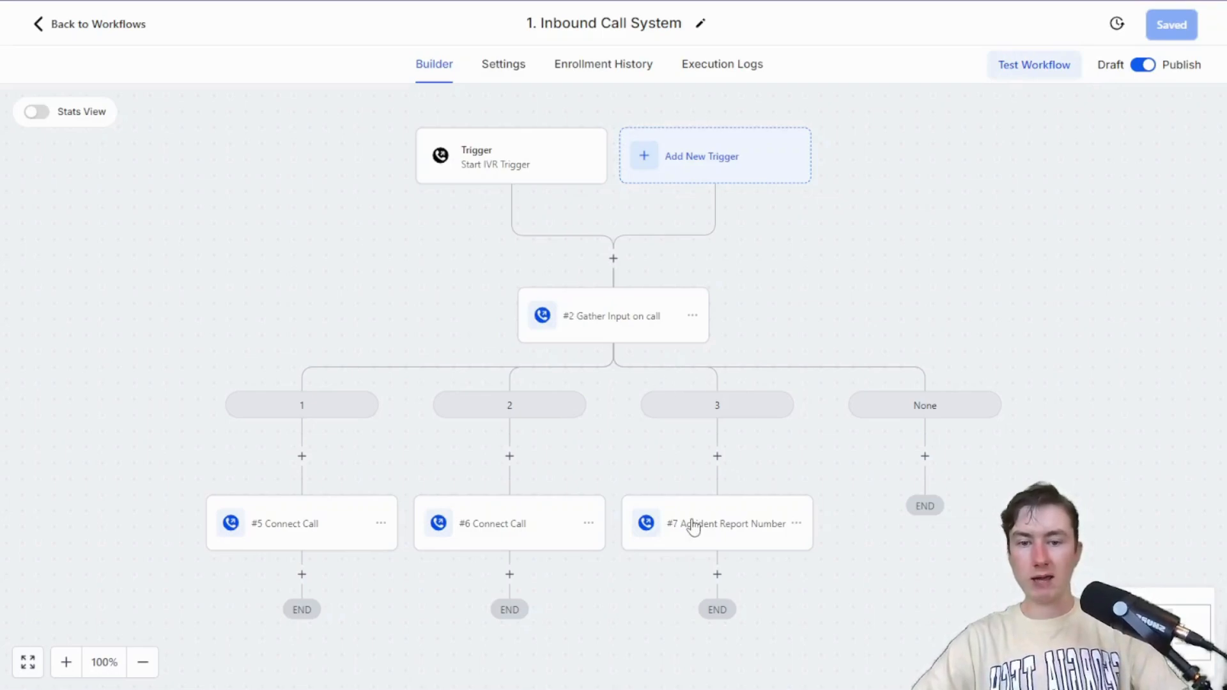
click(716, 522)
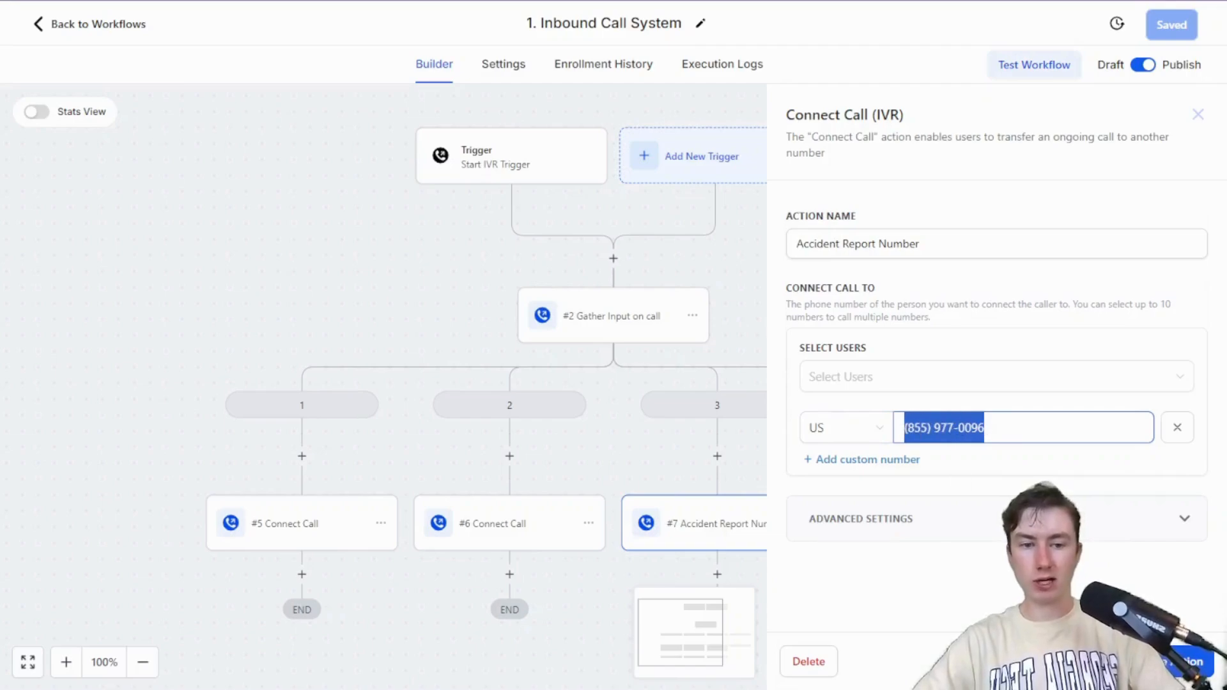
click(1197, 115)
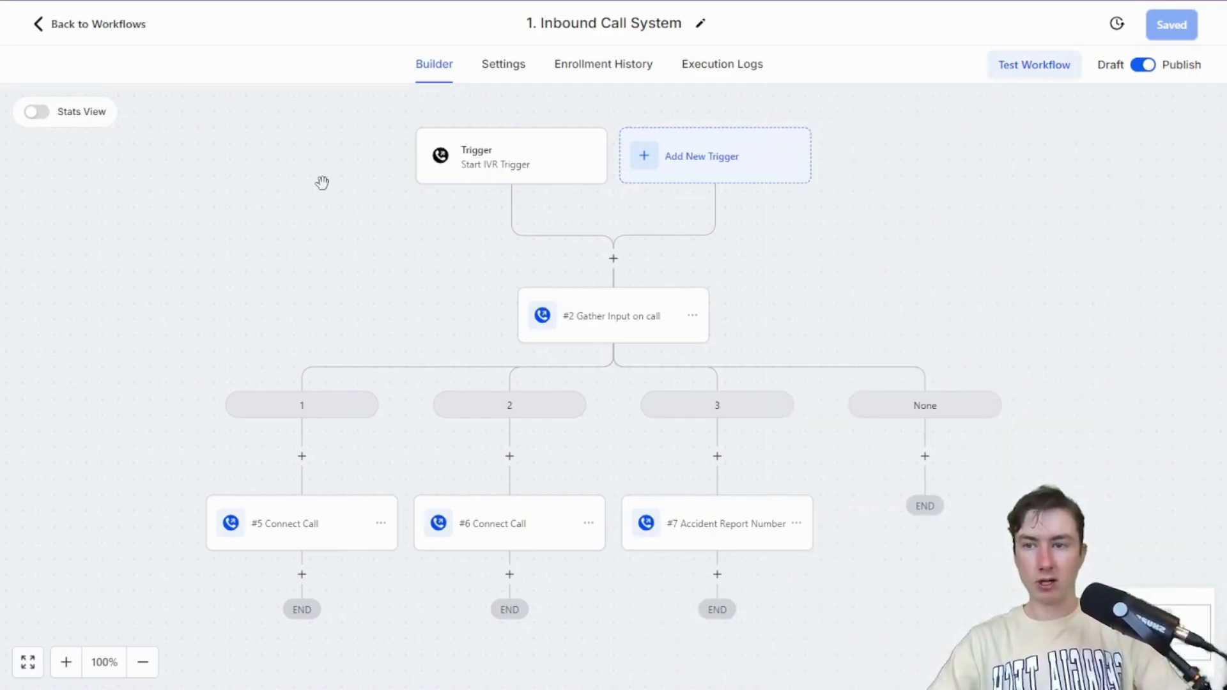
click(91, 24)
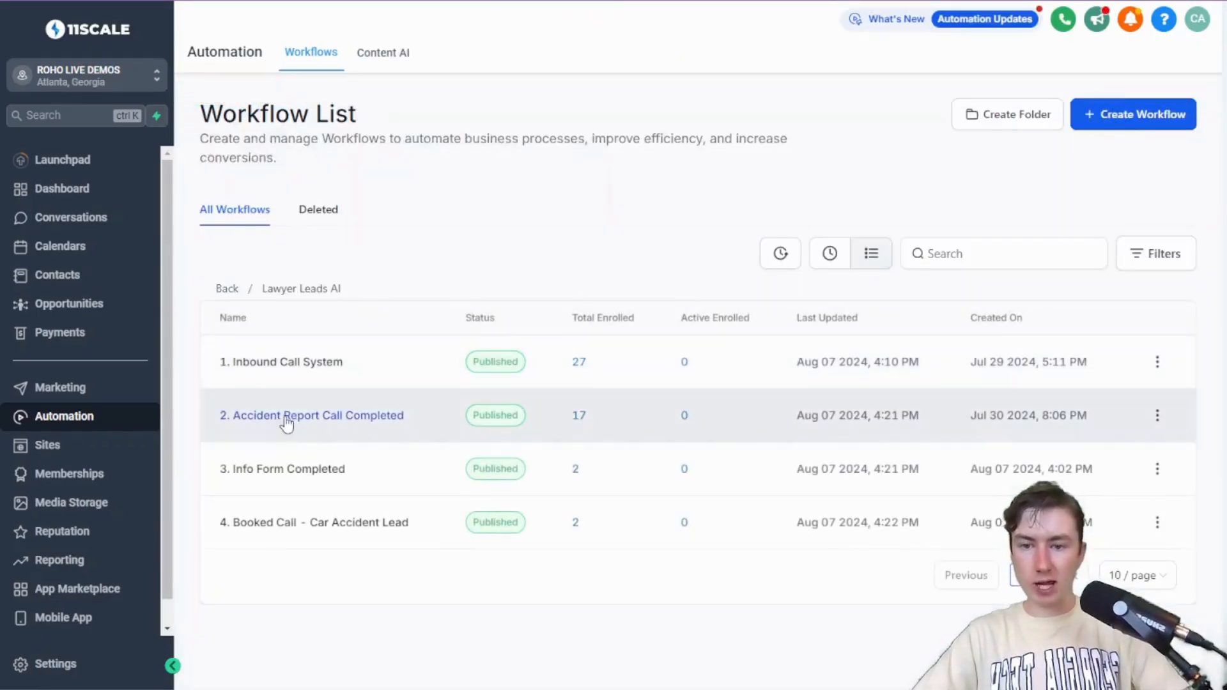
In 2. Accident Report Call Completed, view the Internal Notification, Opportunity and SMS steps
click(310, 416)
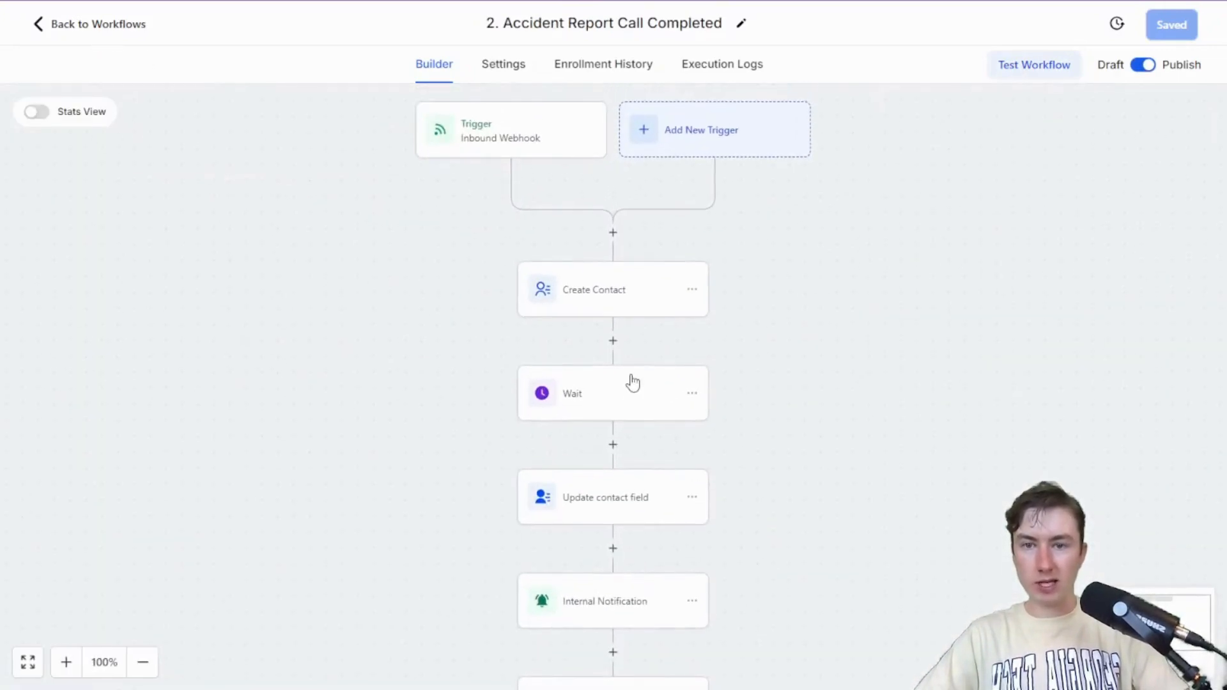
scroll(down, 3)
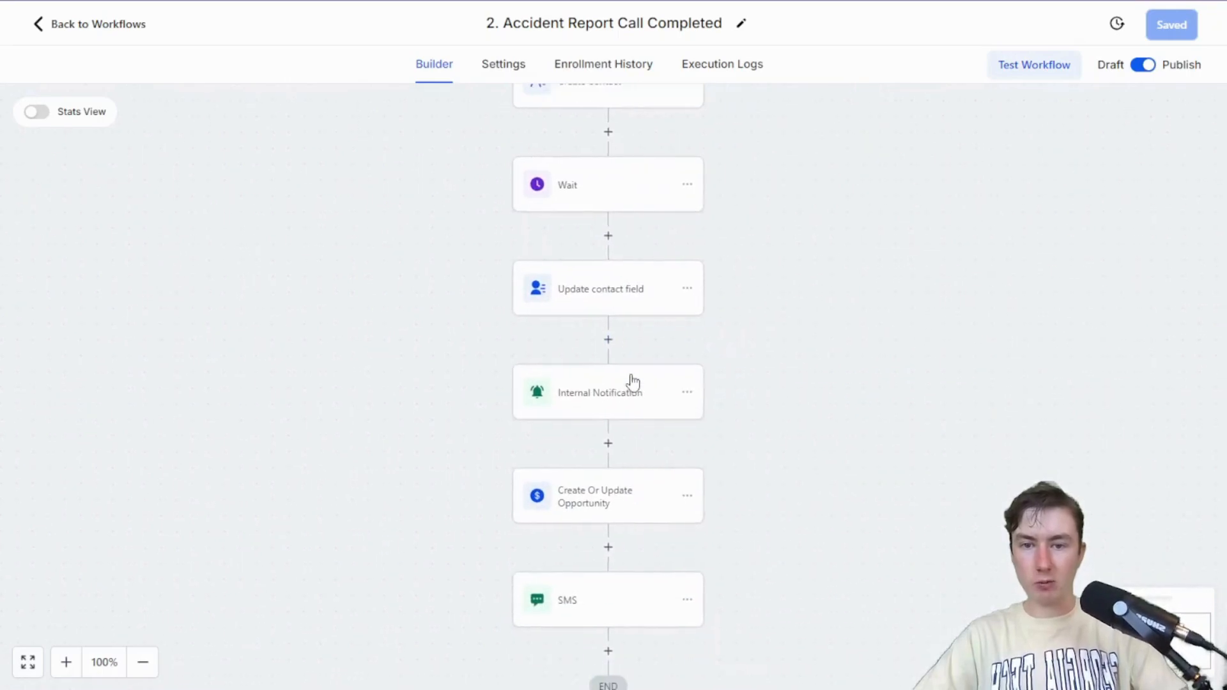
click(607, 392)
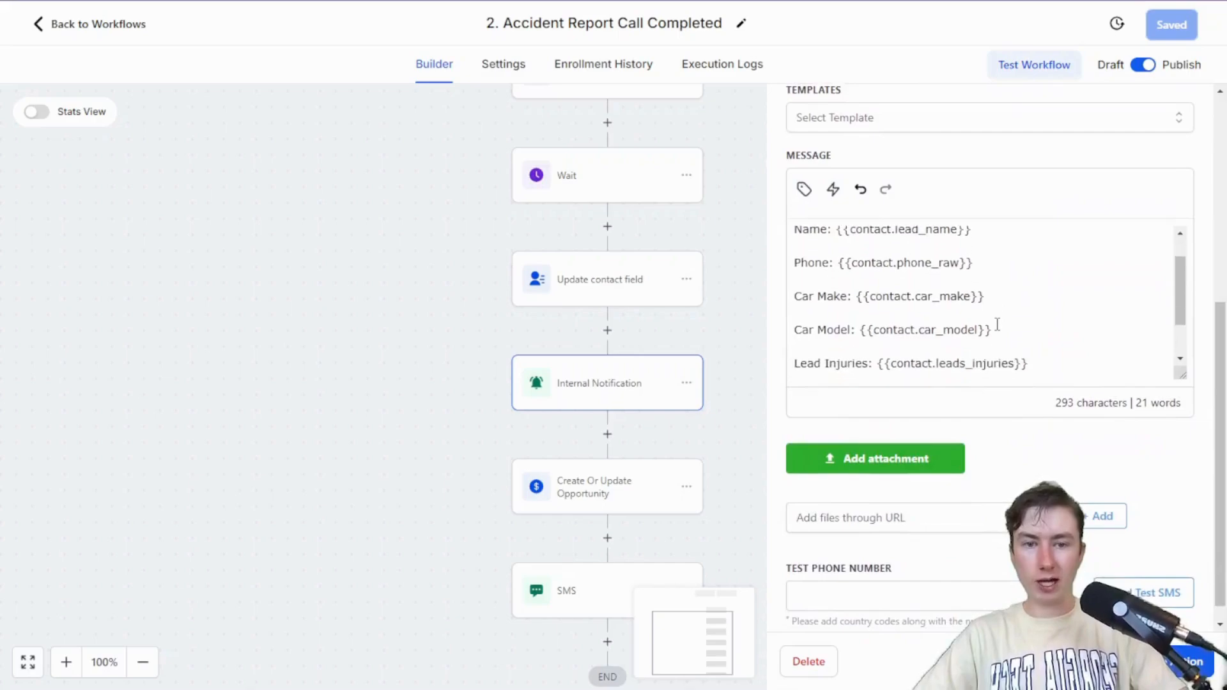
scroll(down, 3)
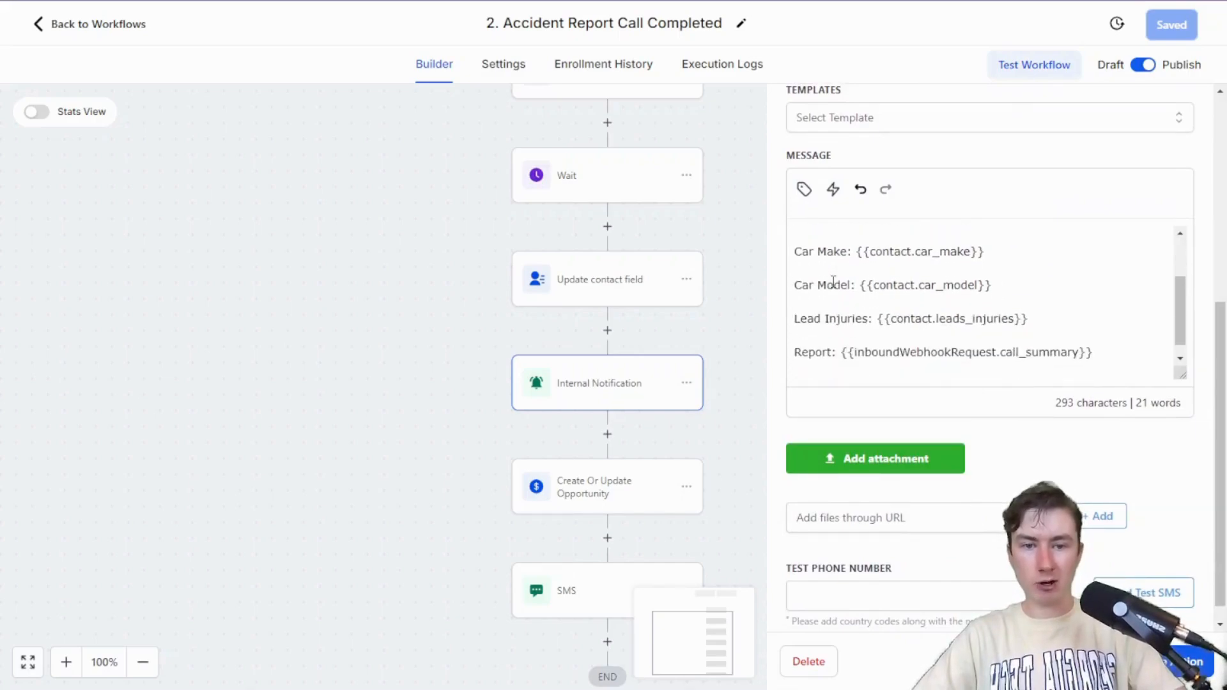
click(606, 485)
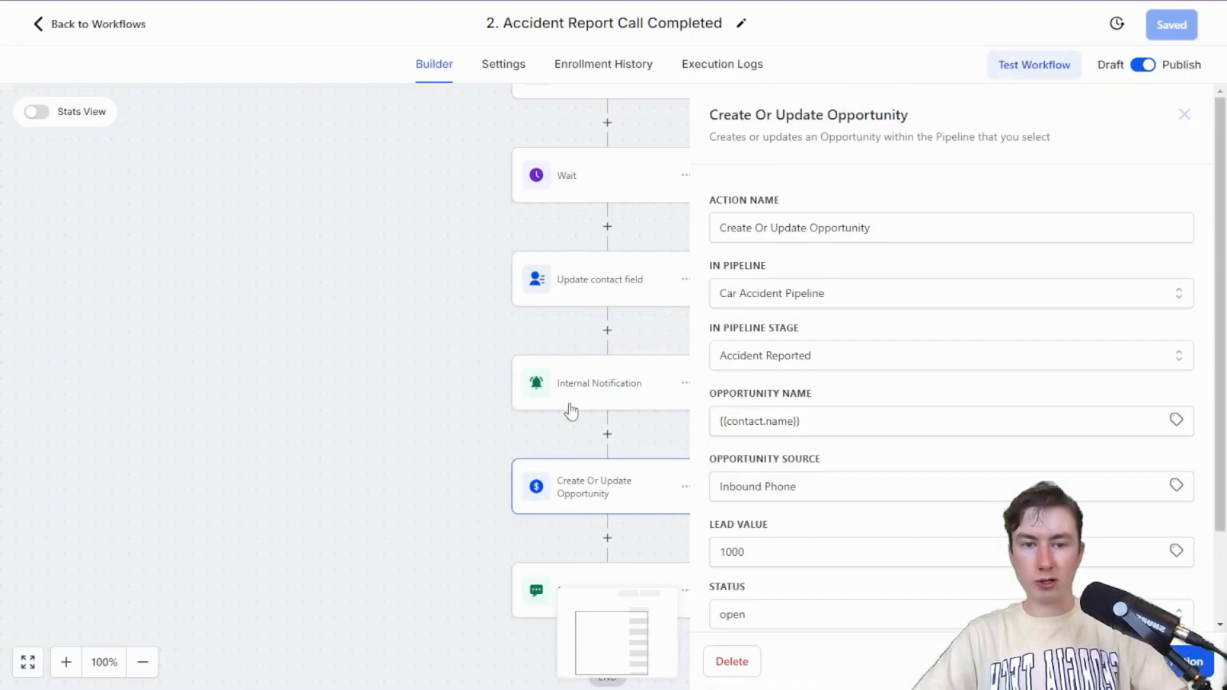
scroll(down, 3)
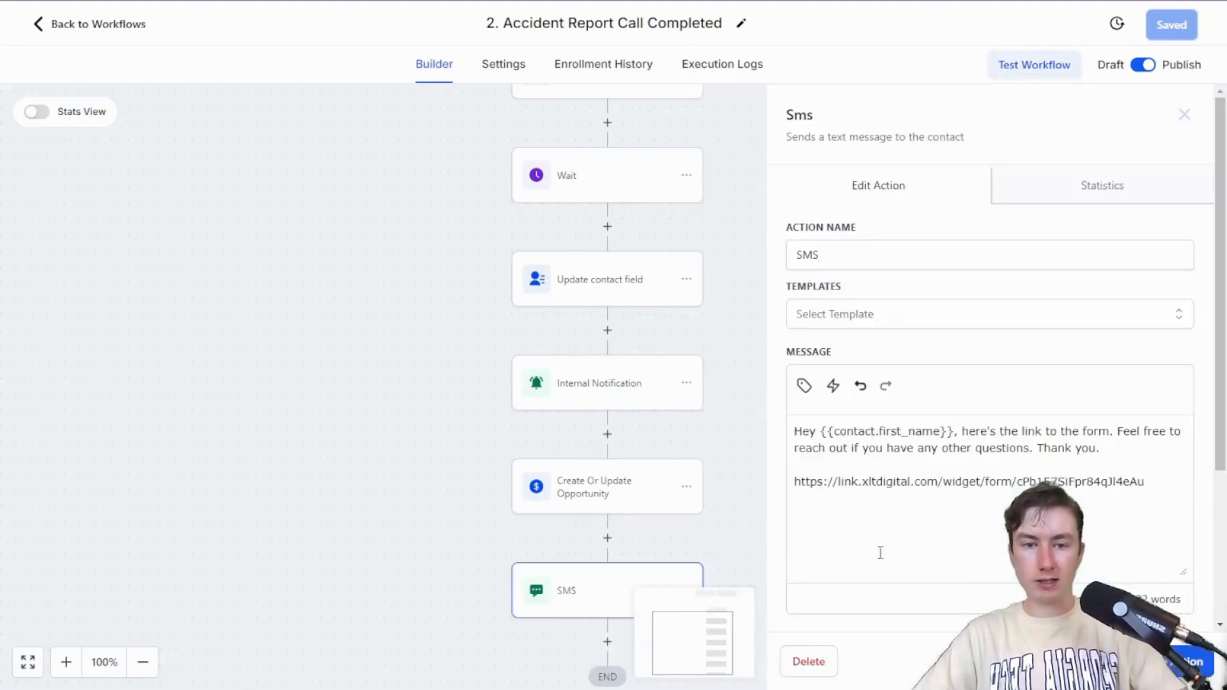
click(1185, 114)
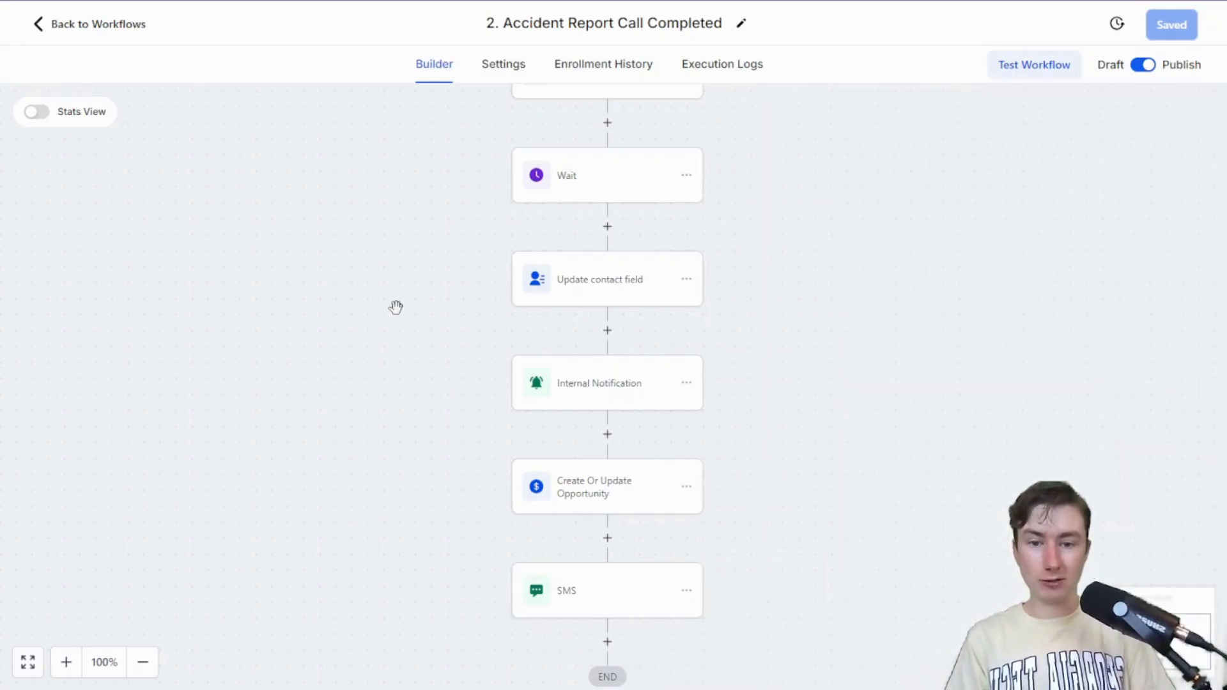
mouse_move(648, 588)
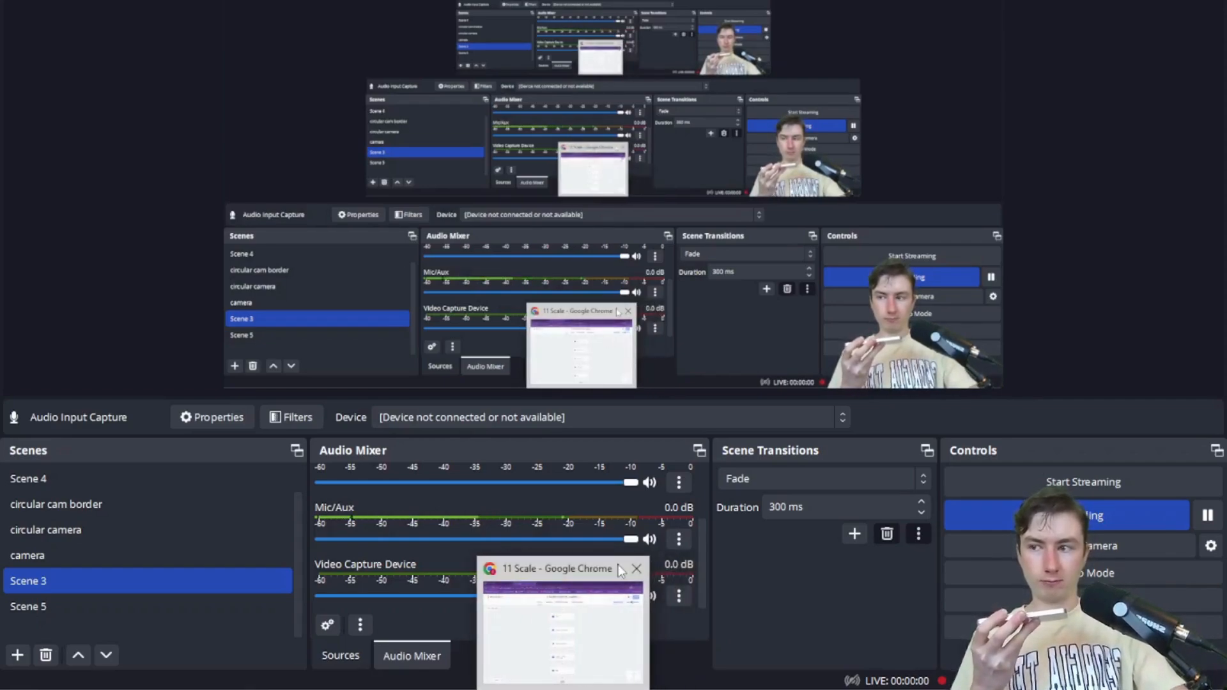
Switch from OBS Studio back to the 11 Scale Chrome window
click(638, 569)
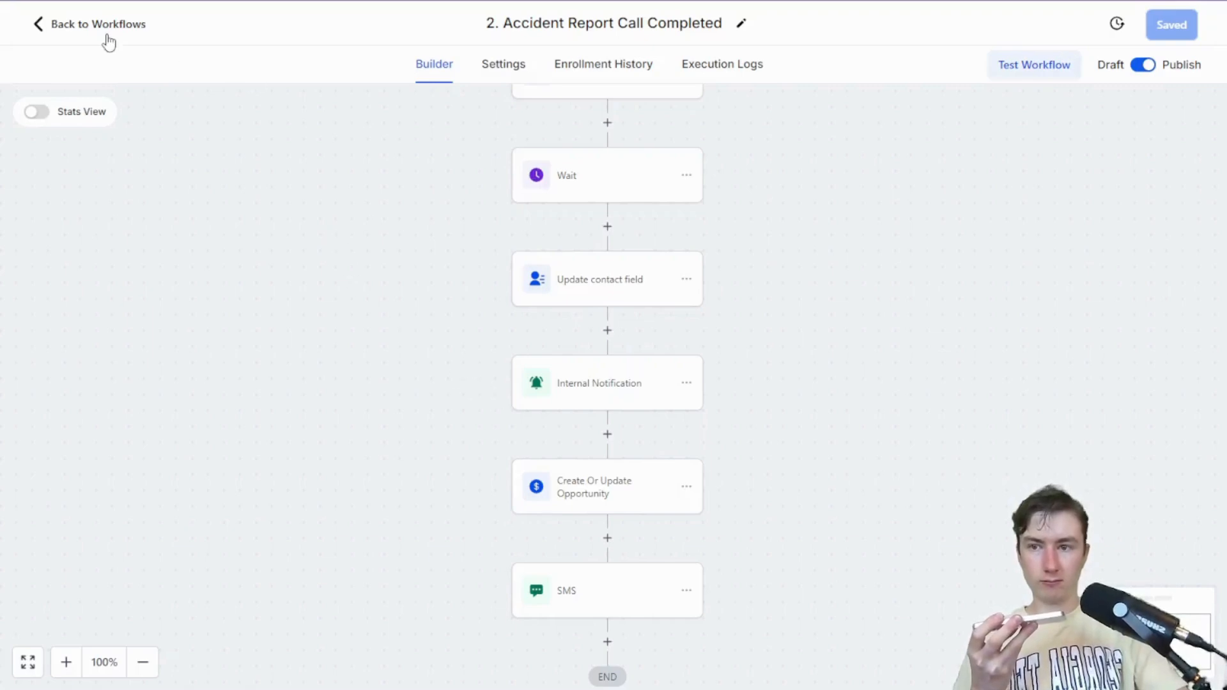
mouse_move(121, 38)
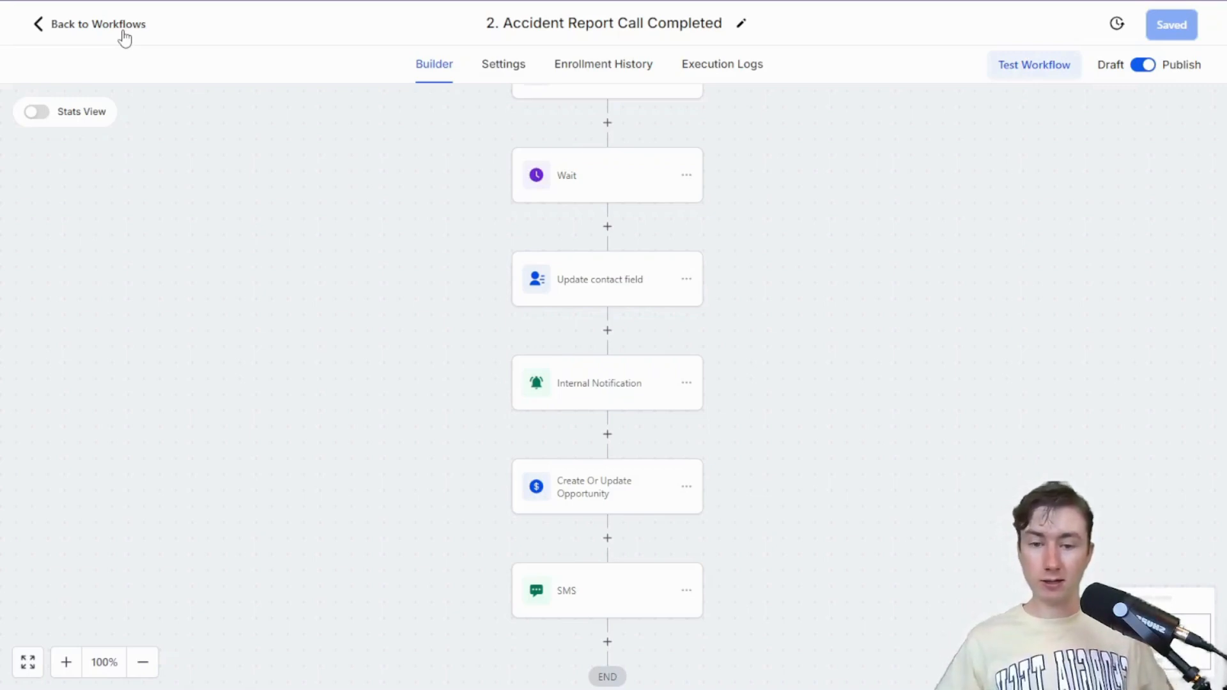
mouse_move(484, 365)
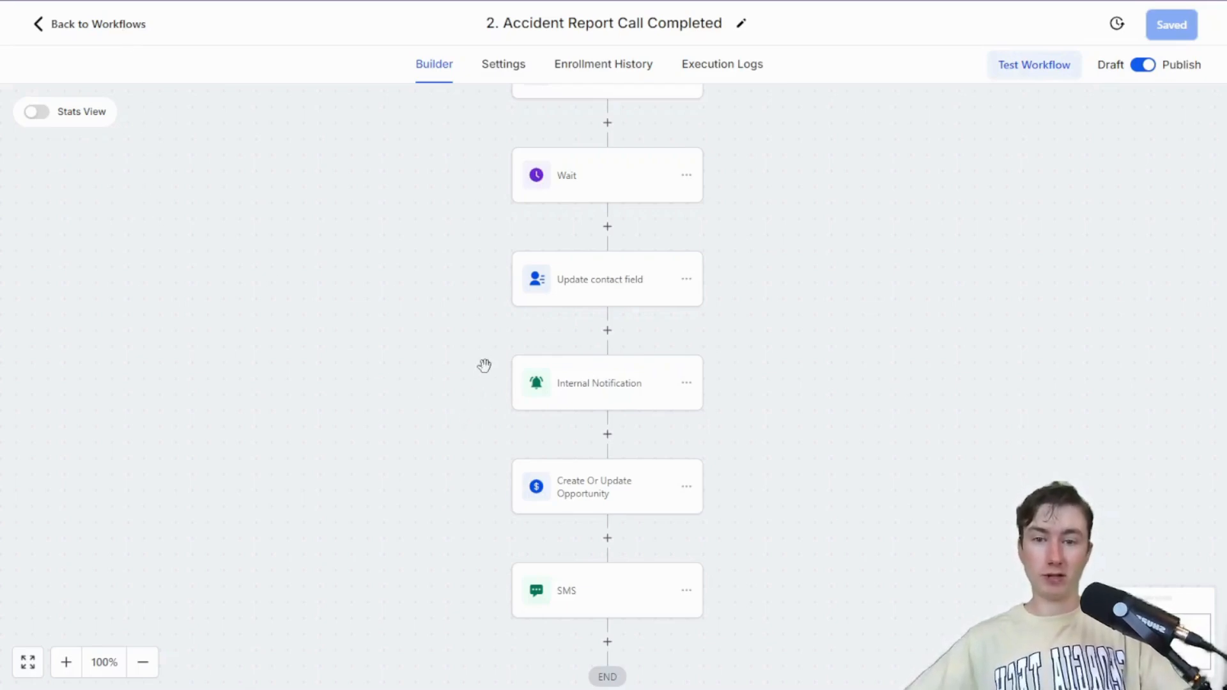
mouse_move(434, 315)
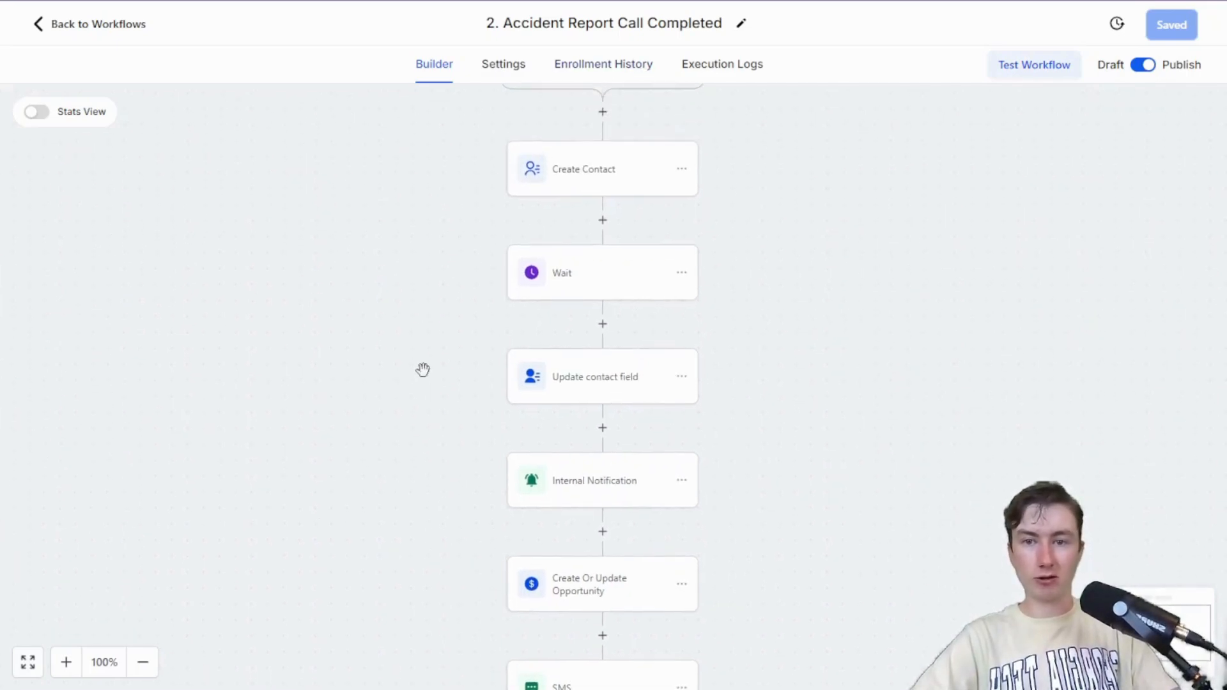
mouse_move(108, 28)
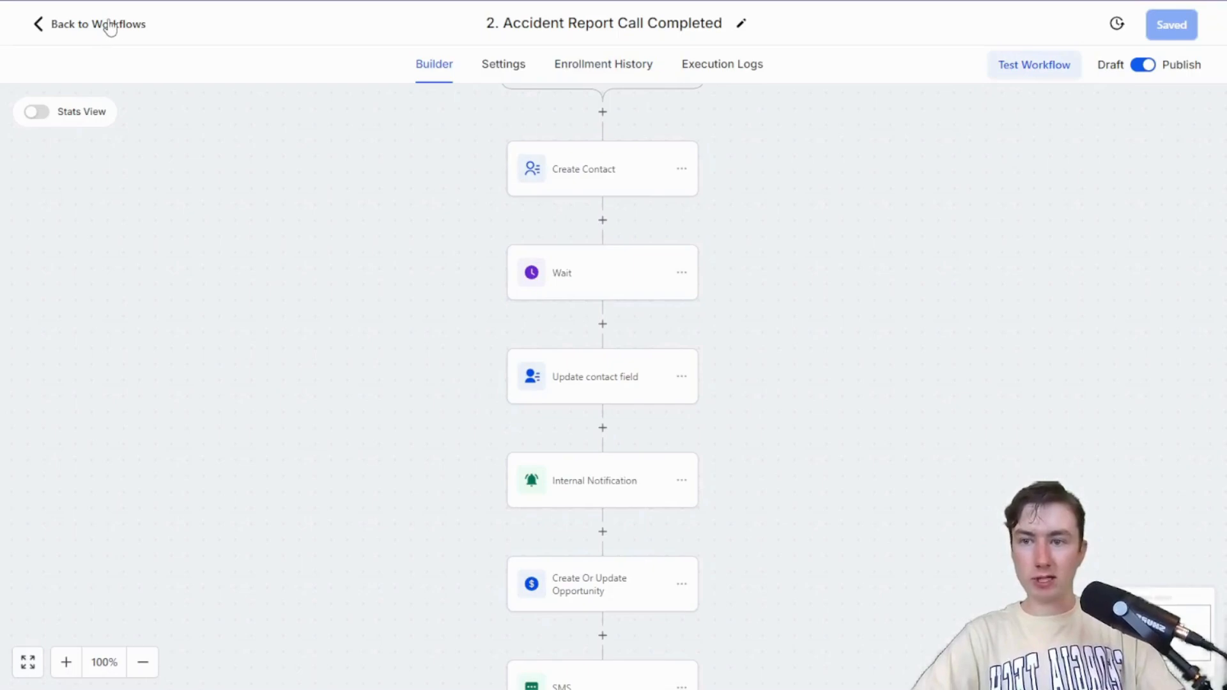
click(97, 24)
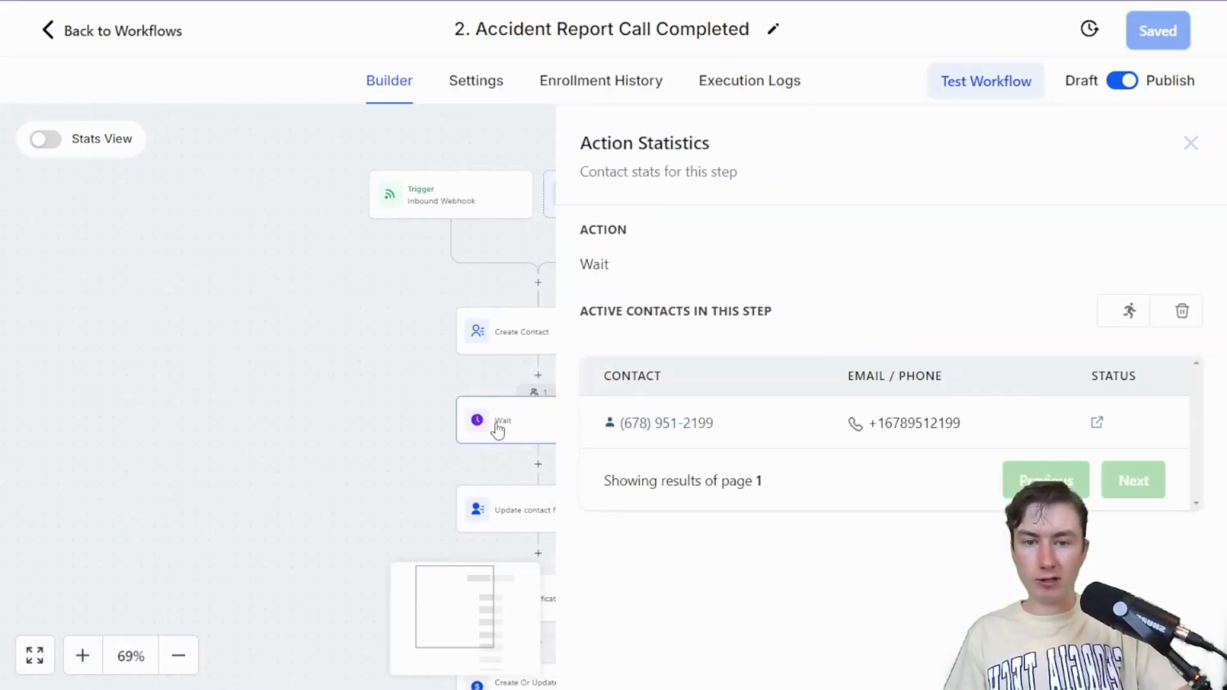
click(1190, 143)
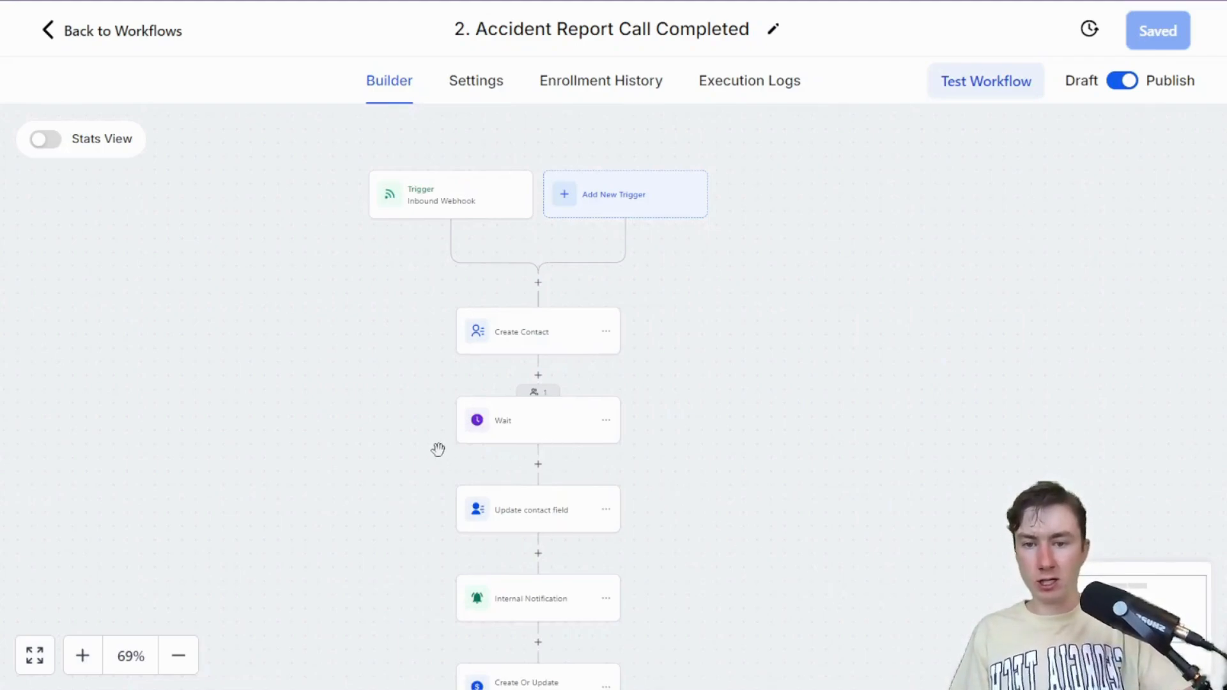
mouse_move(436, 436)
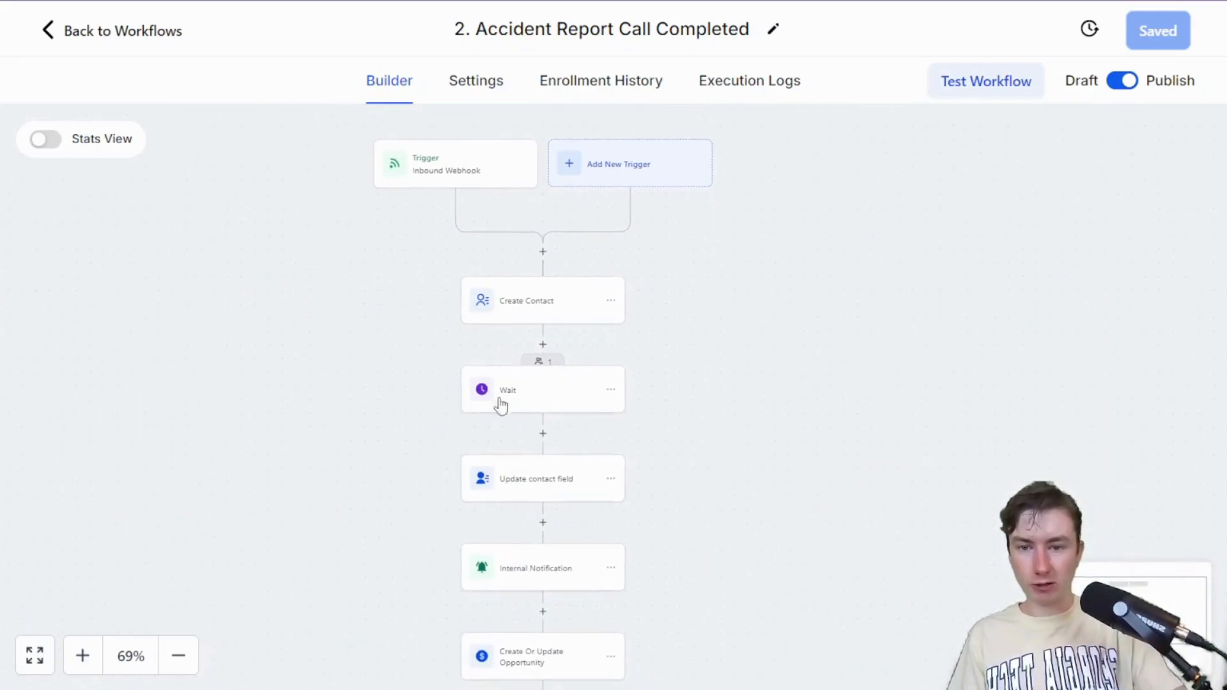
mouse_move(542, 389)
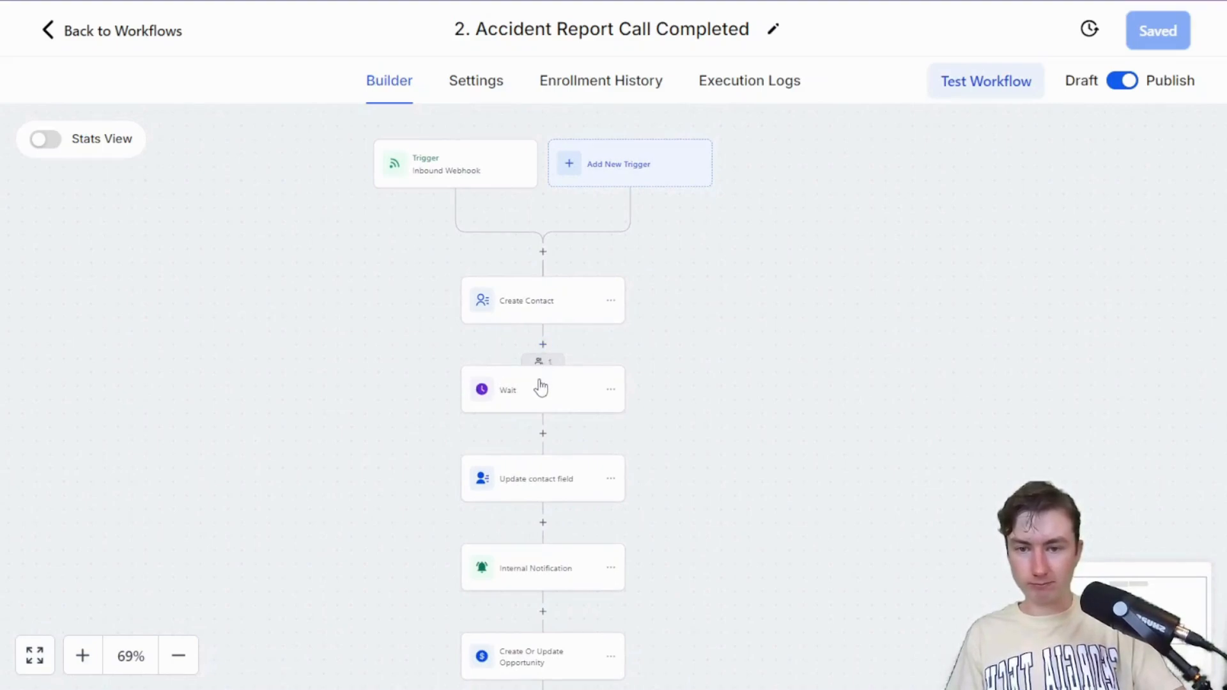
mouse_move(534, 393)
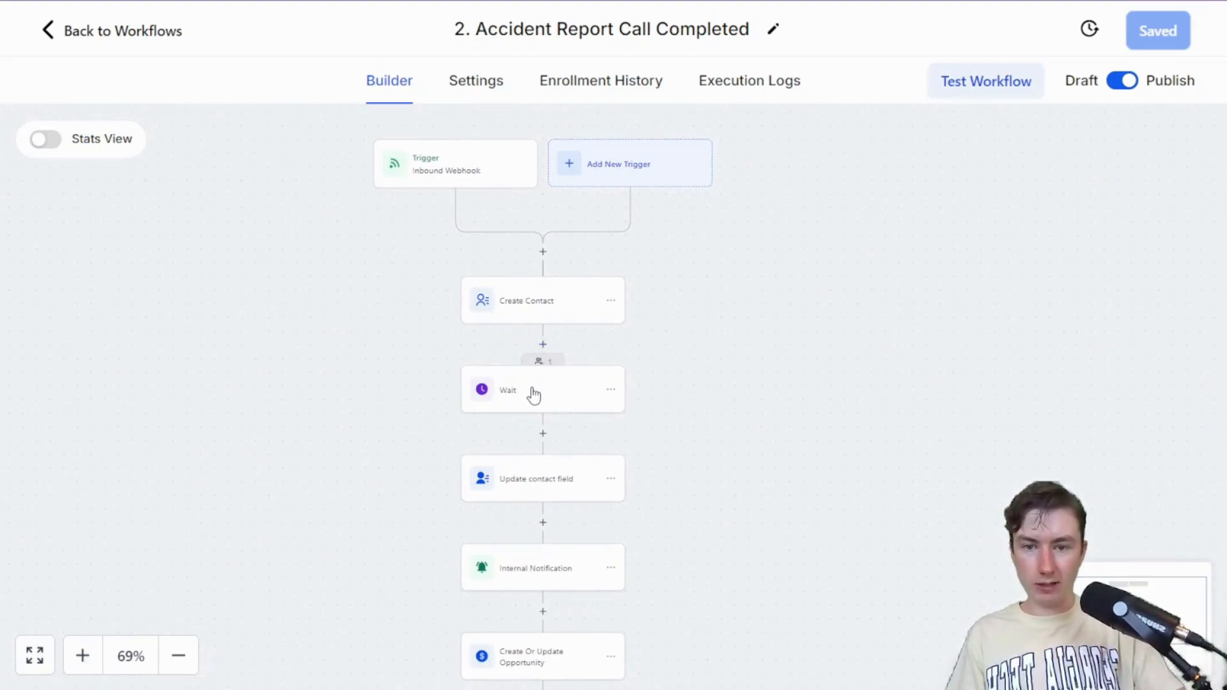
mouse_move(536, 393)
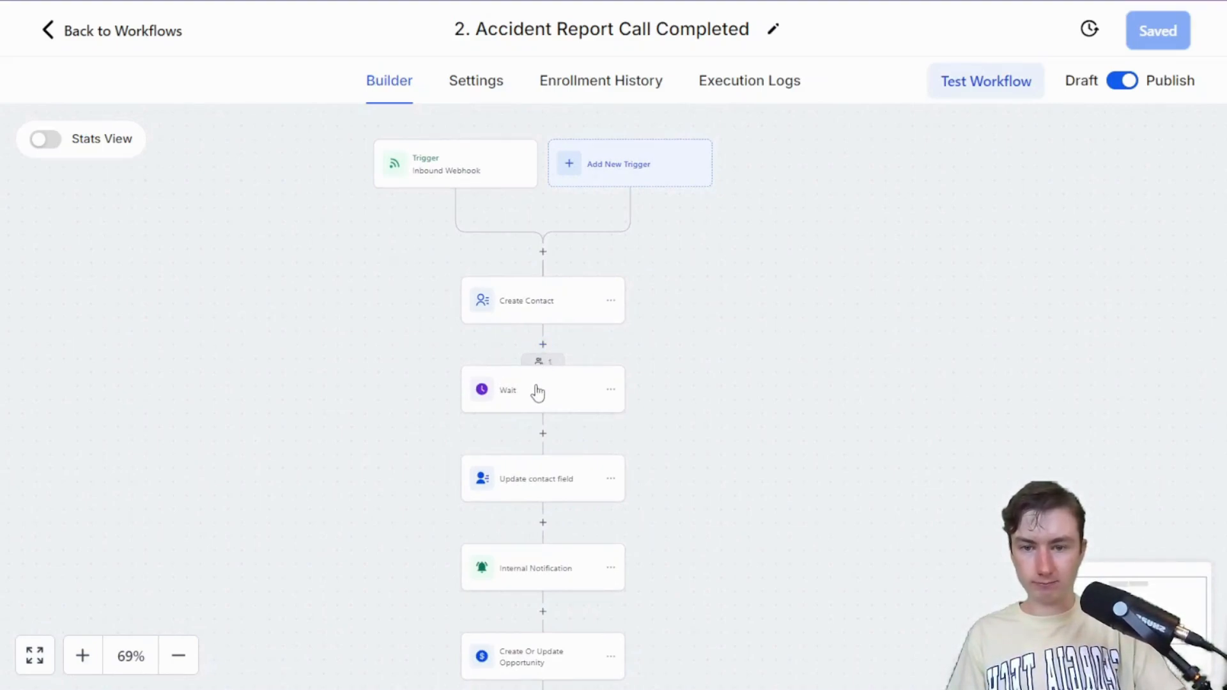
click(82, 655)
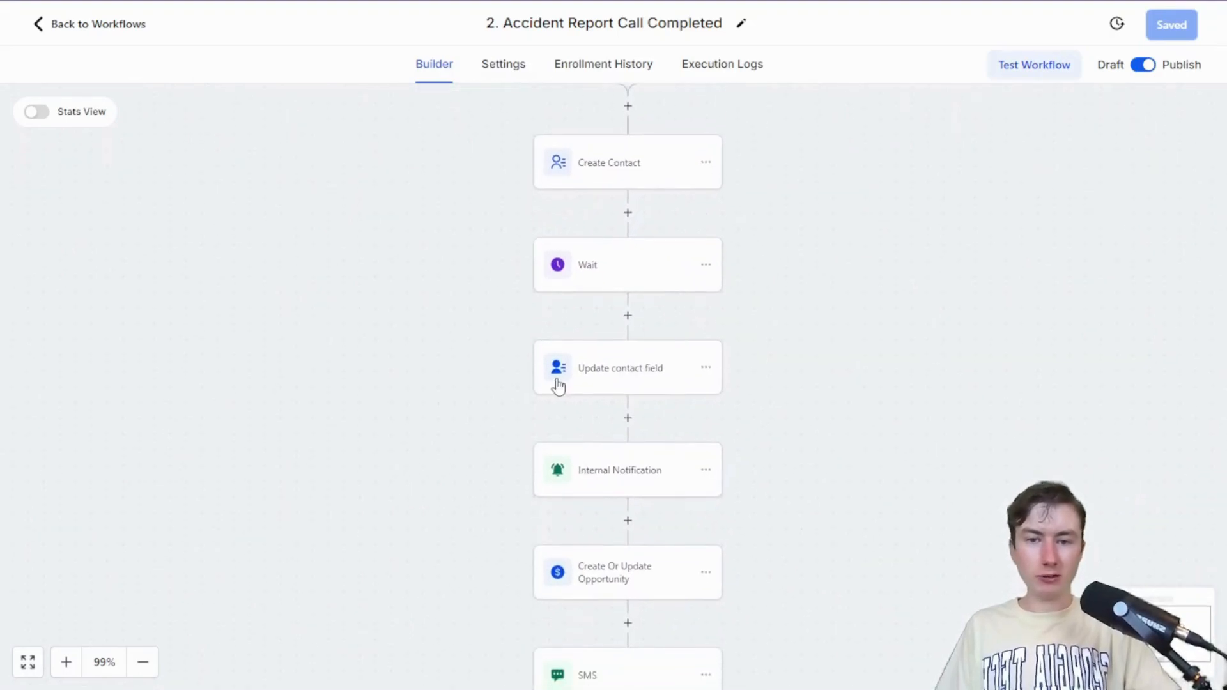
click(620, 367)
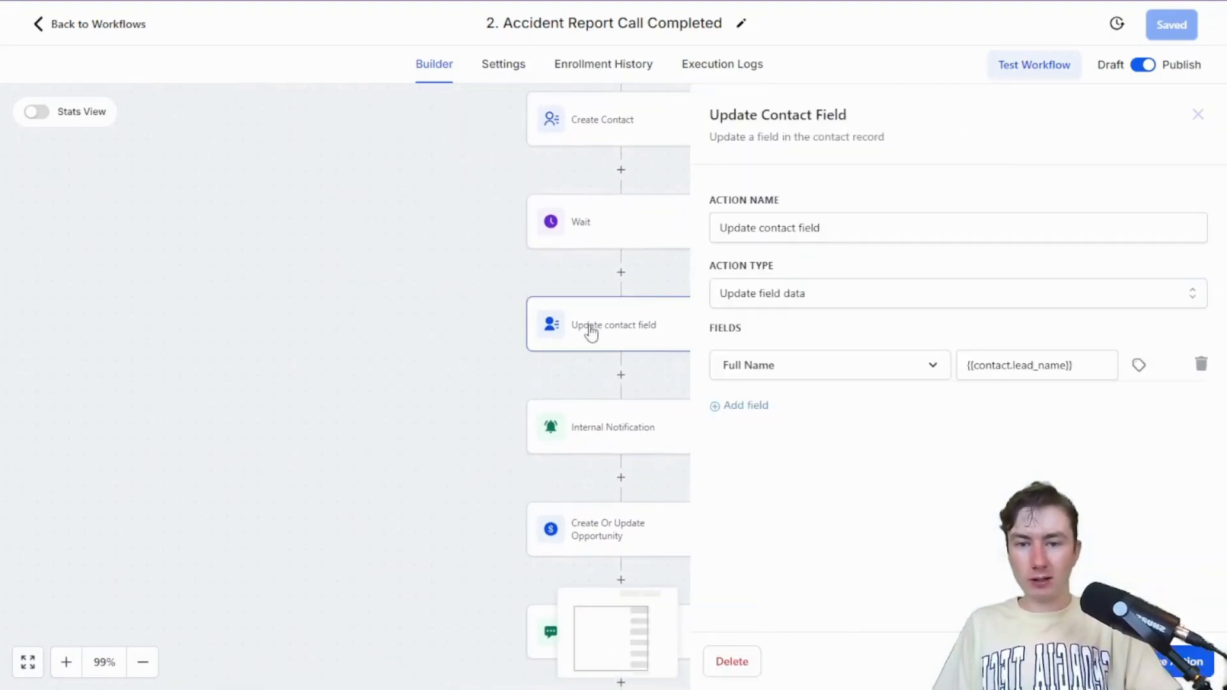
click(1036, 365)
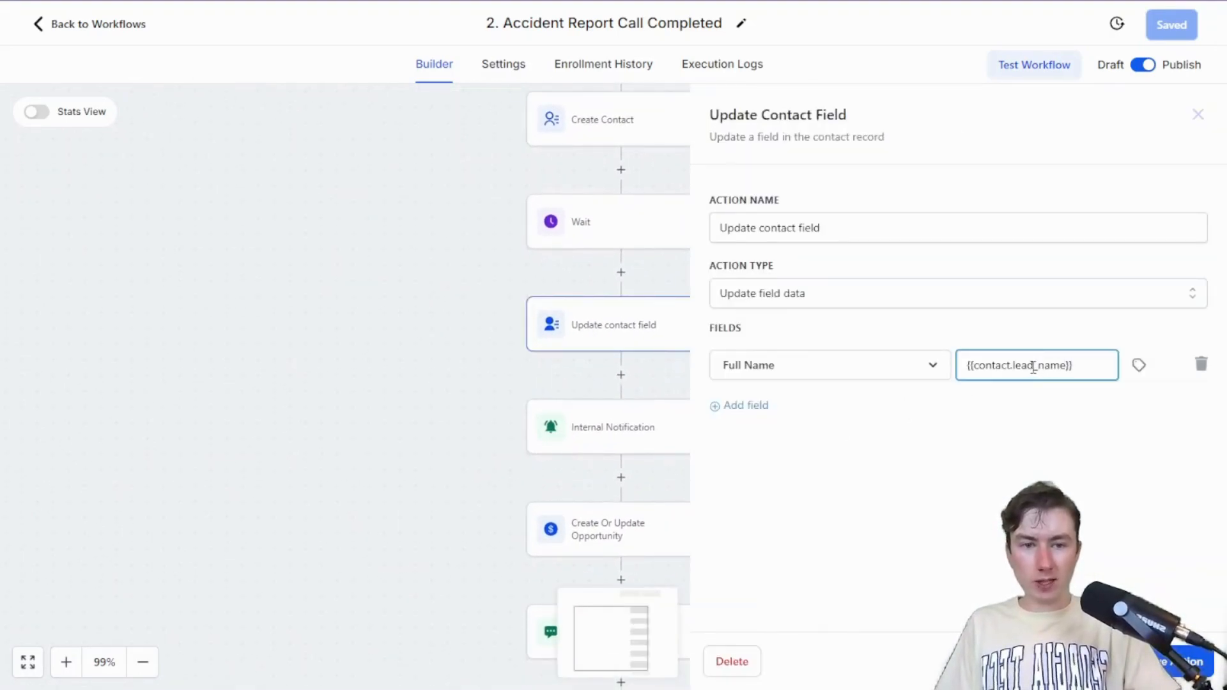
click(1198, 114)
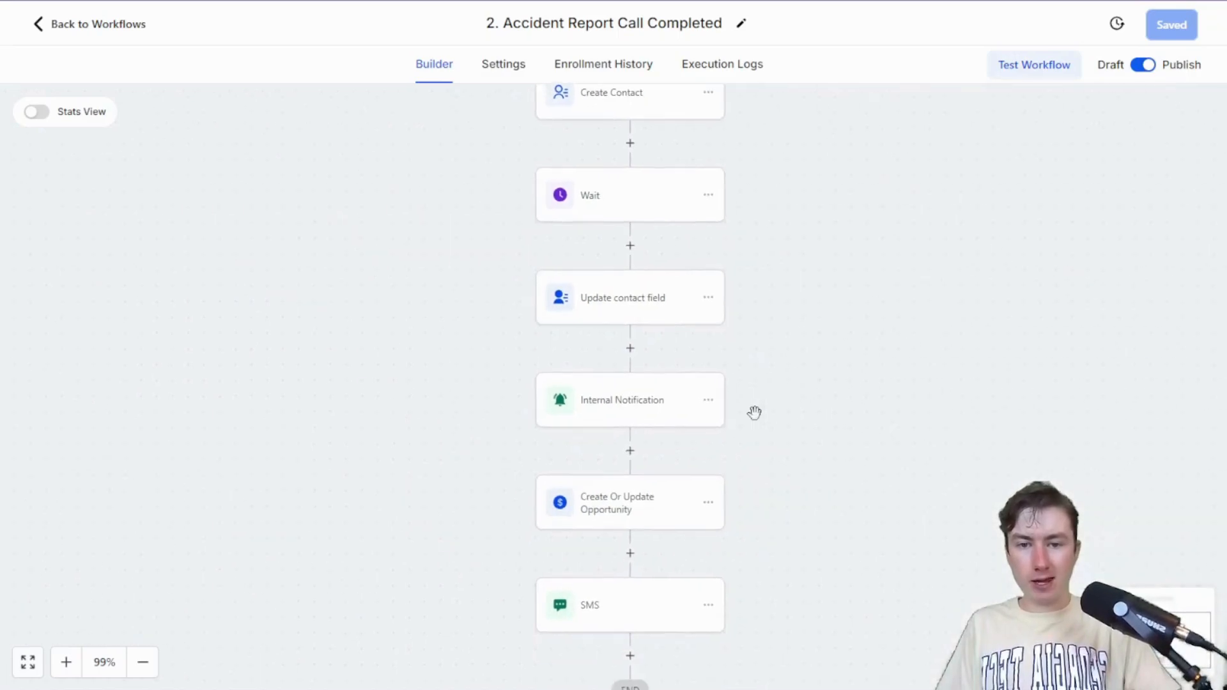
click(630, 399)
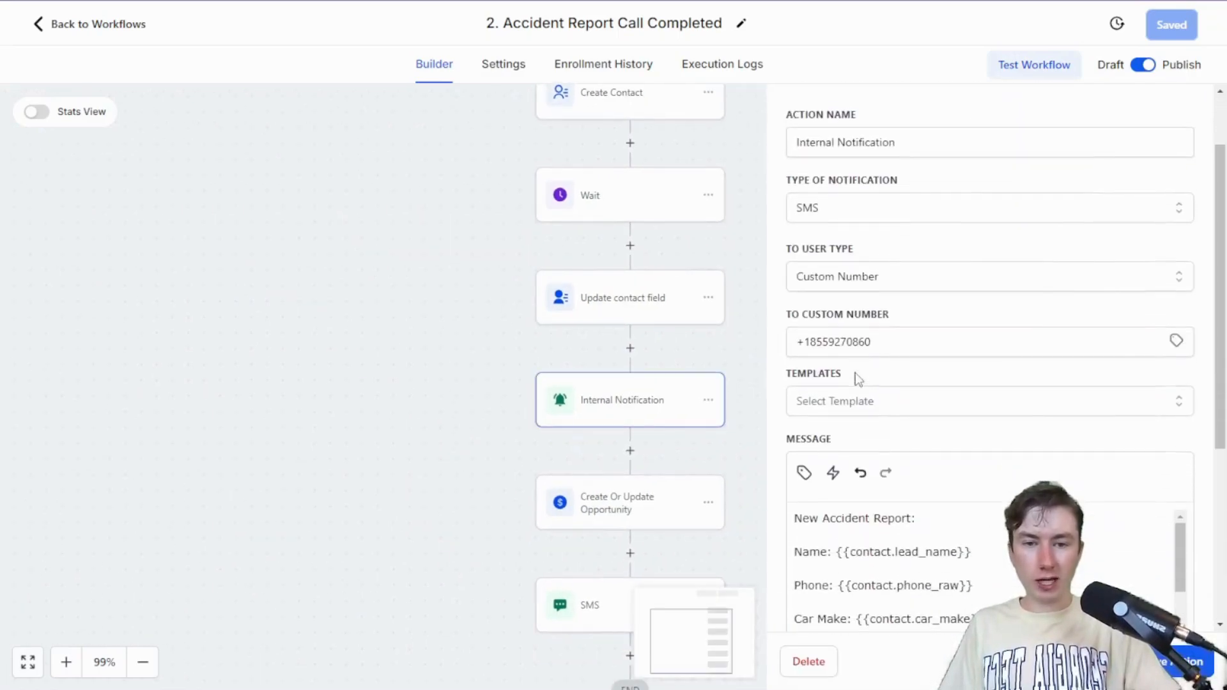
click(939, 342)
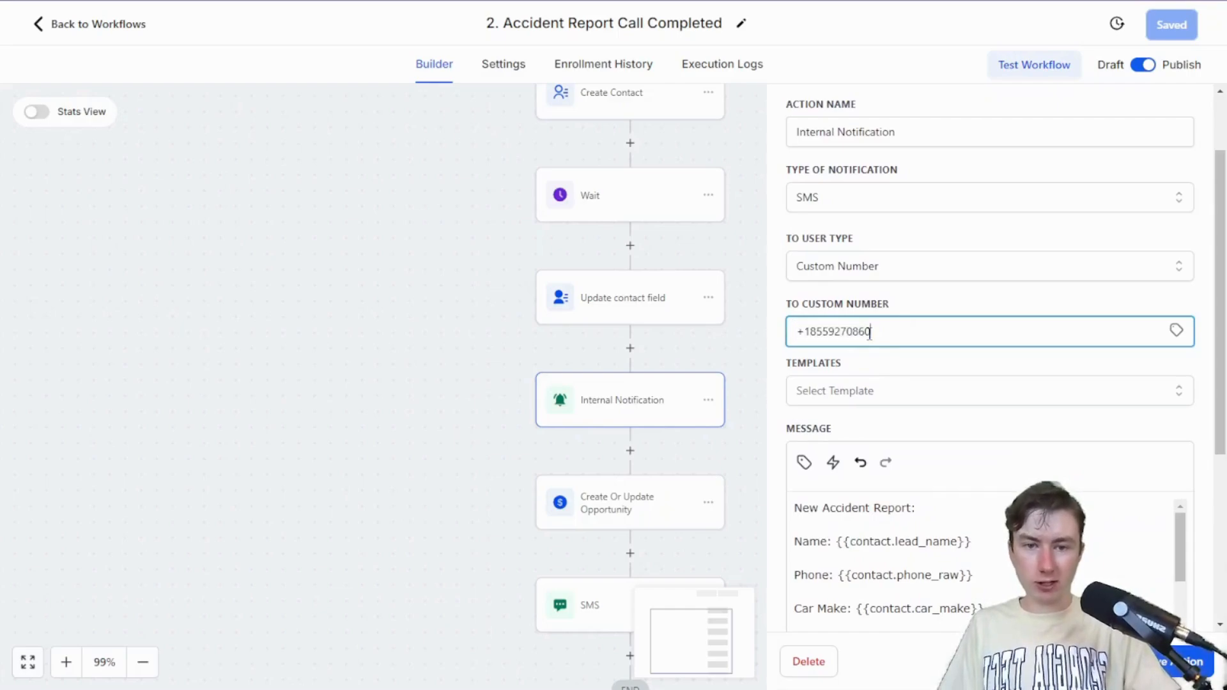
scroll(down, 3)
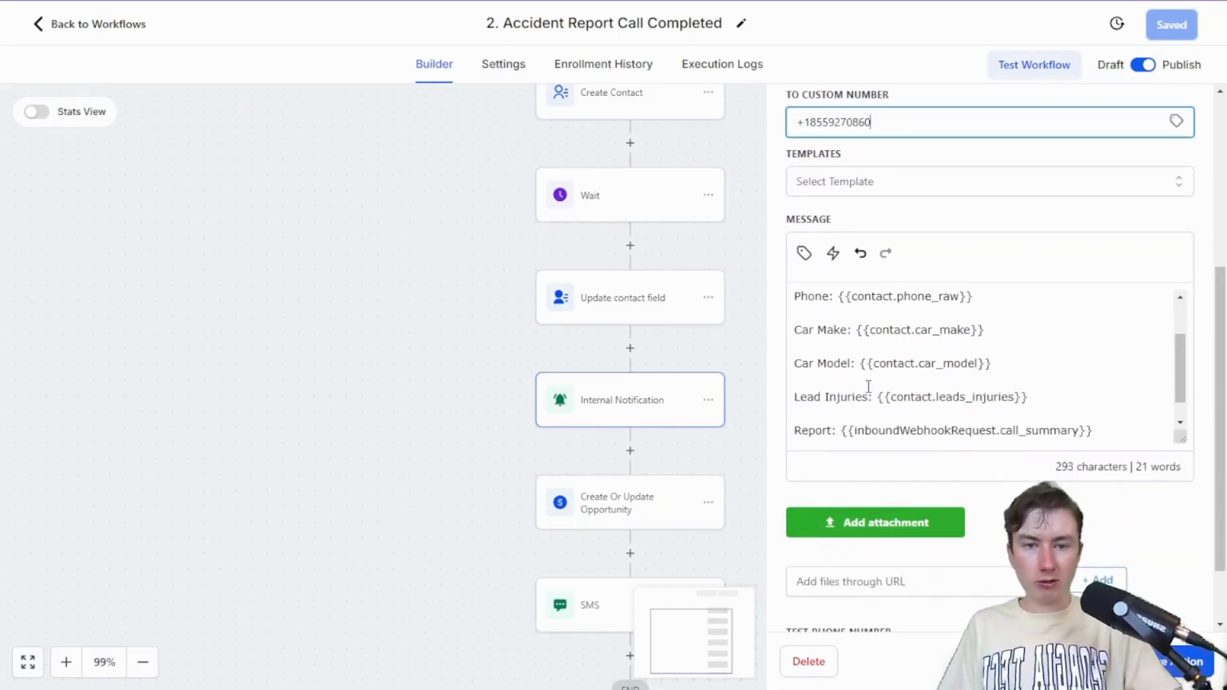
scroll(up, 3)
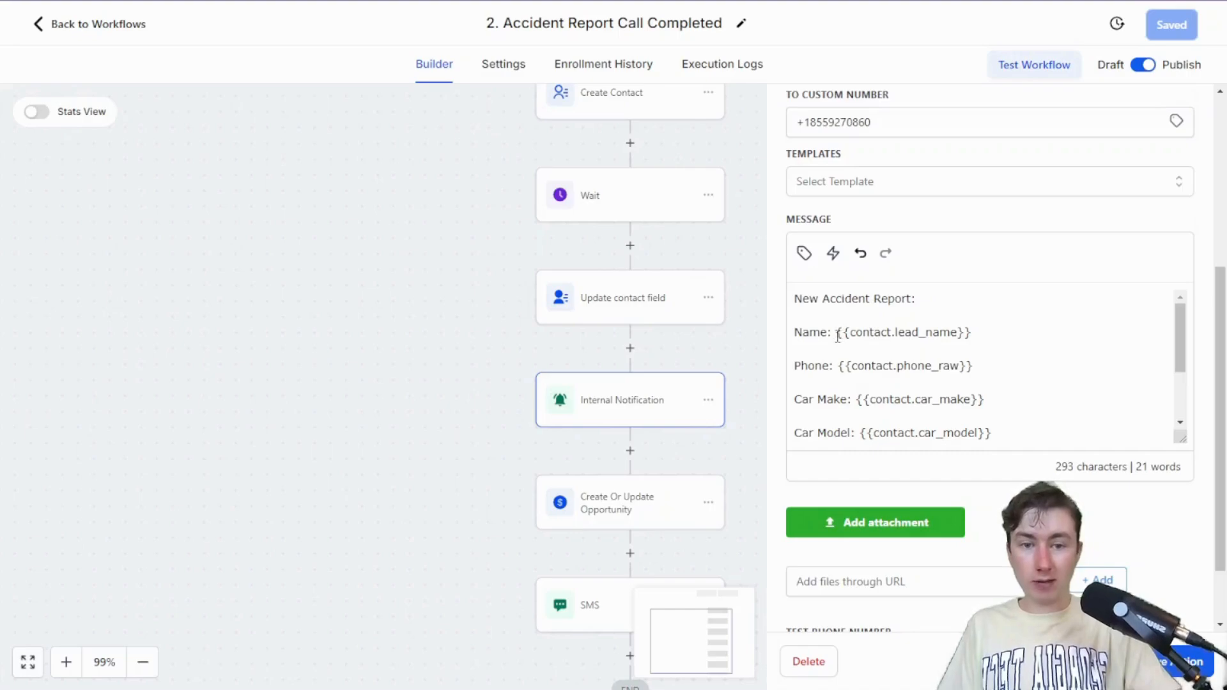
scroll(down, 3)
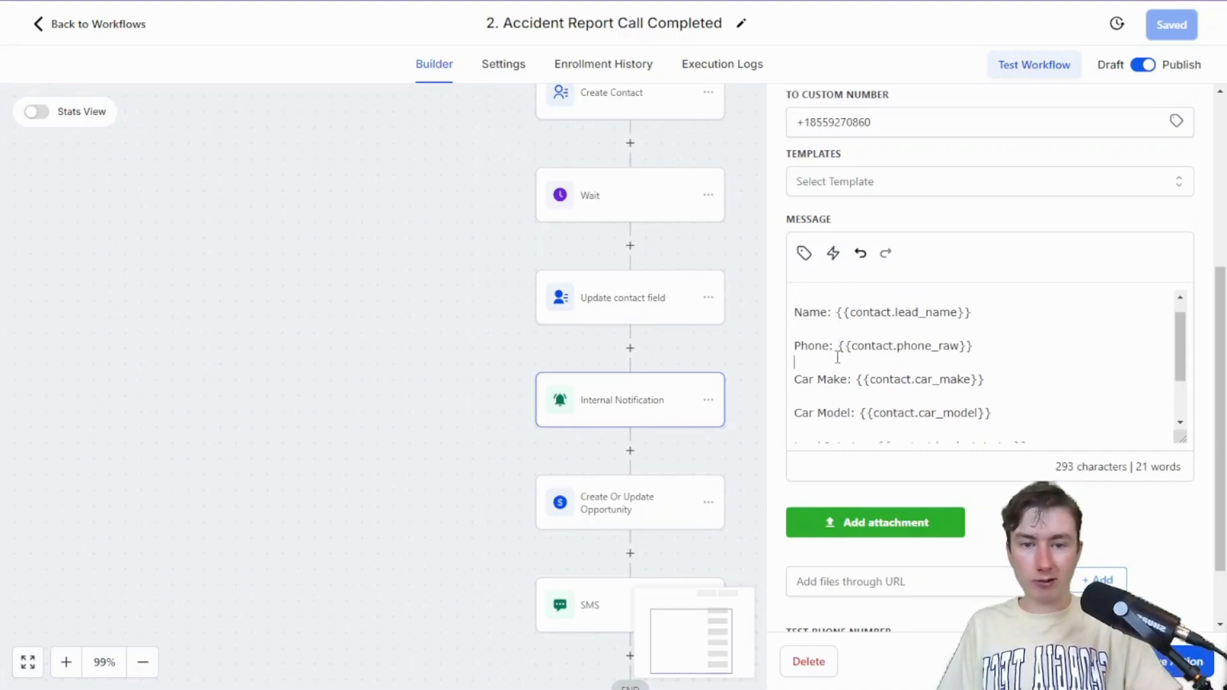
scroll(down, 3)
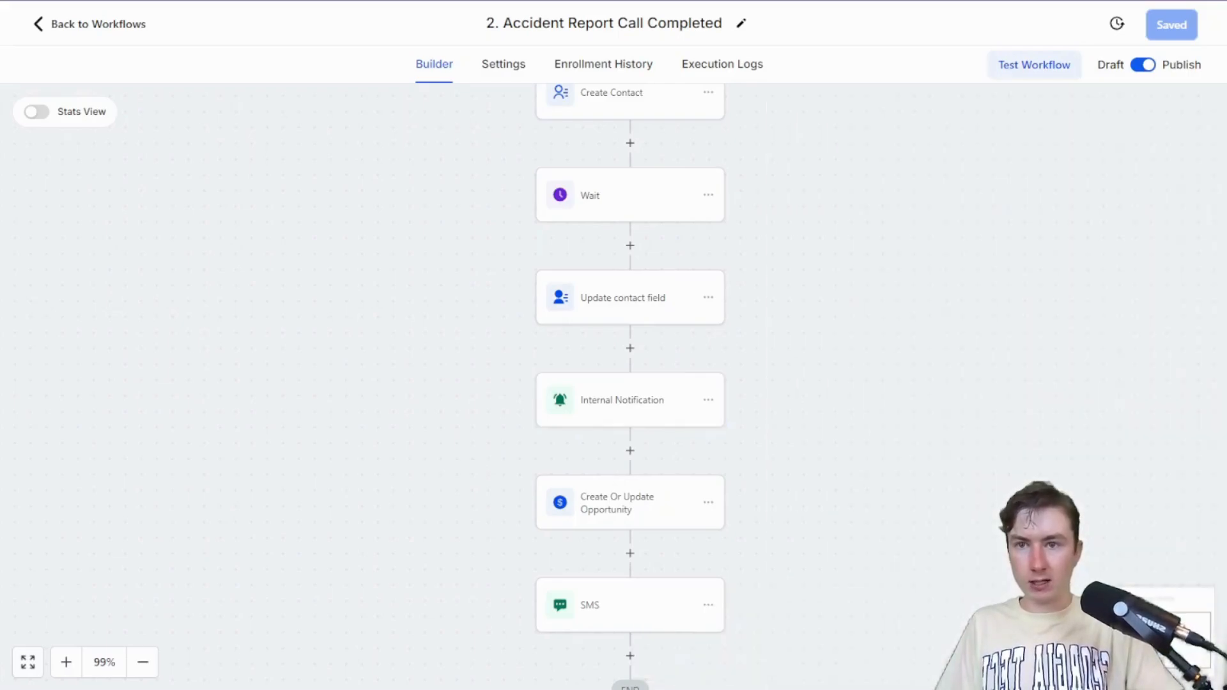
right_click(94, 31)
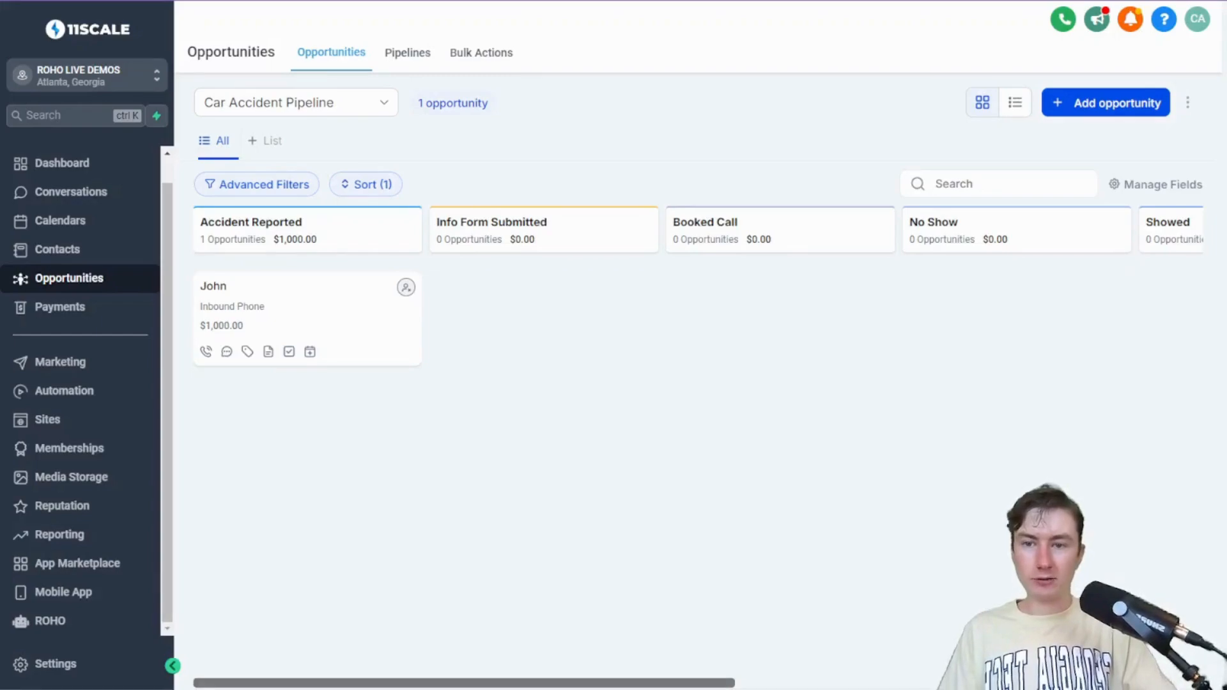
mouse_move(303, 324)
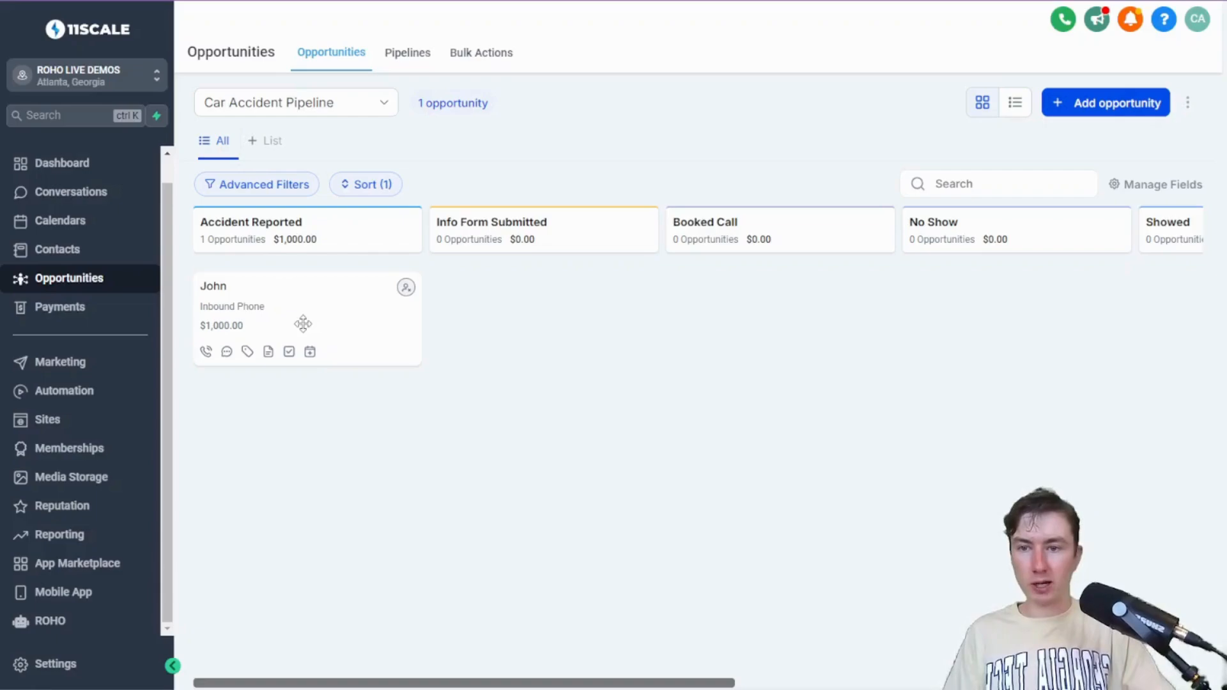
mouse_move(402, 324)
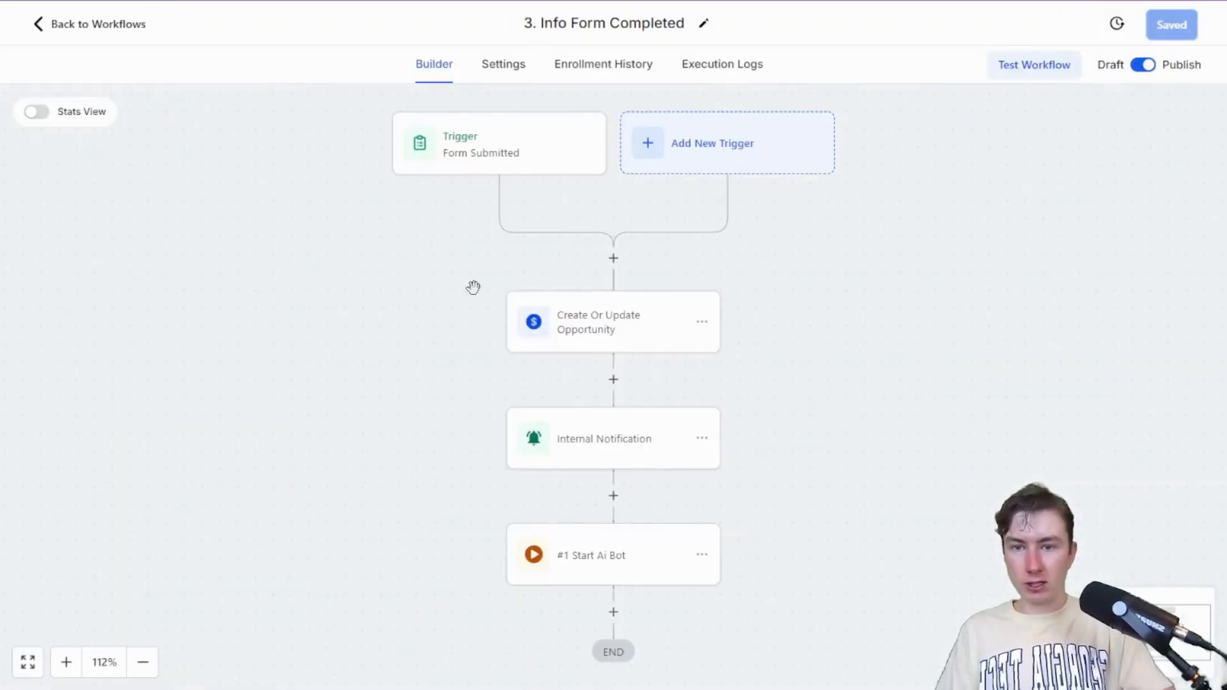
mouse_move(421, 192)
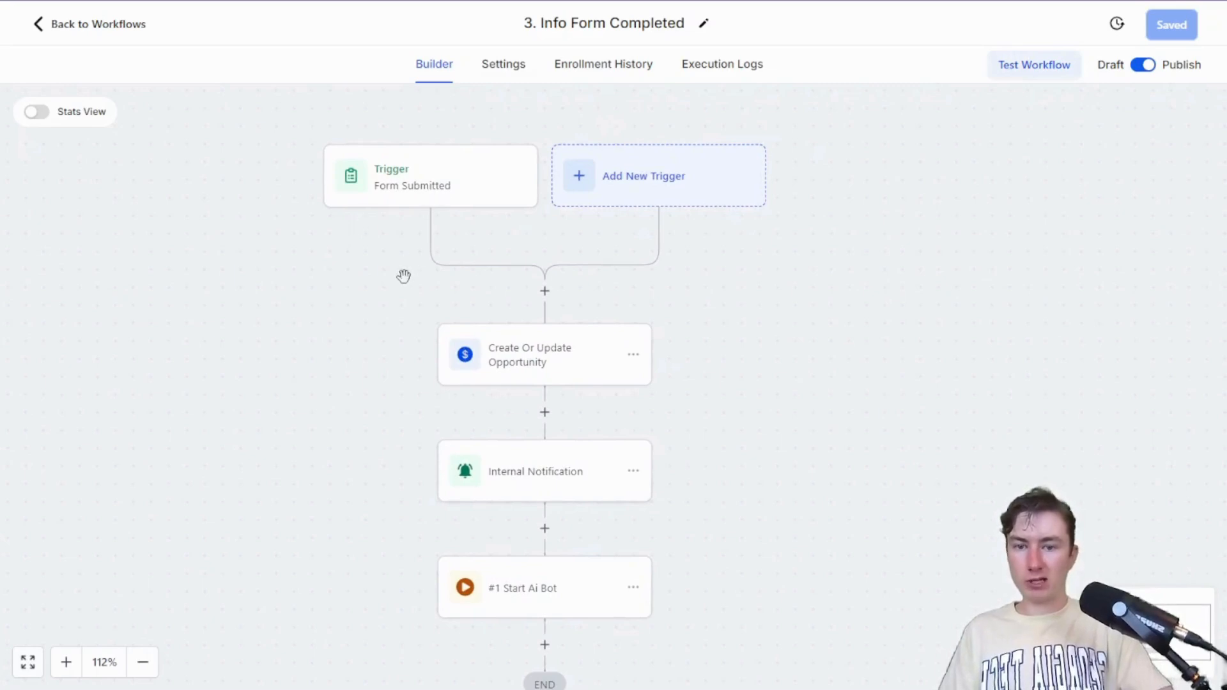
Review the Info Form workflow's Create Or Update Opportunity, Internal Notification and Start Ai Bot steps
click(544, 354)
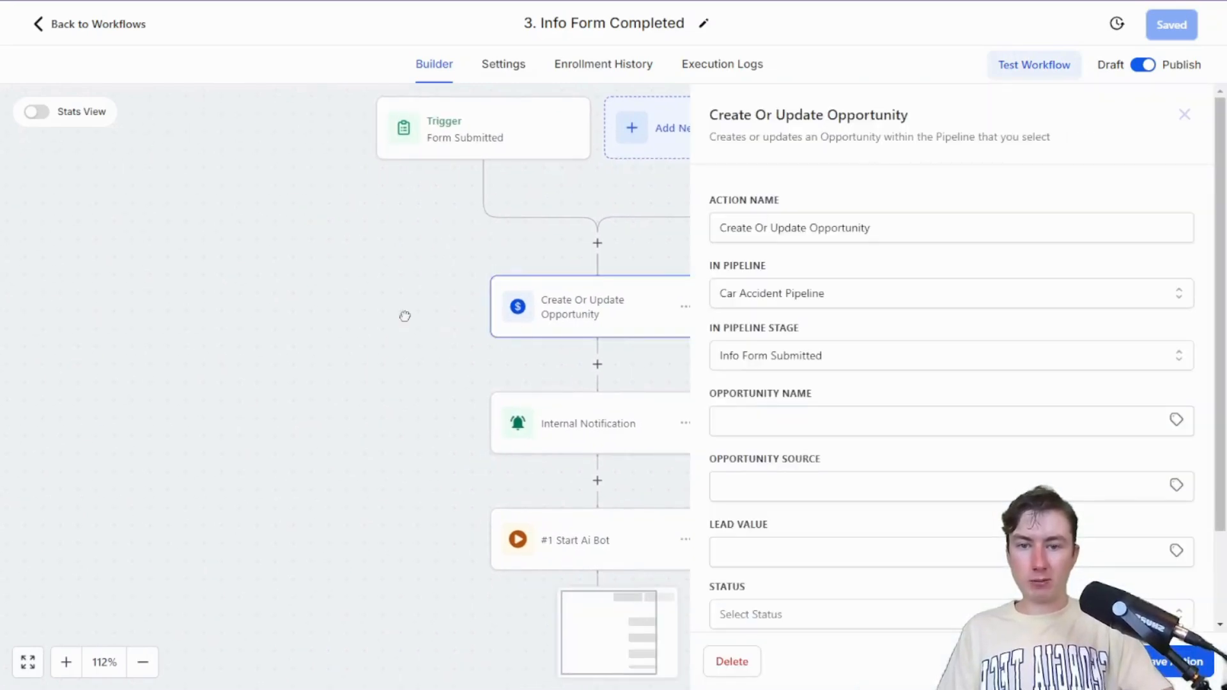
click(588, 423)
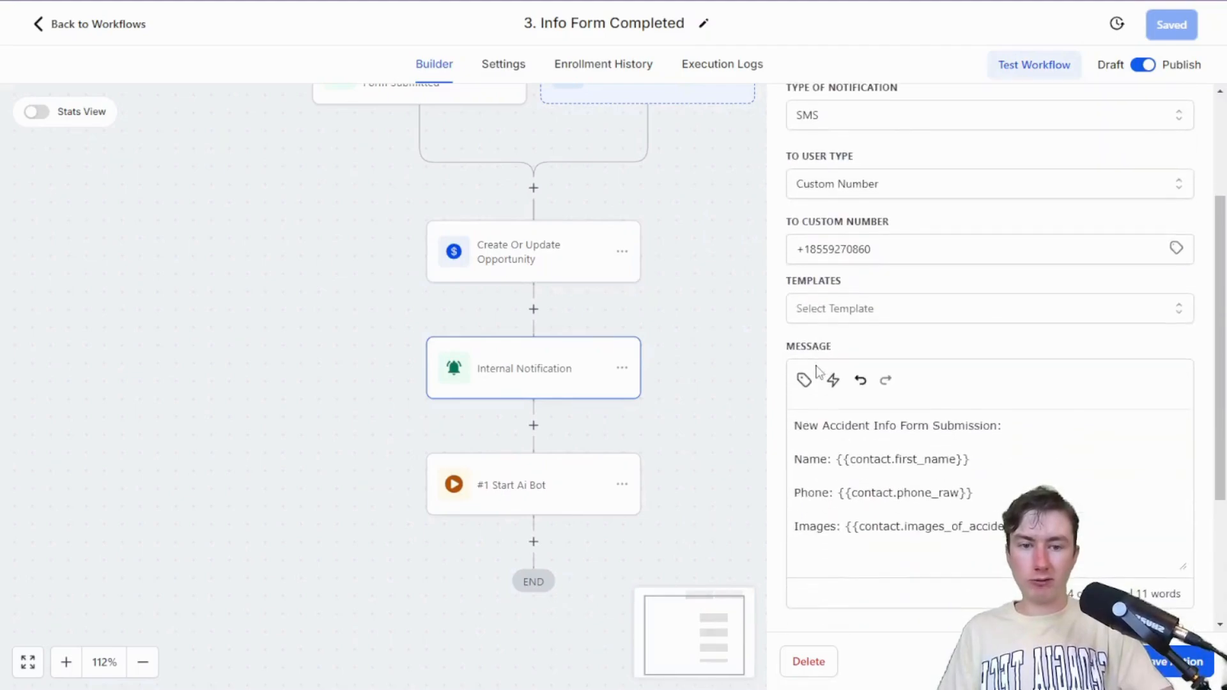
scroll(down, 3)
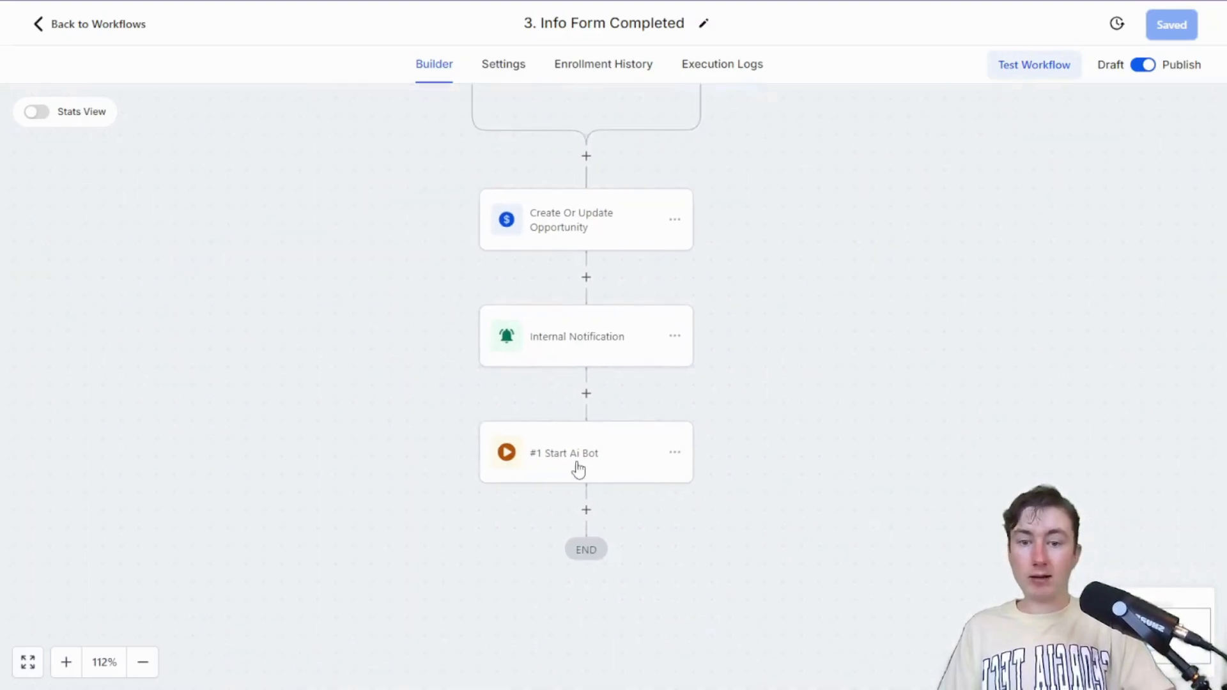
click(585, 452)
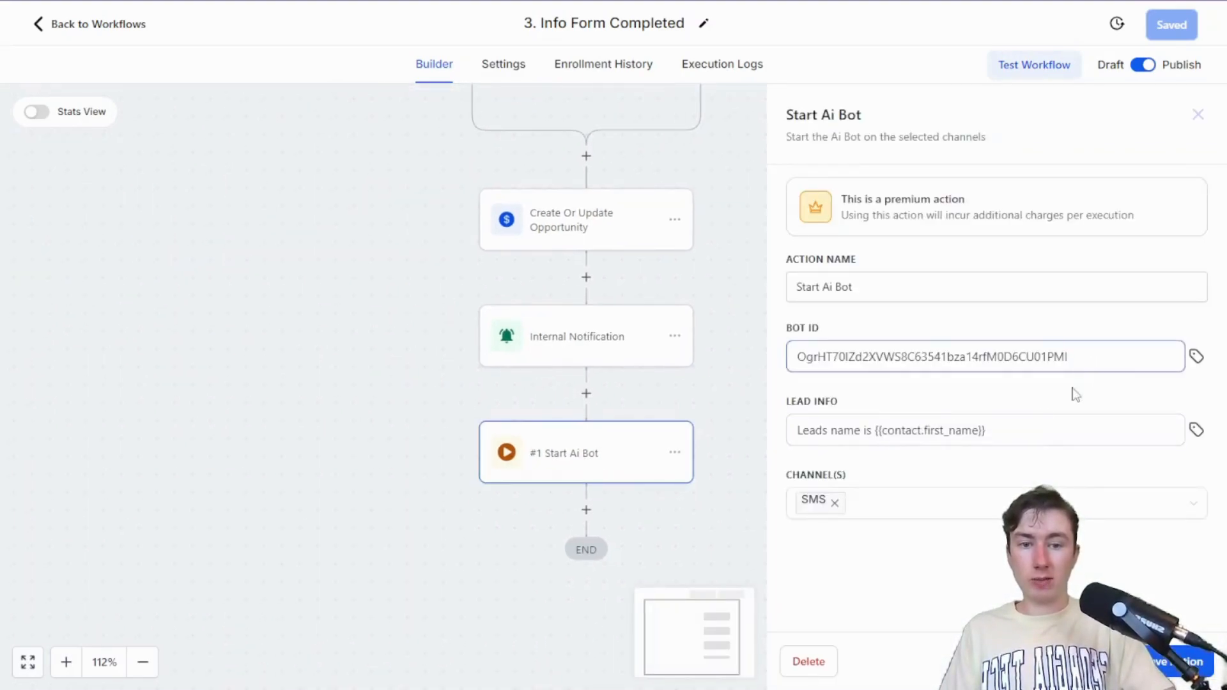
click(984, 429)
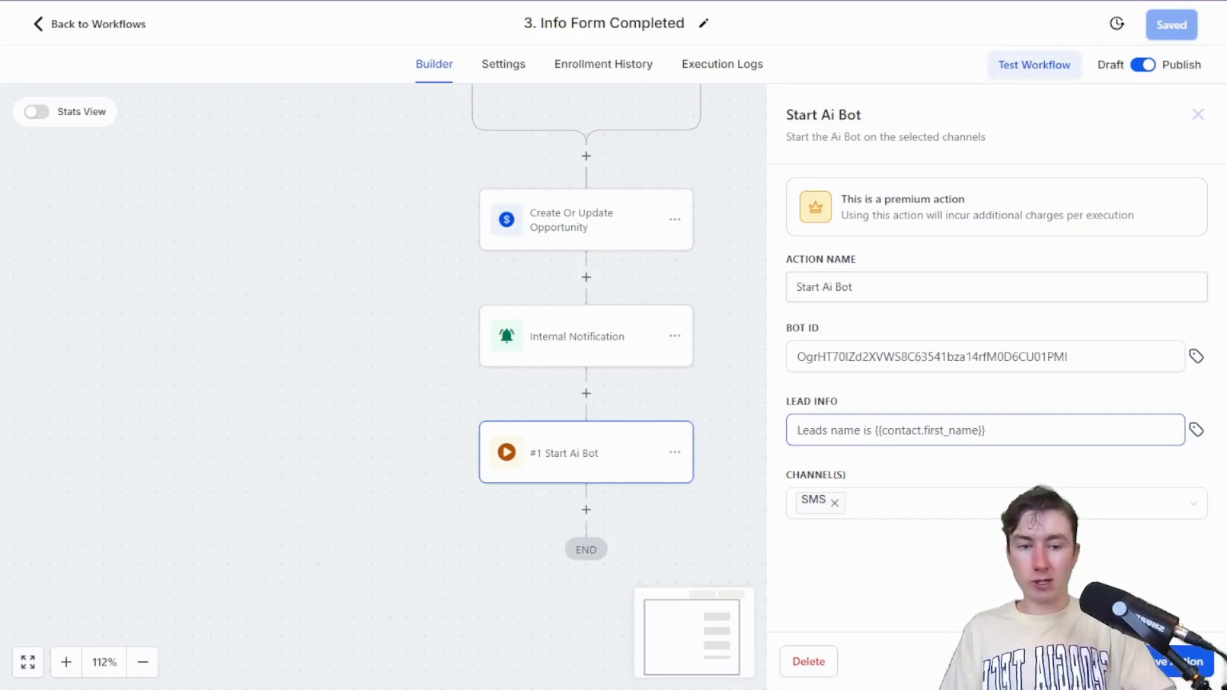
click(1196, 114)
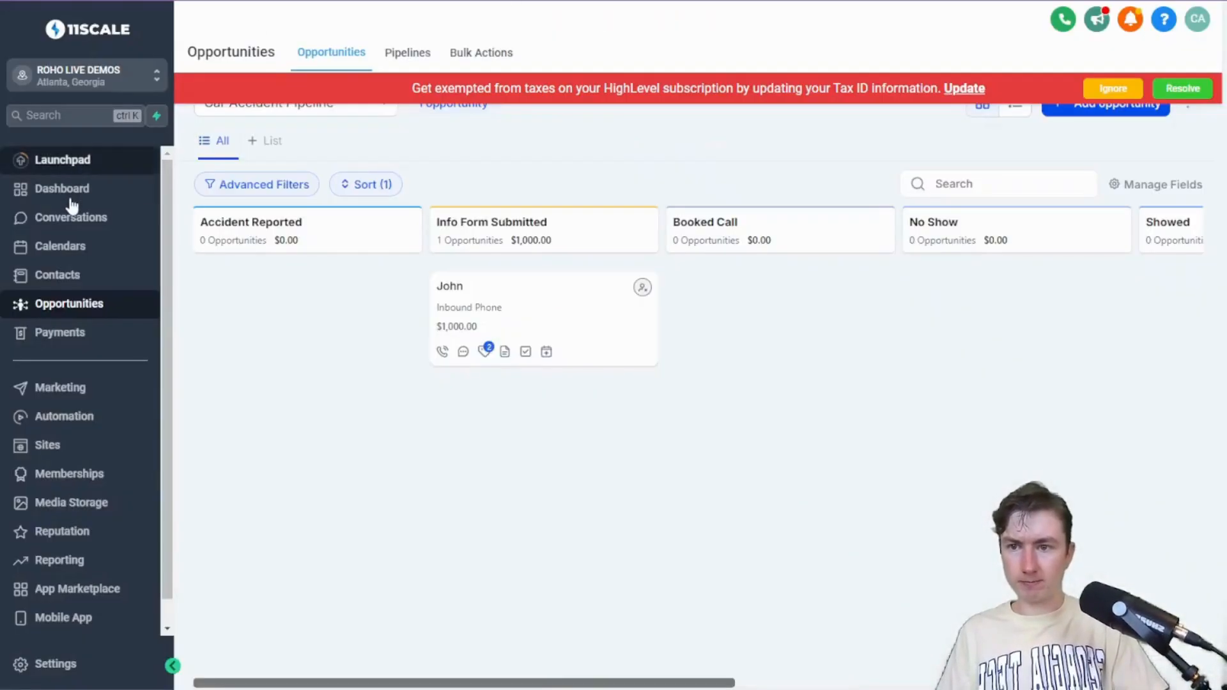
Scroll John Smith's conversation to read the bot's follow-up text and his yes replies
click(70, 216)
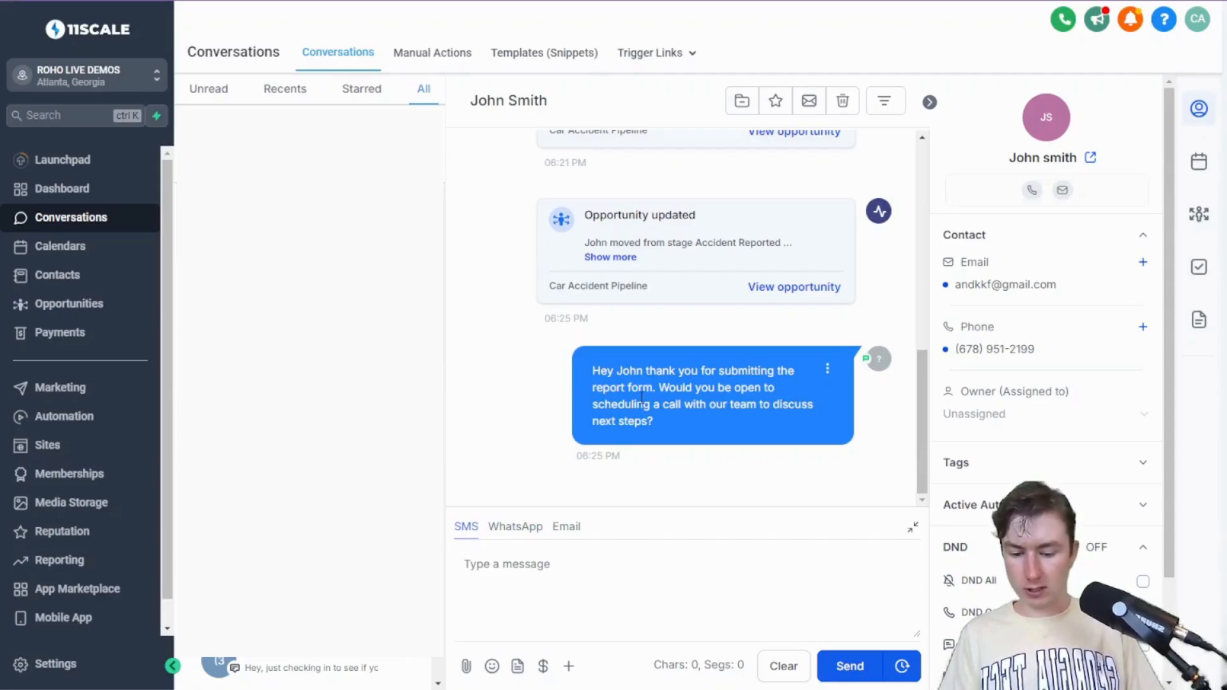
scroll(down, 3)
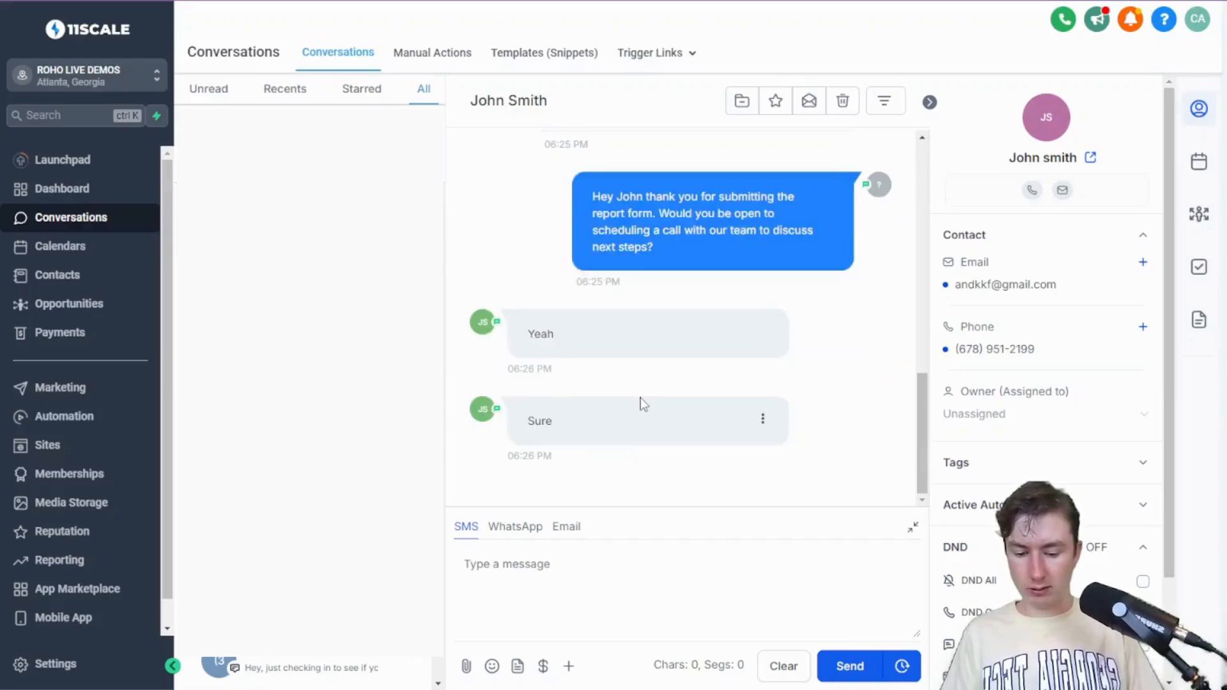
scroll(down, 3)
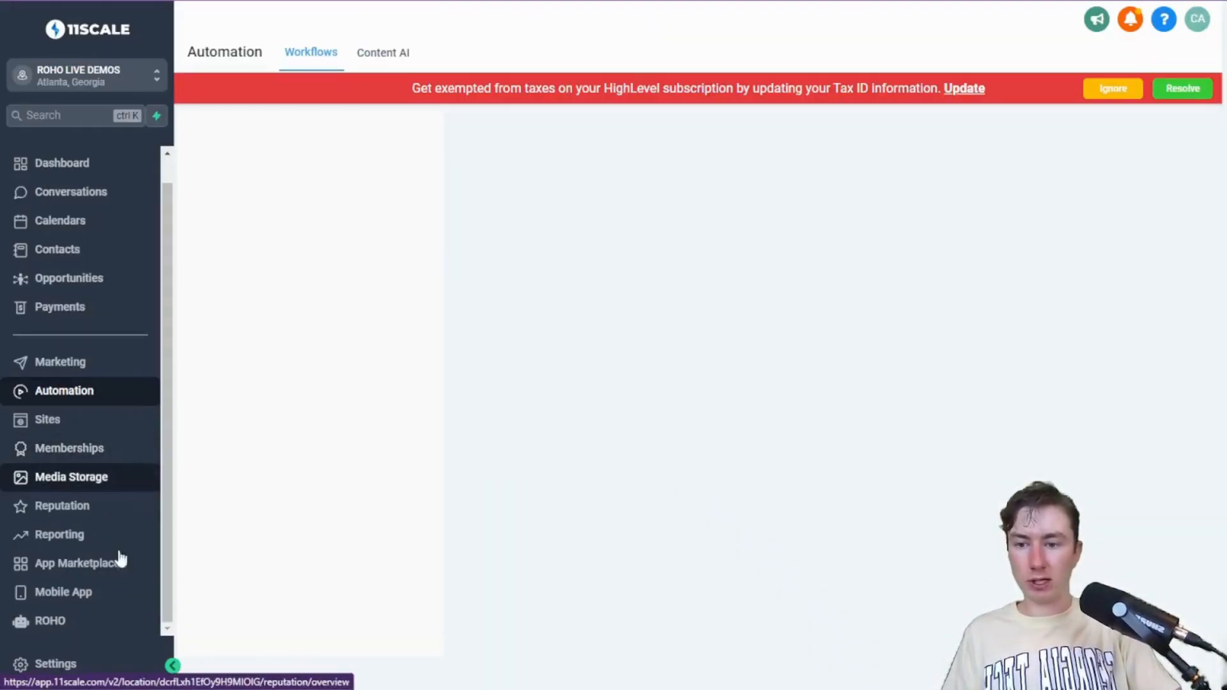
Open the Charles (atl law post submission) bot and check its 15s–30s reply delay and Follow Ups
click(50, 621)
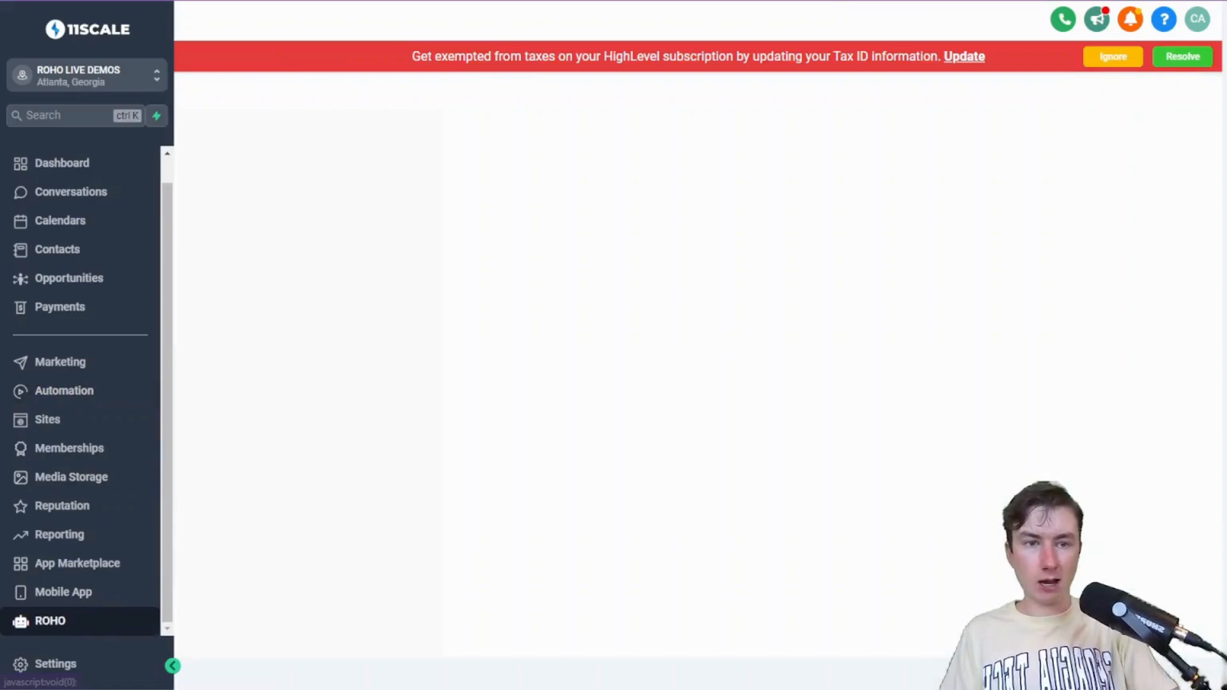
click(1112, 56)
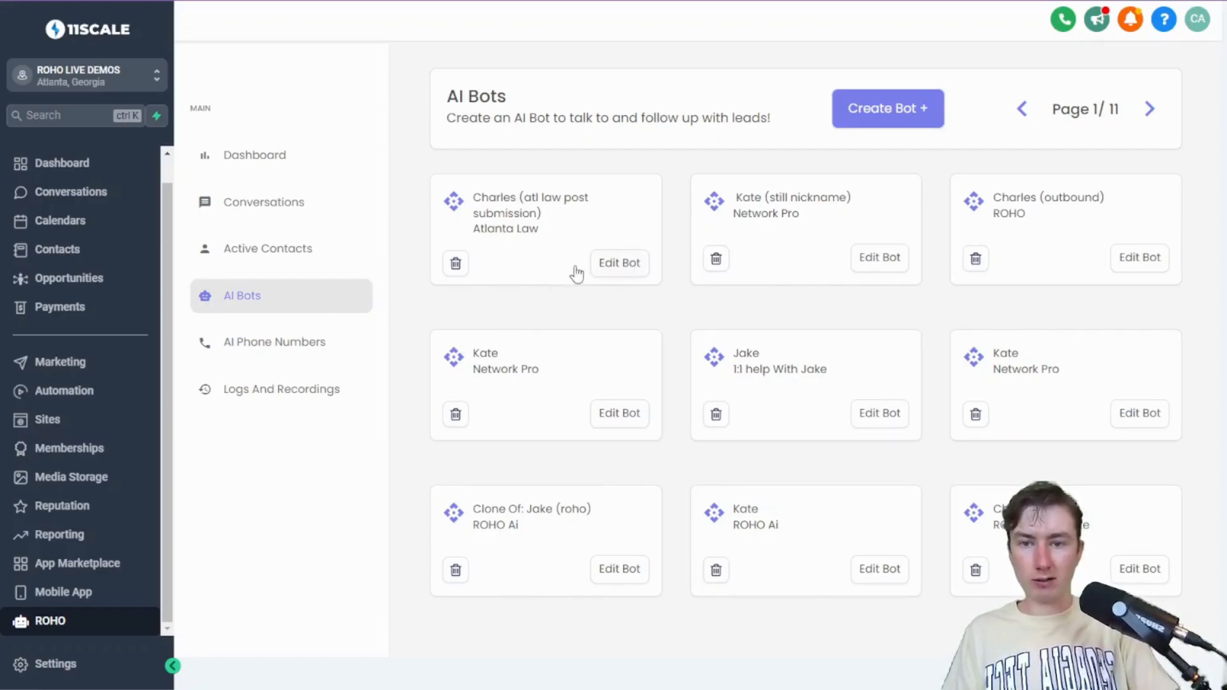
click(618, 262)
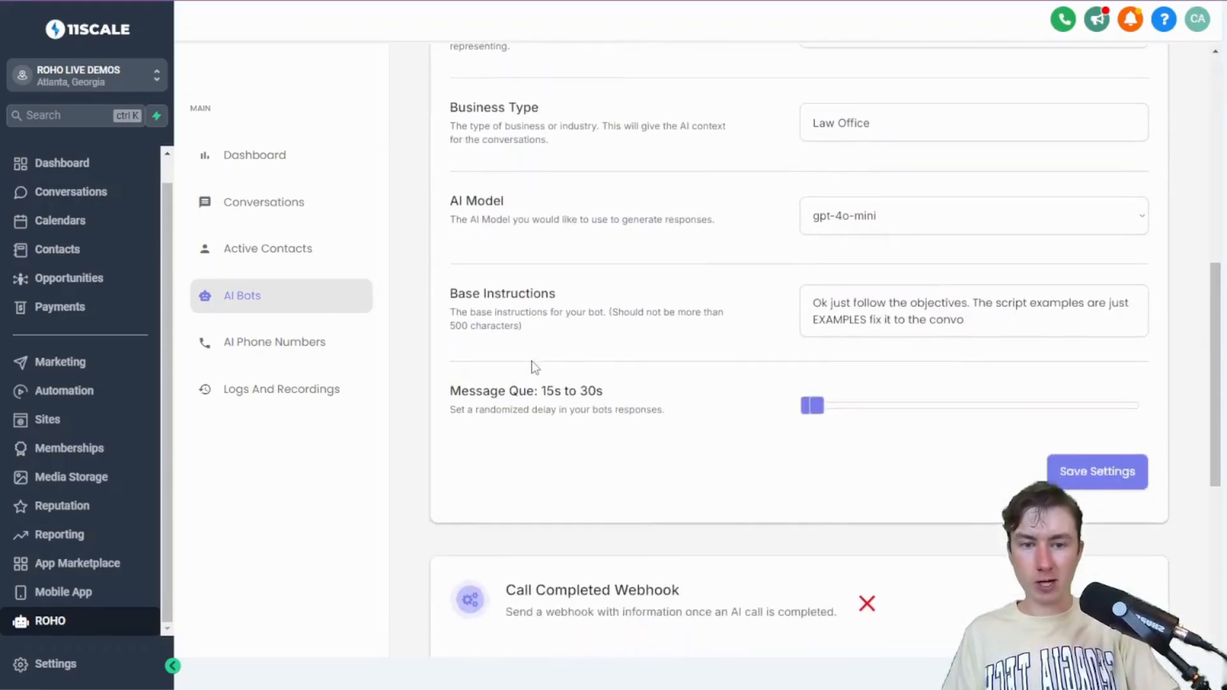
scroll(down, 3)
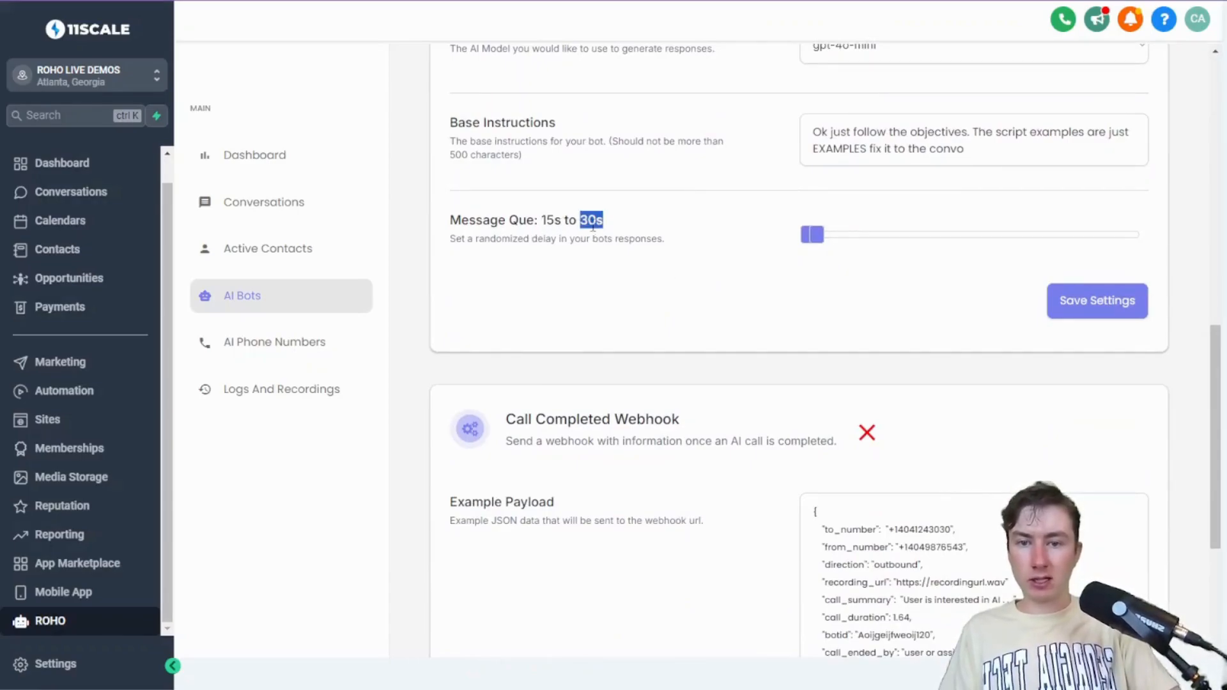
click(70, 191)
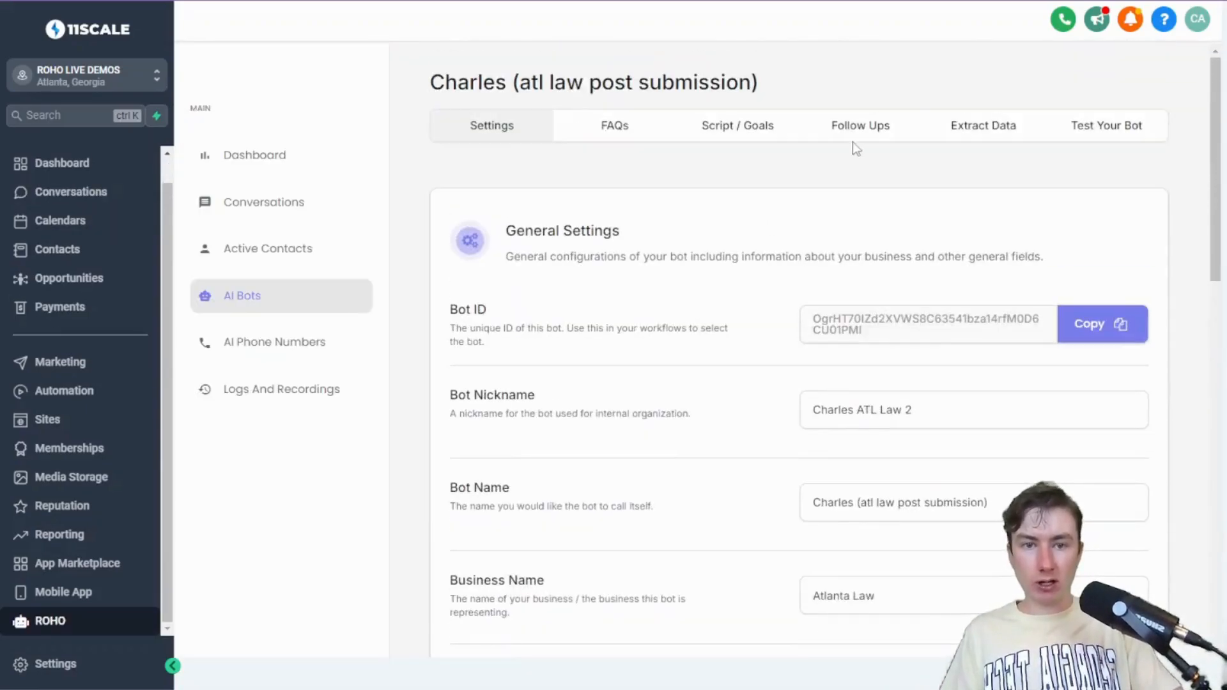
click(859, 125)
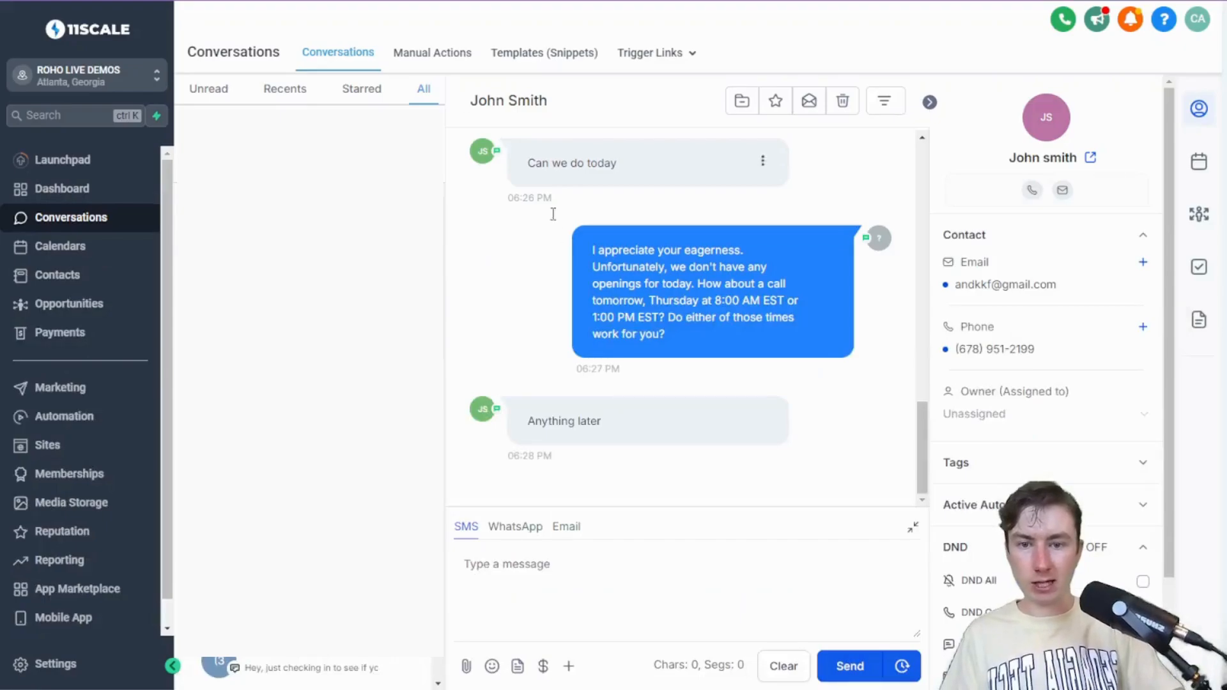
mouse_move(614, 350)
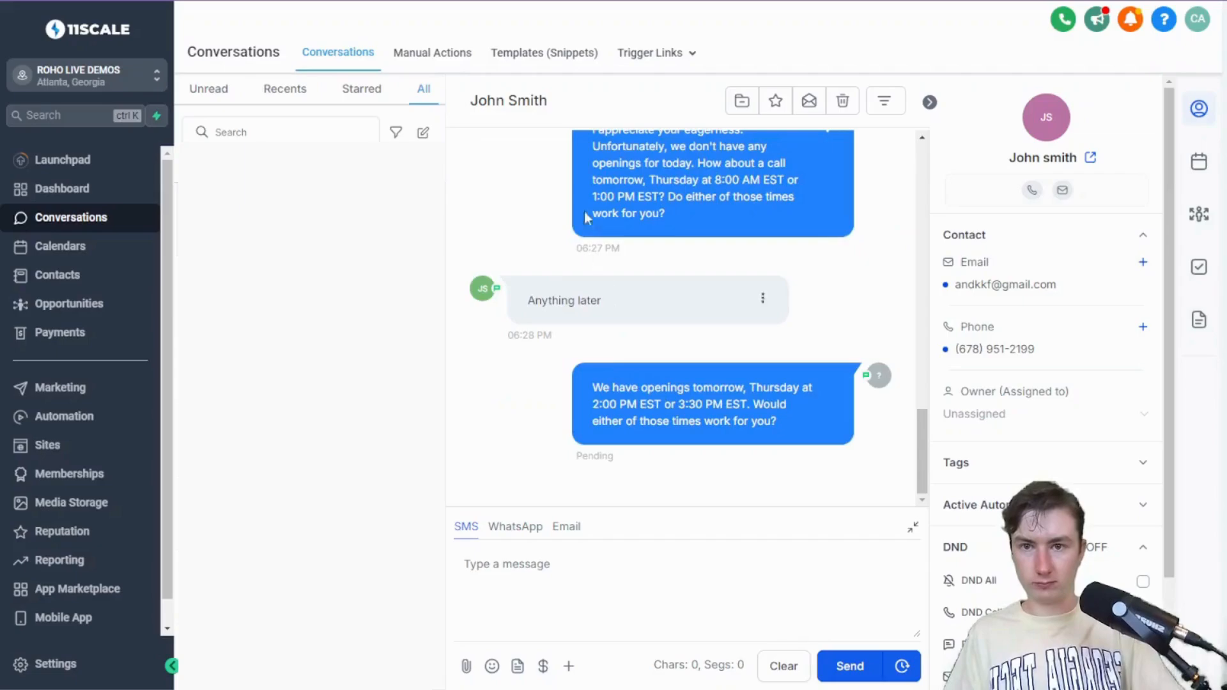
mouse_move(657, 370)
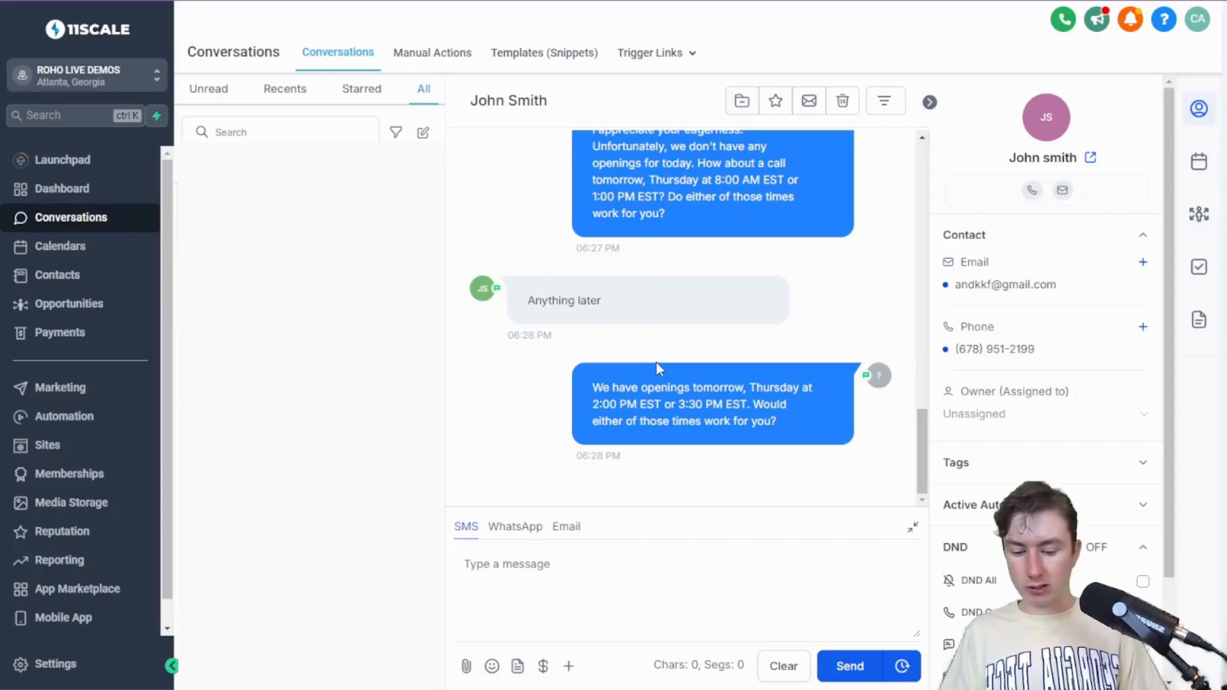
Follow John Smith's SMS thread as the bot offers times until he confirms Thursday 3:30 PM
scroll(down, 3)
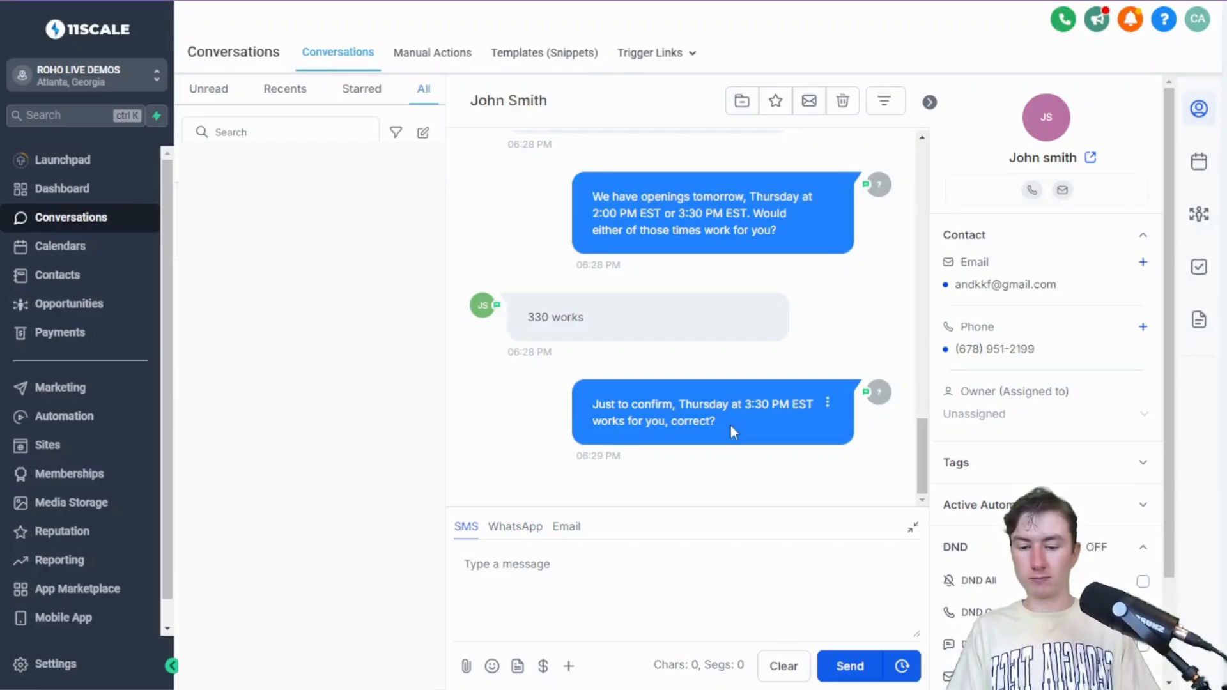
scroll(down, 3)
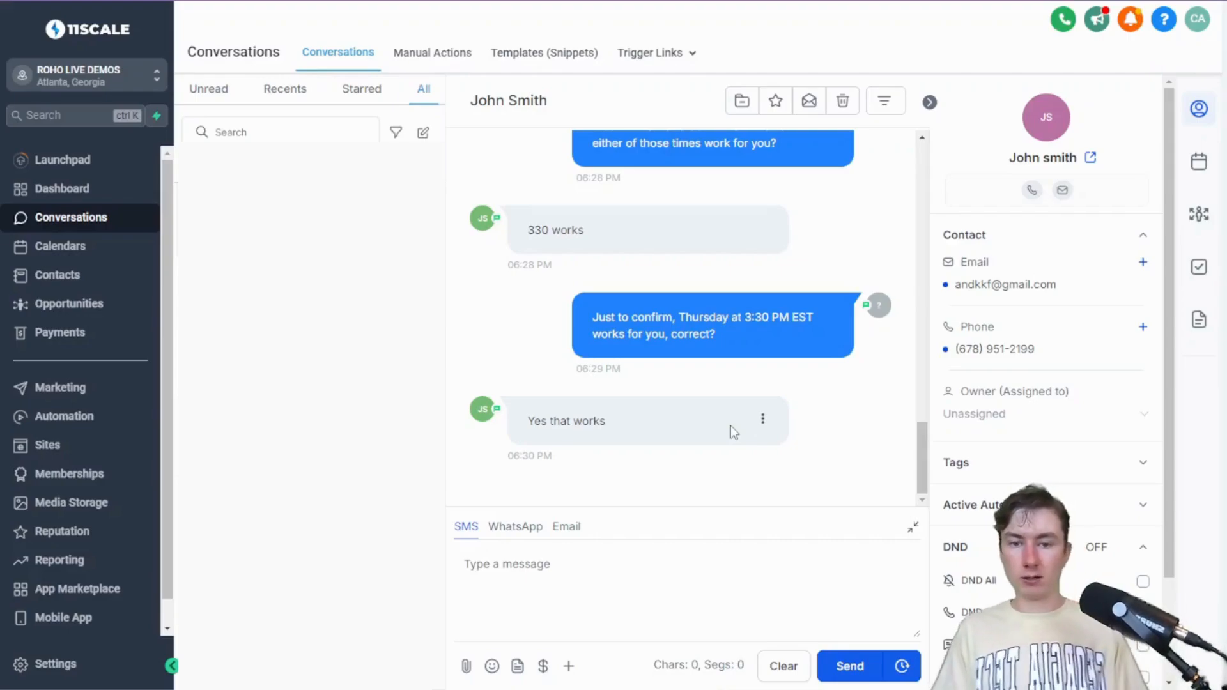
click(850, 666)
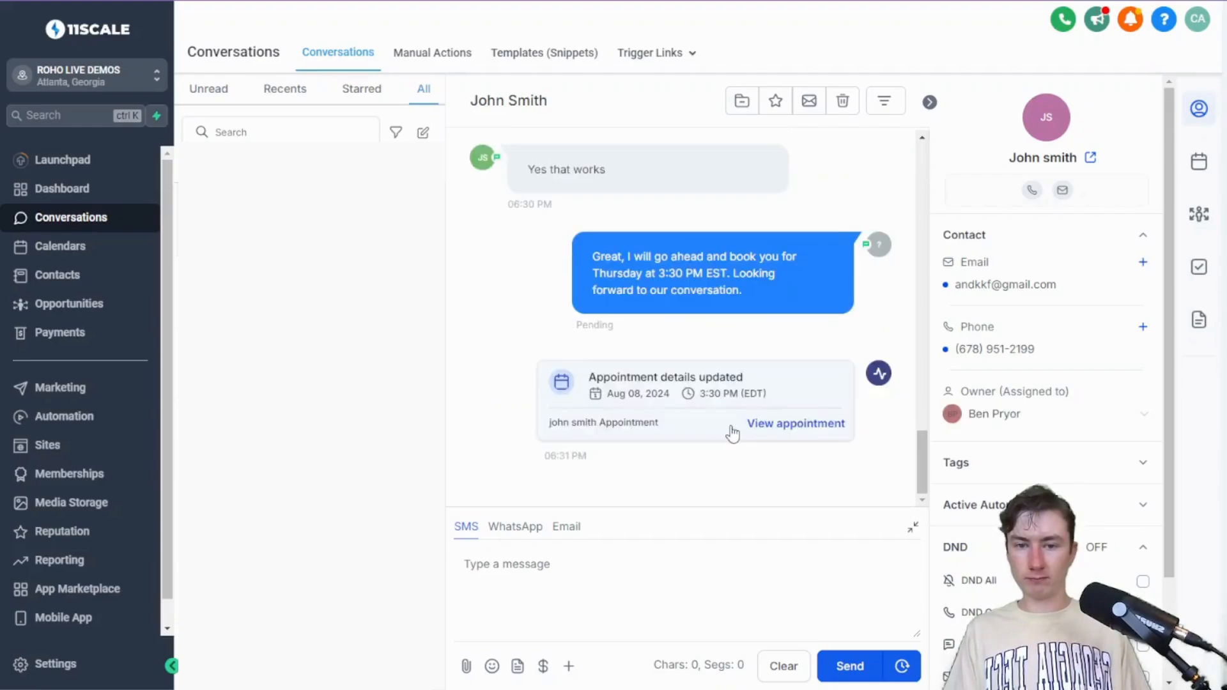
Scroll John's conversation through the appointment update, opportunity stage change and Zoom confirmation SMS
scroll(down, 3)
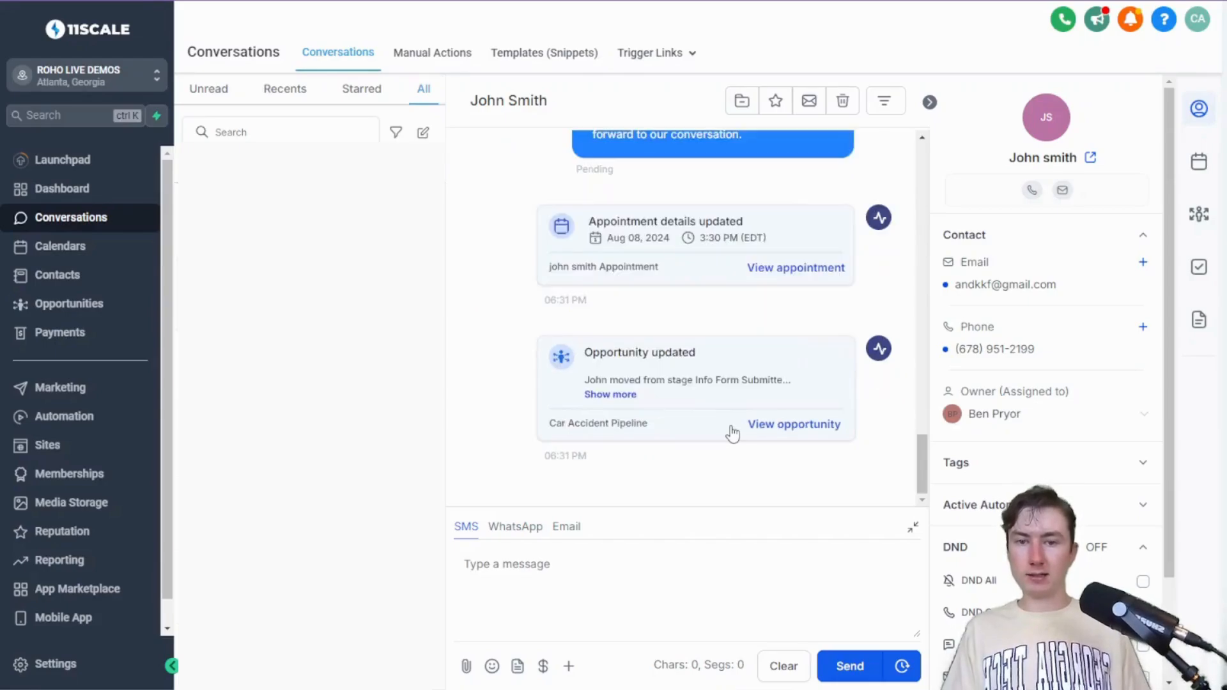
scroll(up, 3)
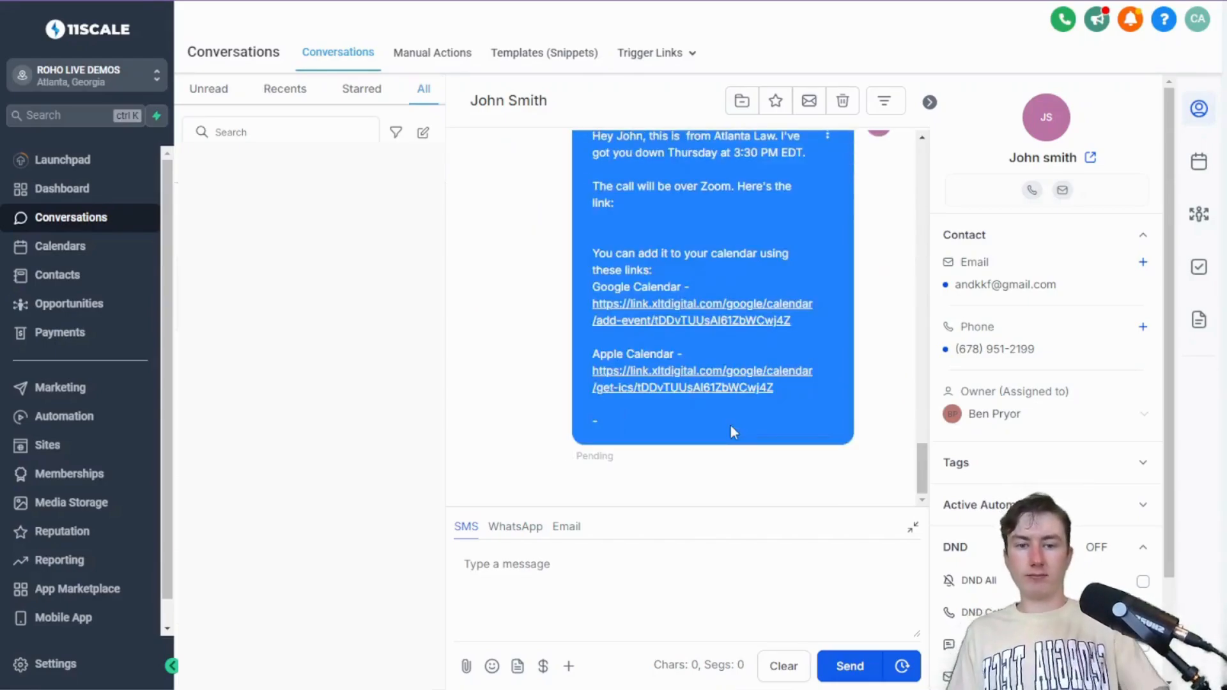
scroll(down, 3)
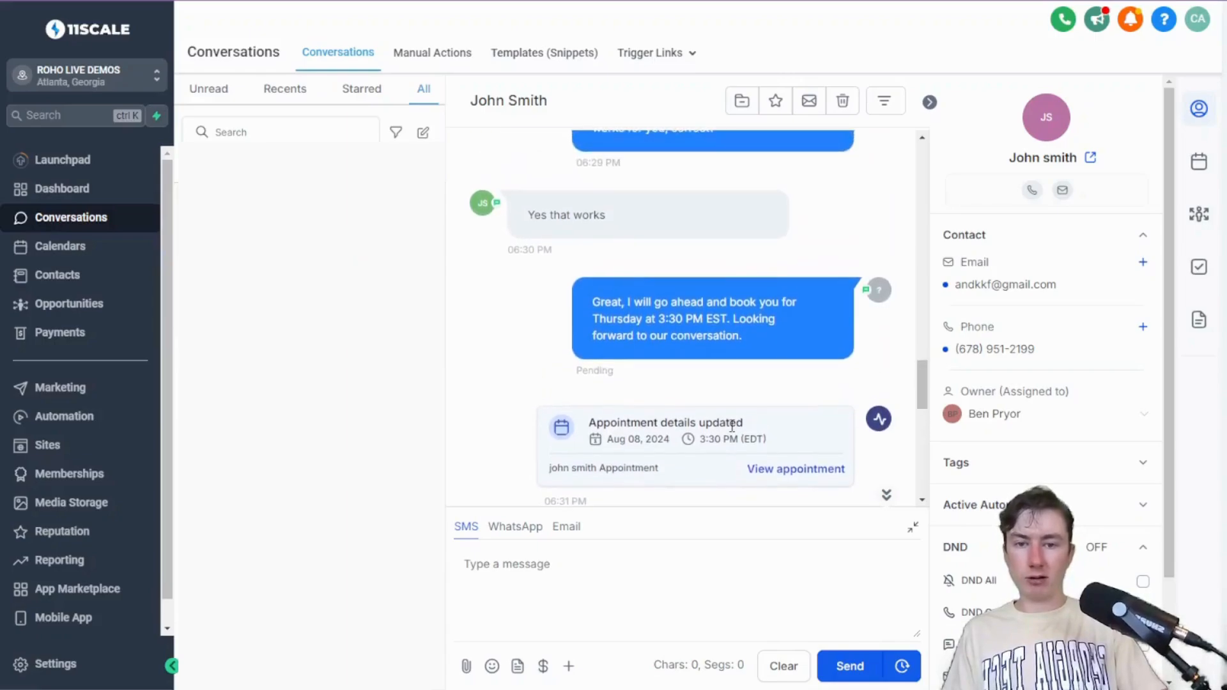
scroll(down, 3)
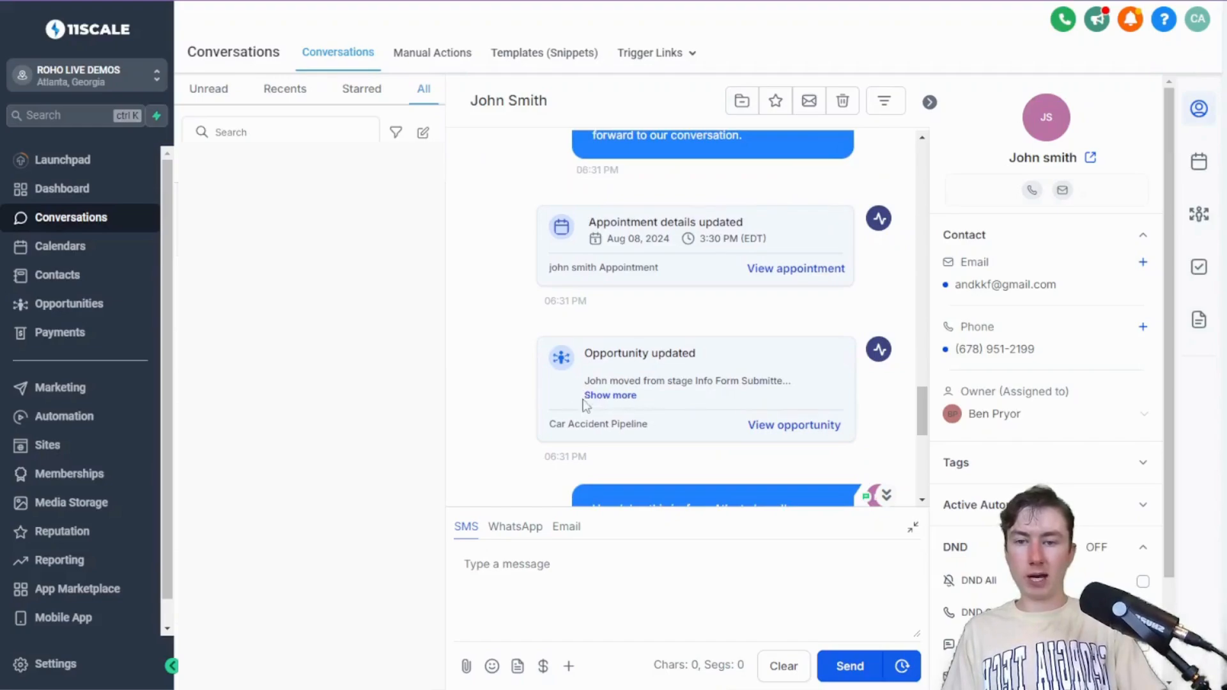
scroll(down, 3)
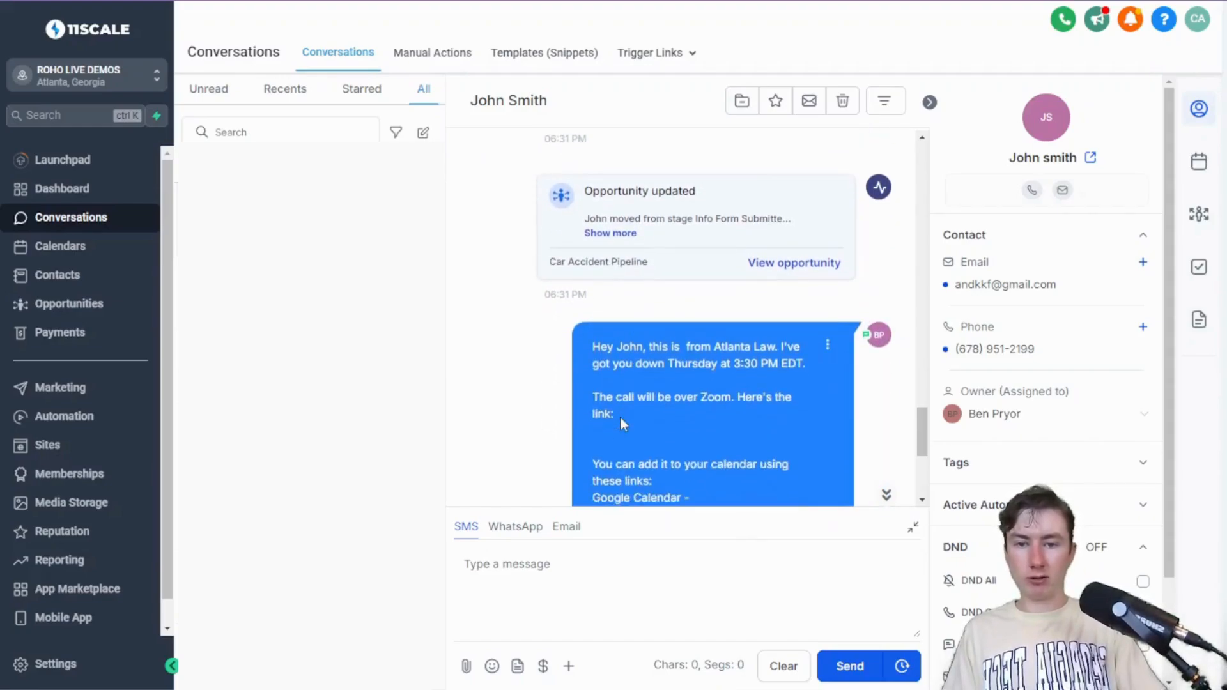
scroll(down, 3)
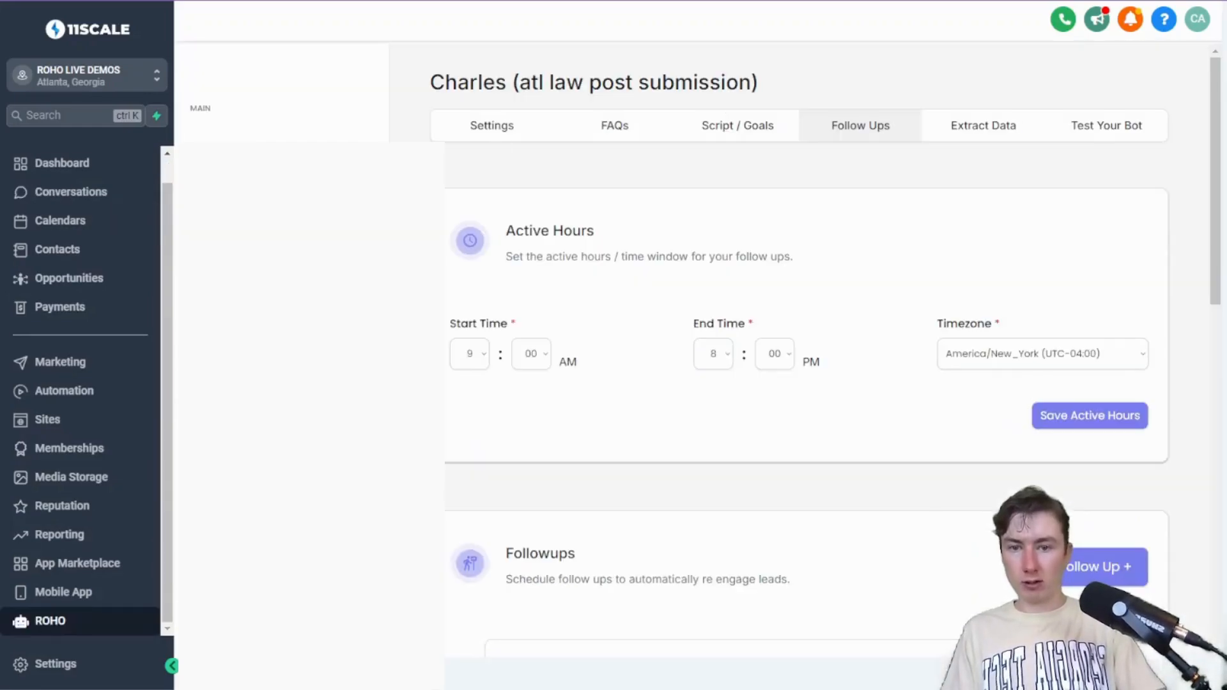
Inspect the 4. Booked Call - Car Accident Lead workflow in Lawyer Leads AI, then return to the list
click(64, 391)
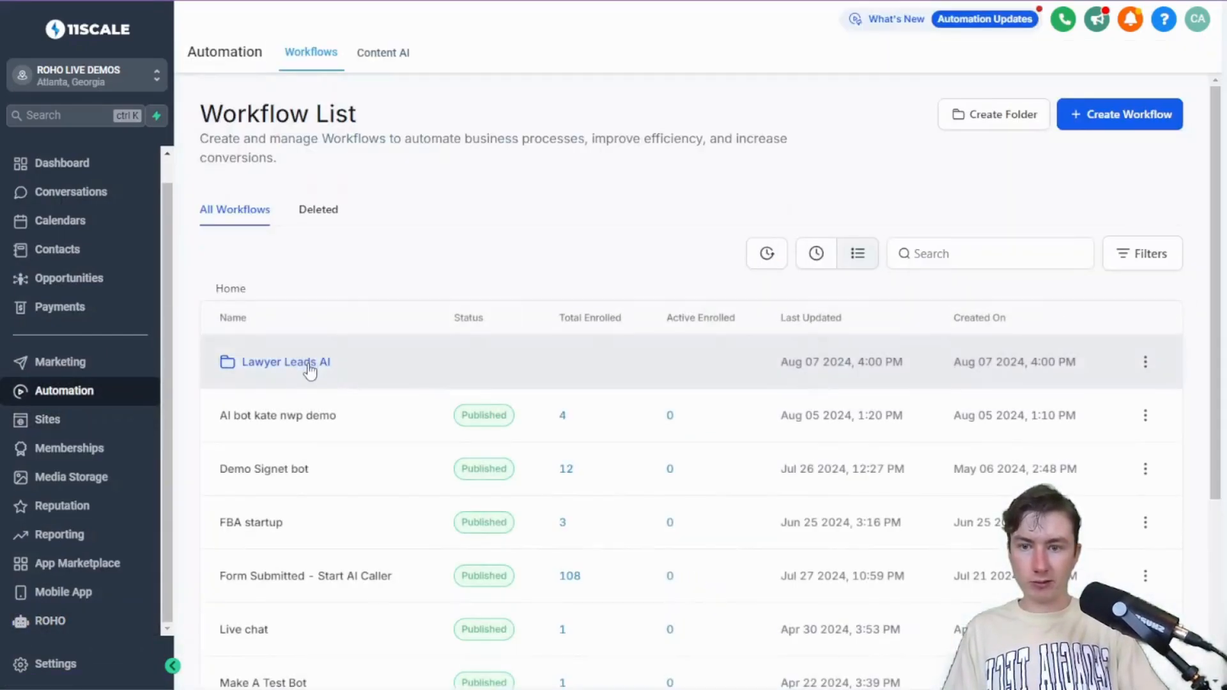
click(285, 362)
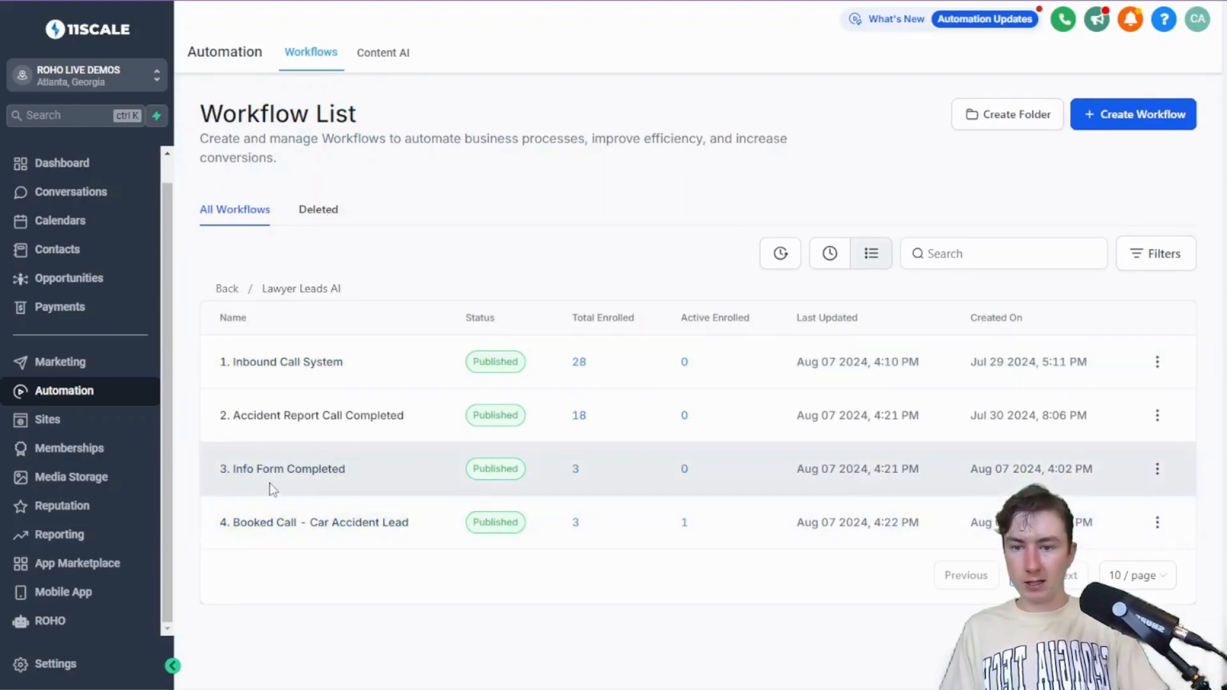
mouse_move(360, 457)
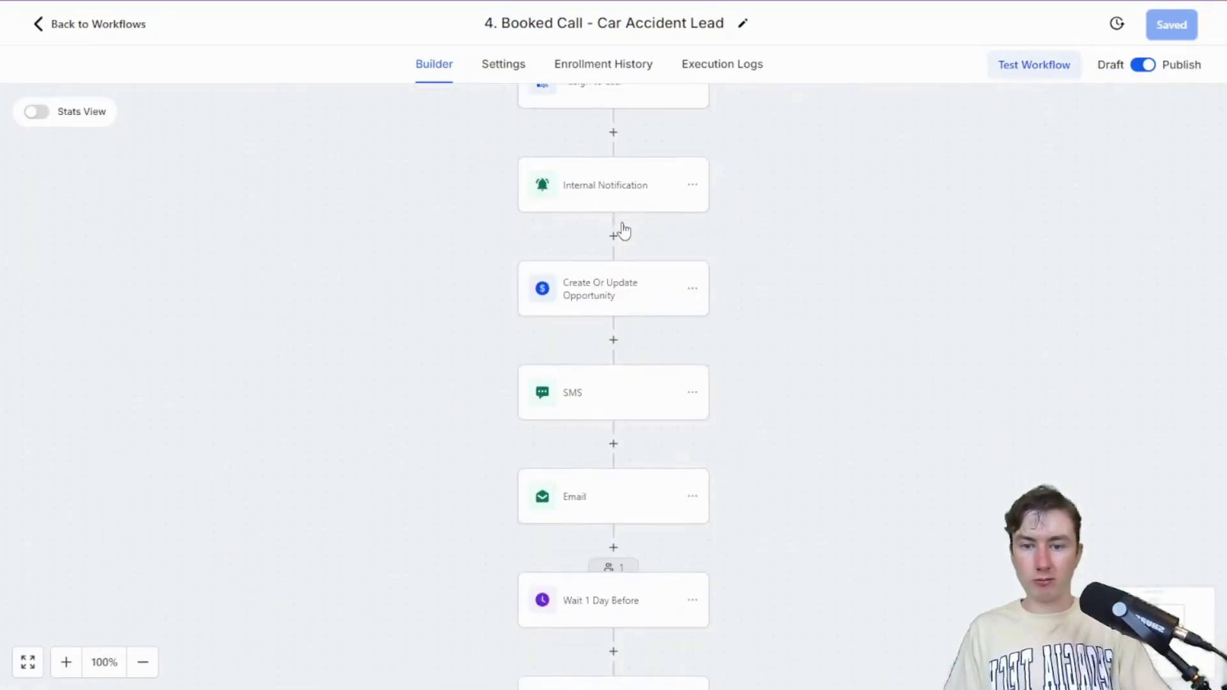
scroll(up, 3)
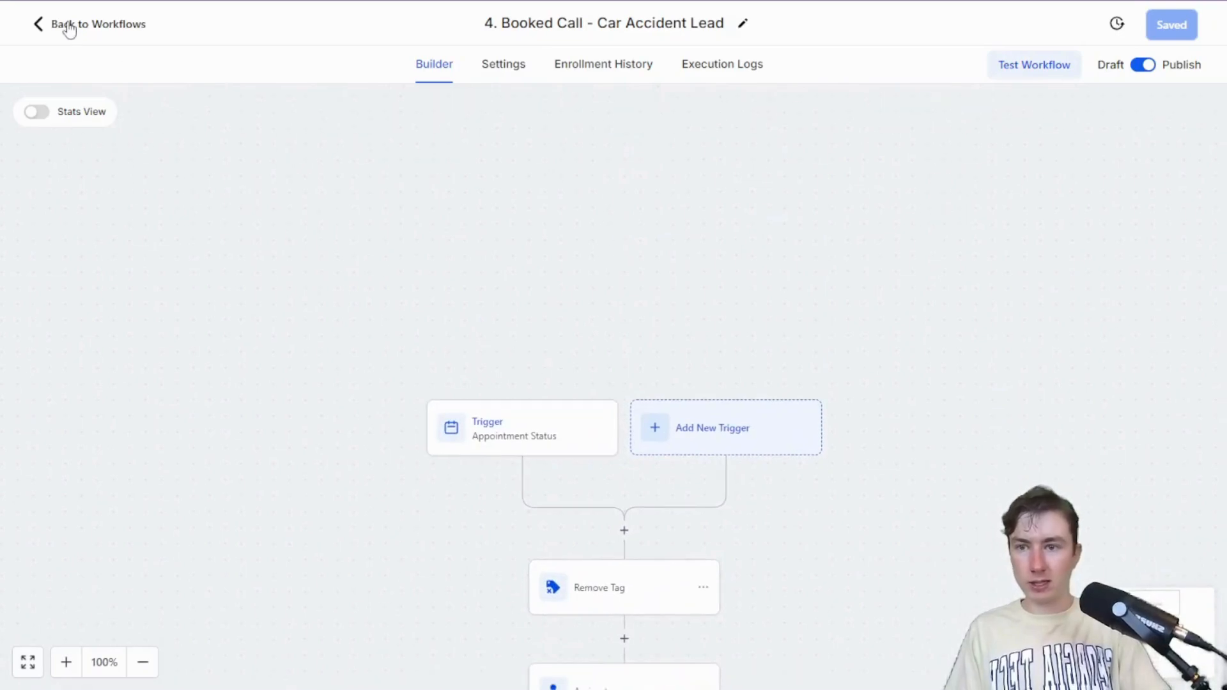
click(97, 23)
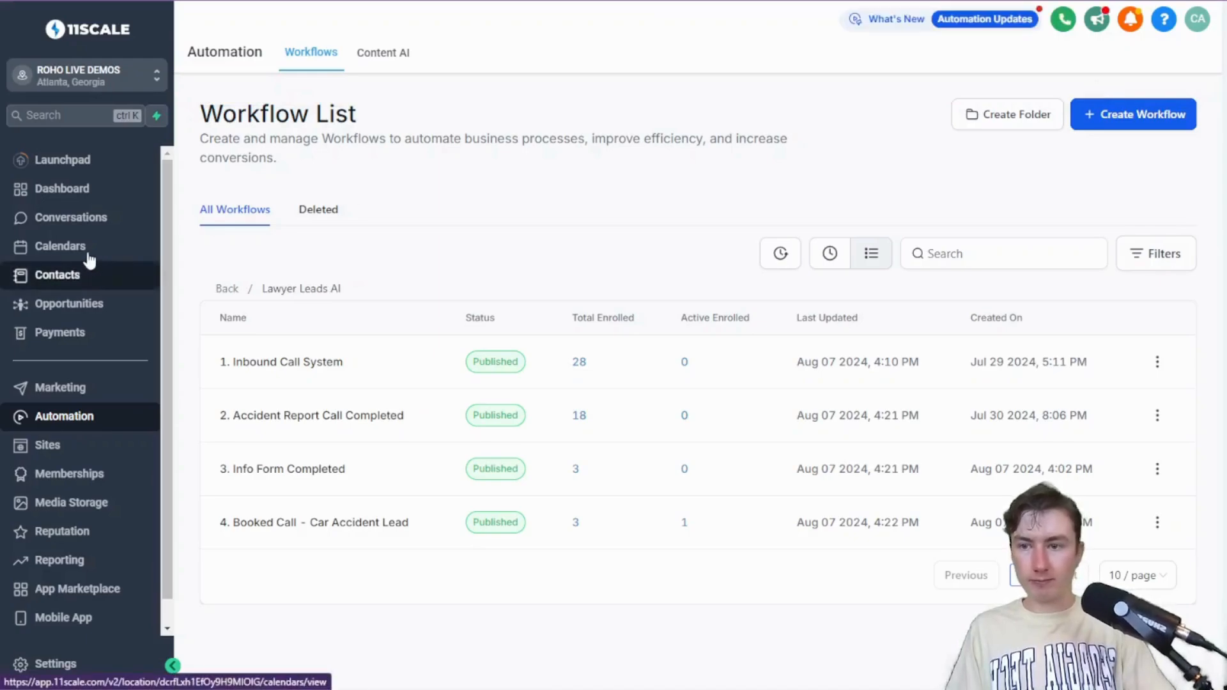
Reopen John Smith's conversation and read the Thursday 3:30 PM Zoom confirmation with calendar links
click(70, 217)
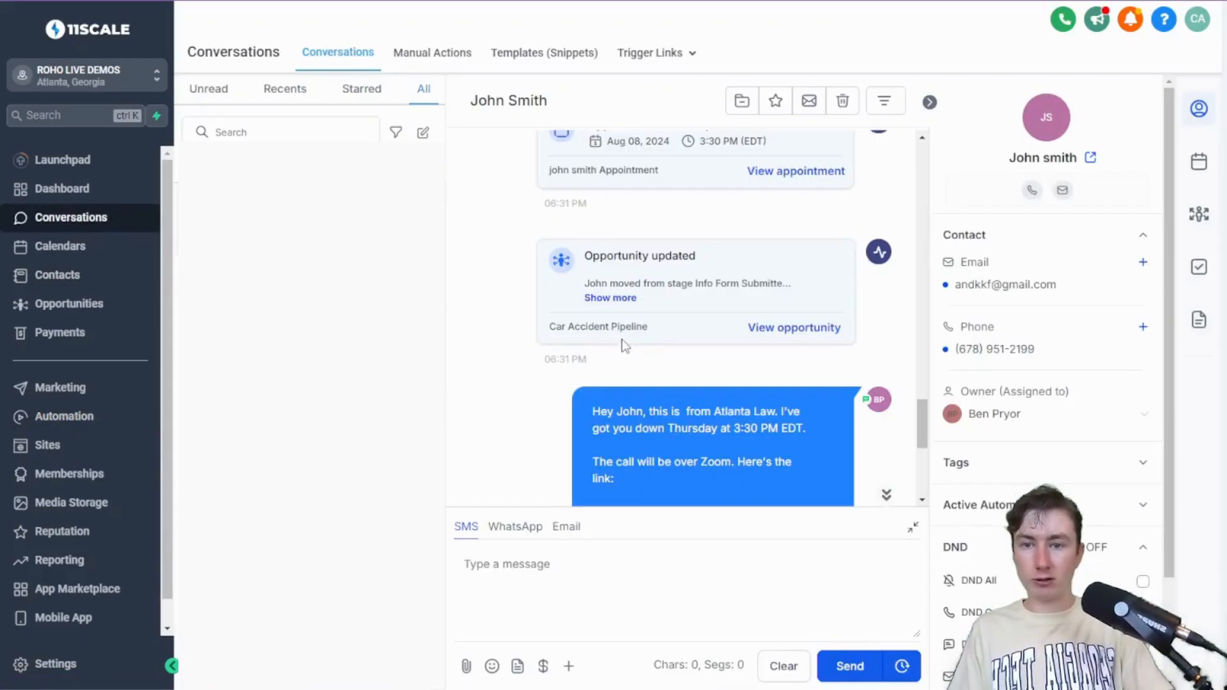
scroll(down, 3)
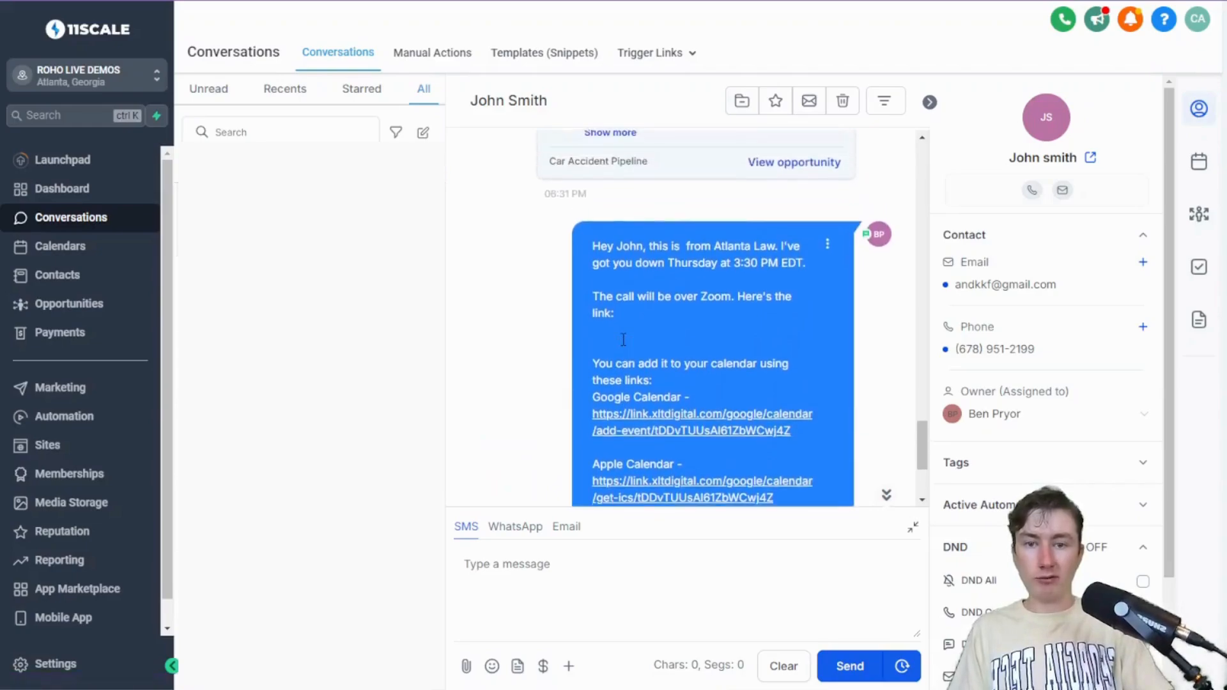
scroll(up, 3)
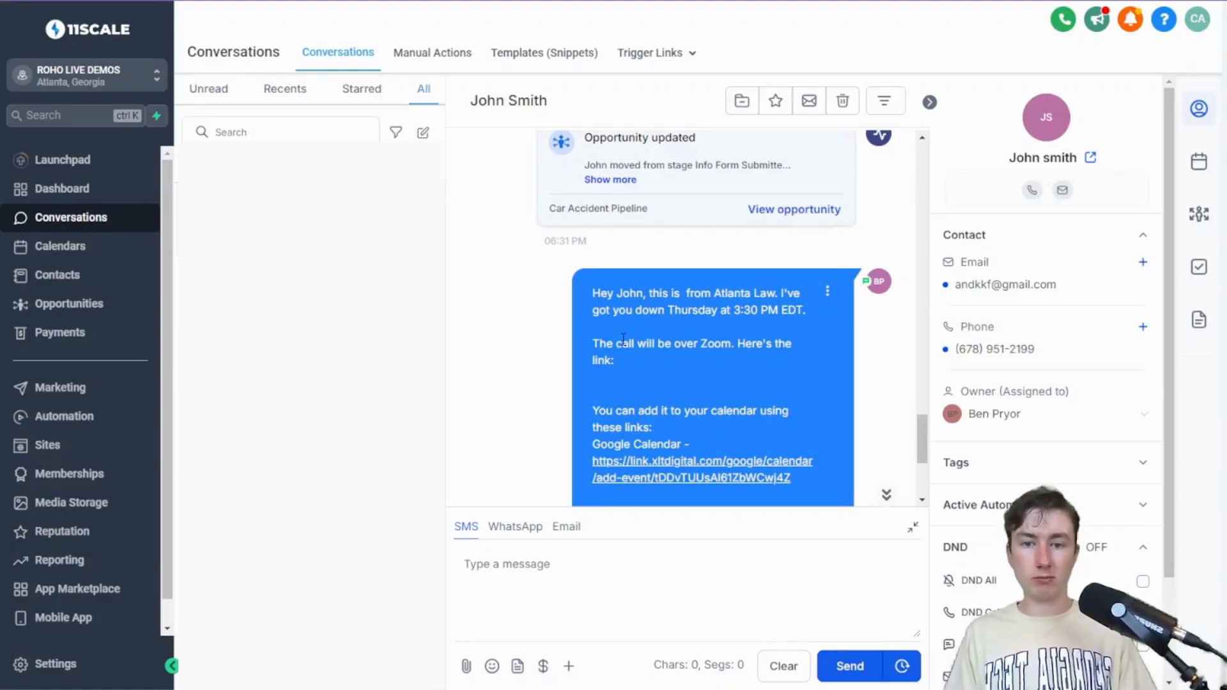
scroll(down, 3)
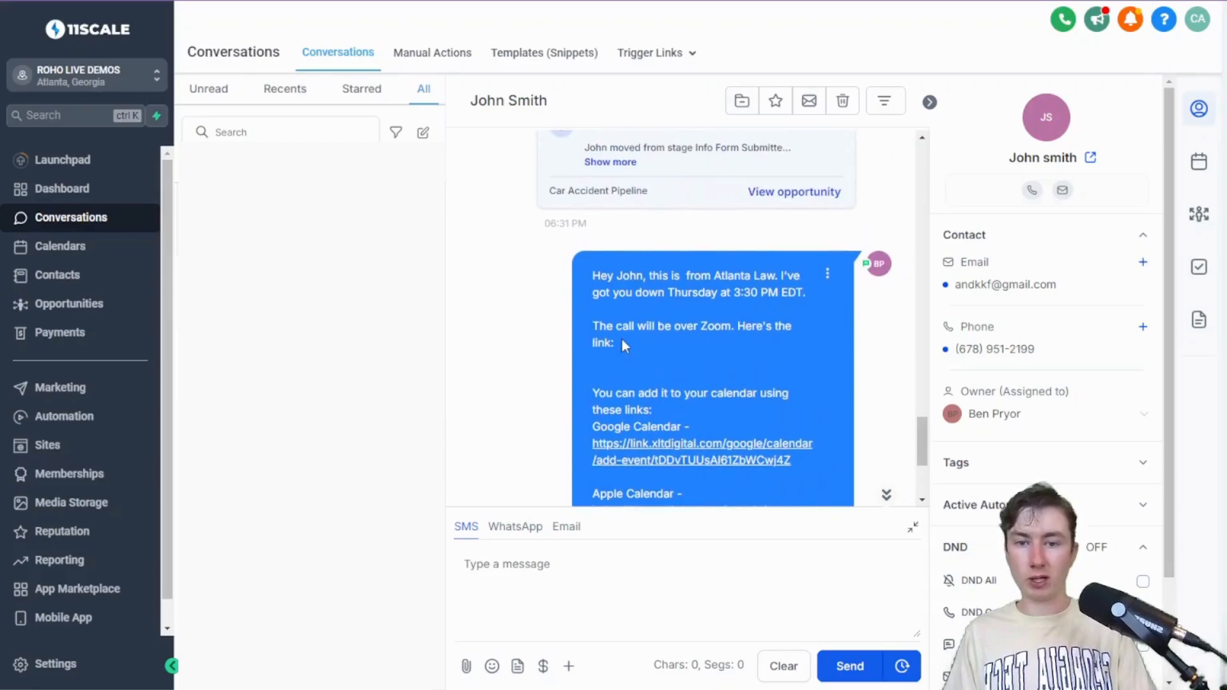
scroll(up, 3)
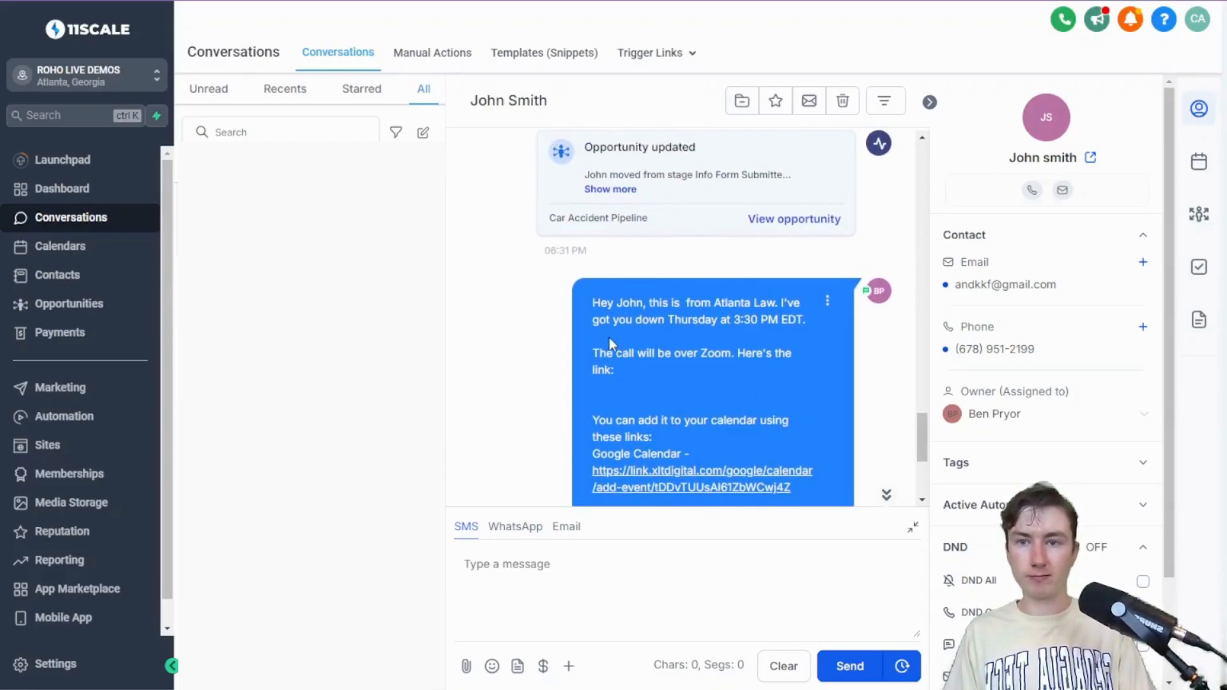
mouse_move(665, 436)
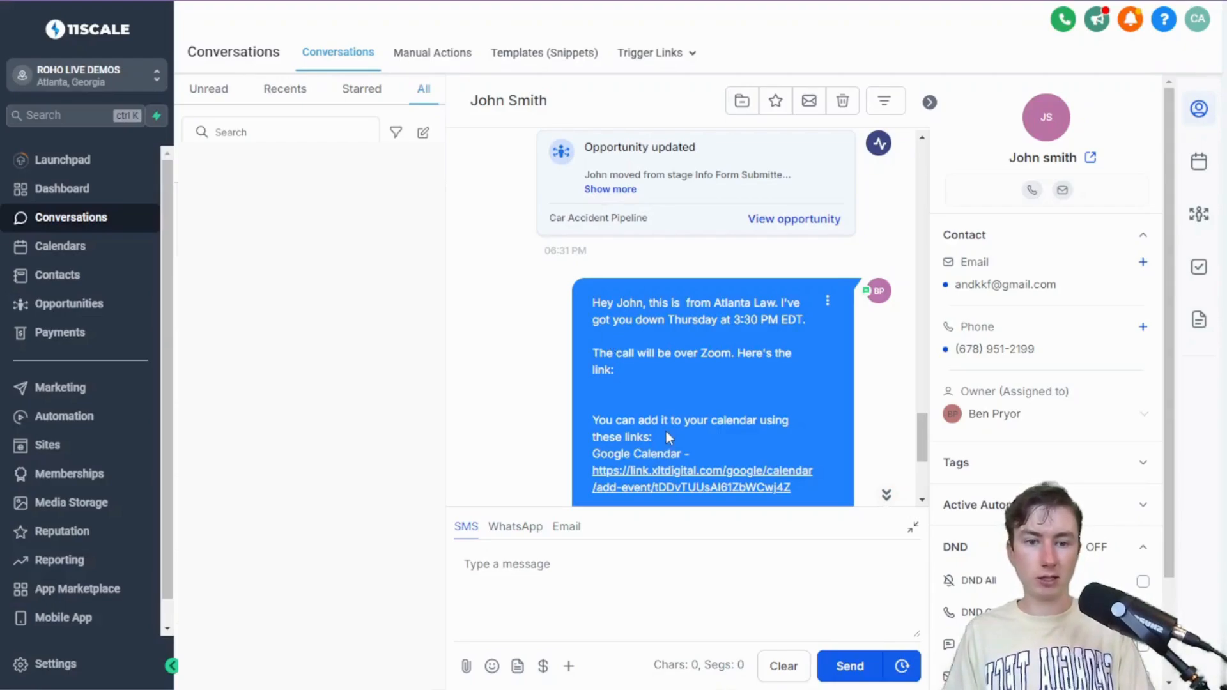
scroll(up, 3)
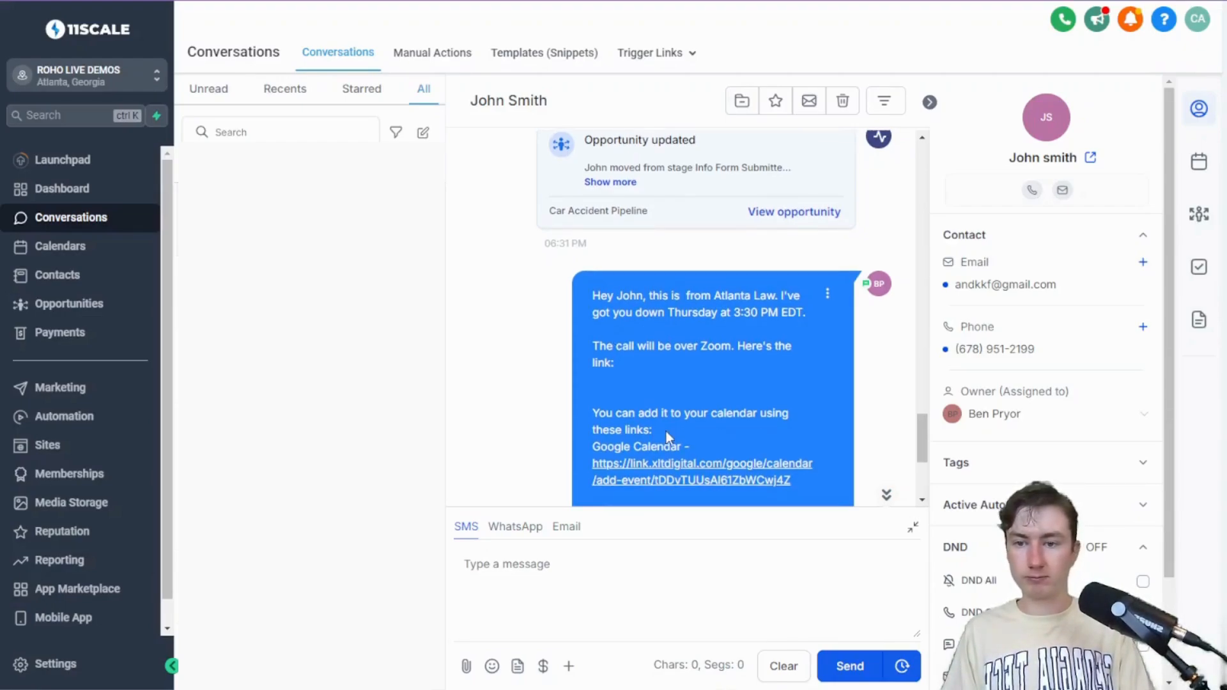